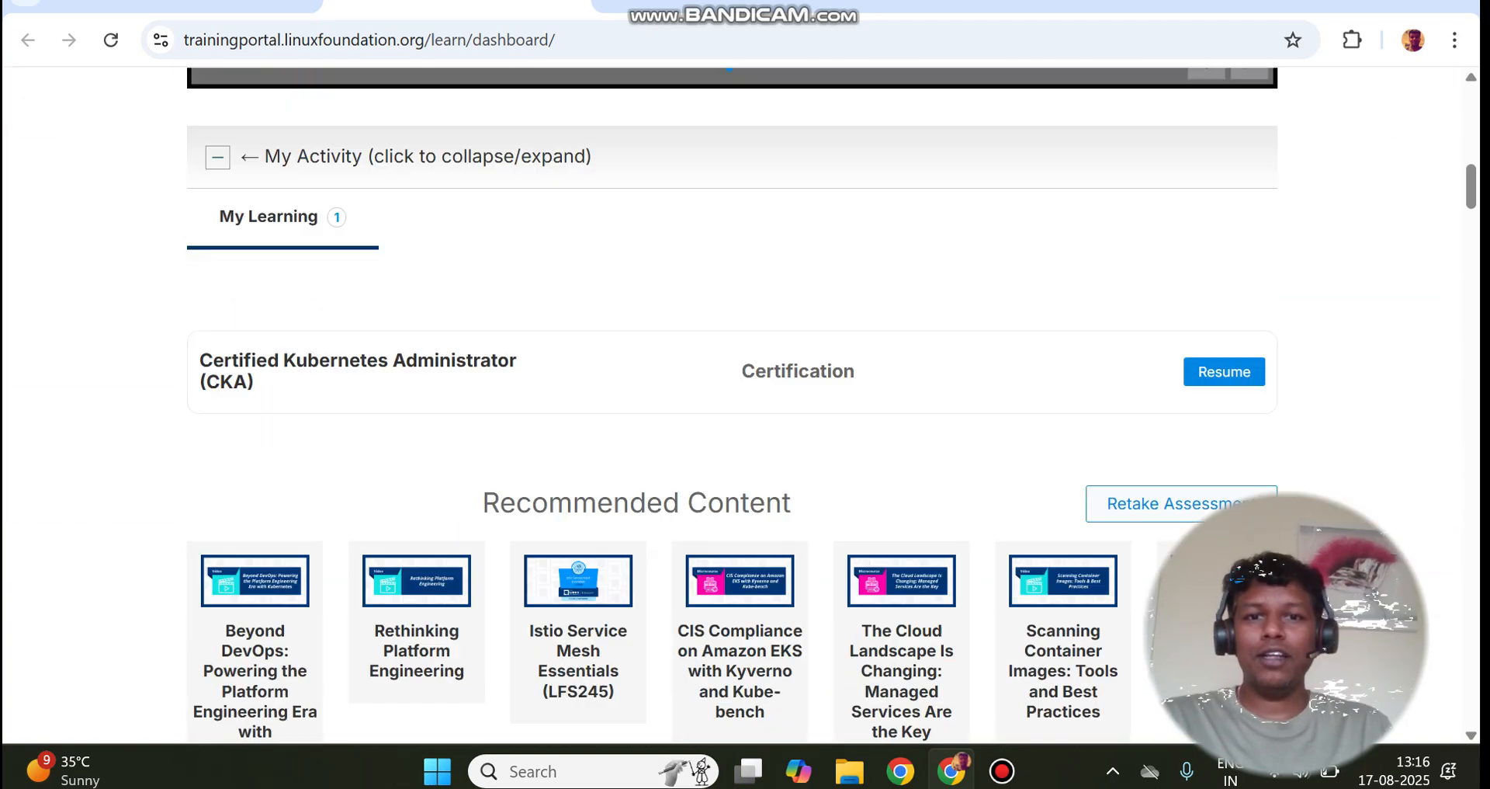
Scroll through the Install Tools page covering kubectl, kind, minikube and kubeadm
scroll("up", 3)
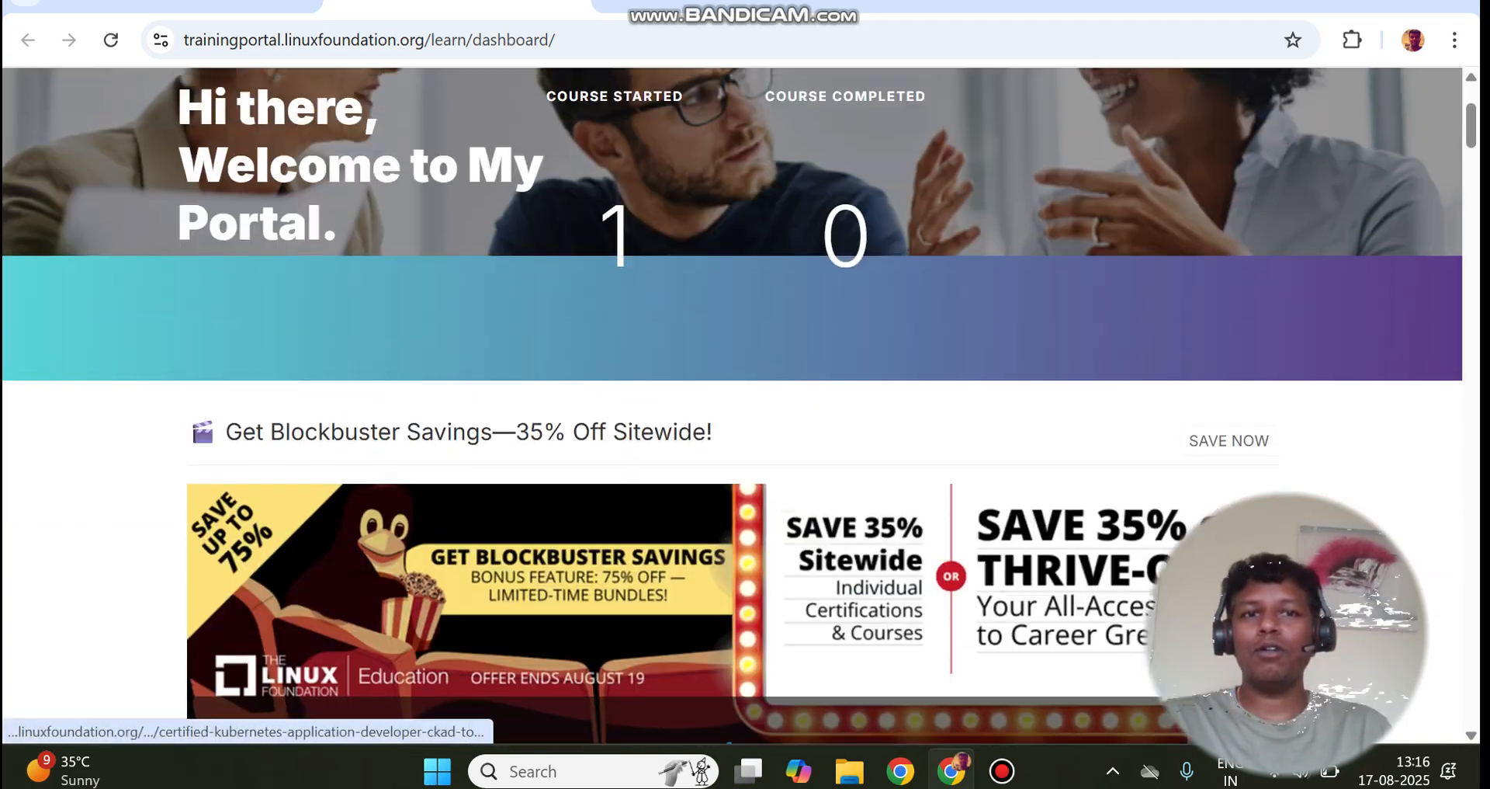
left_click(1033, 106)
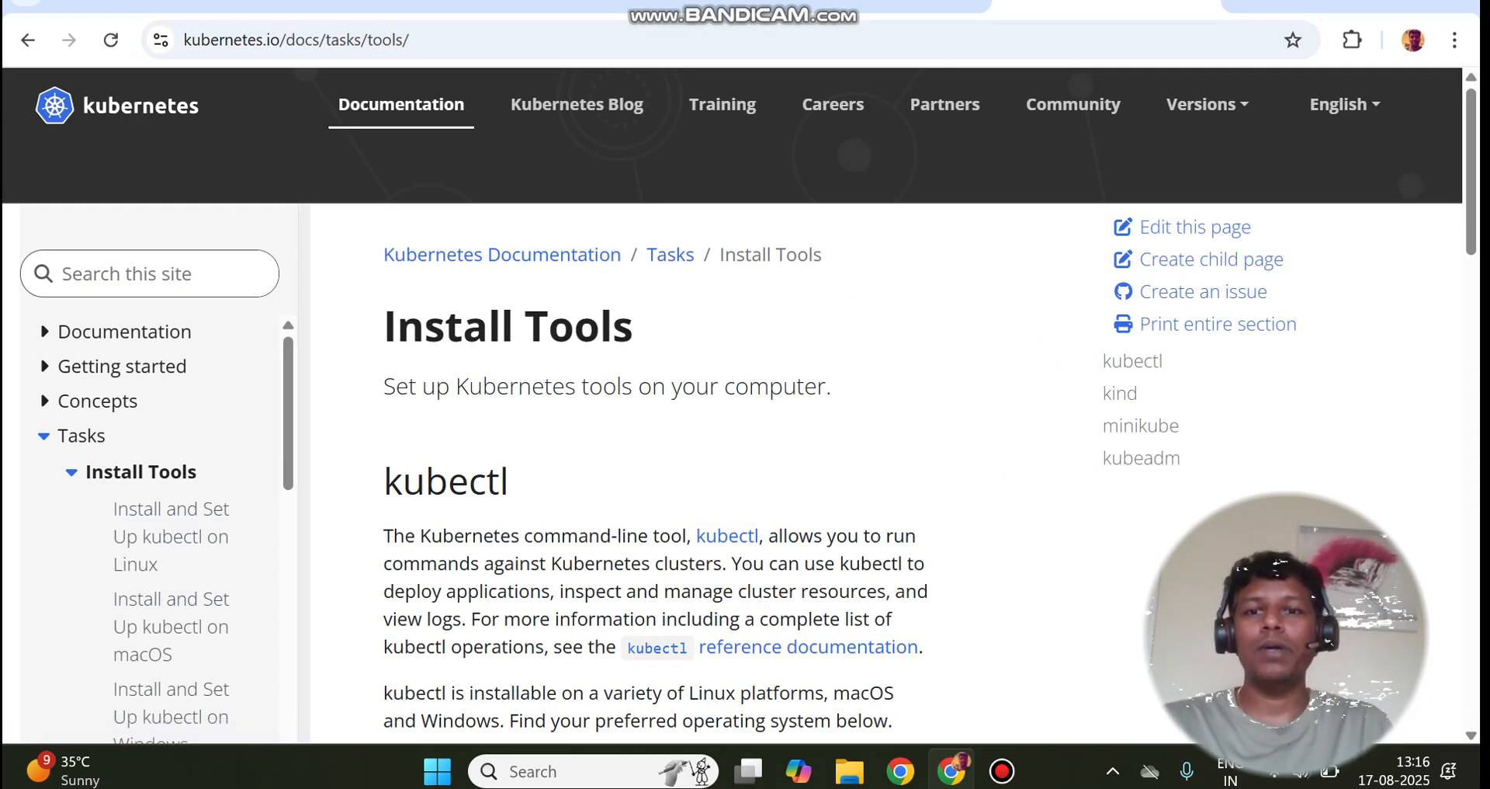
scroll("down", 3)
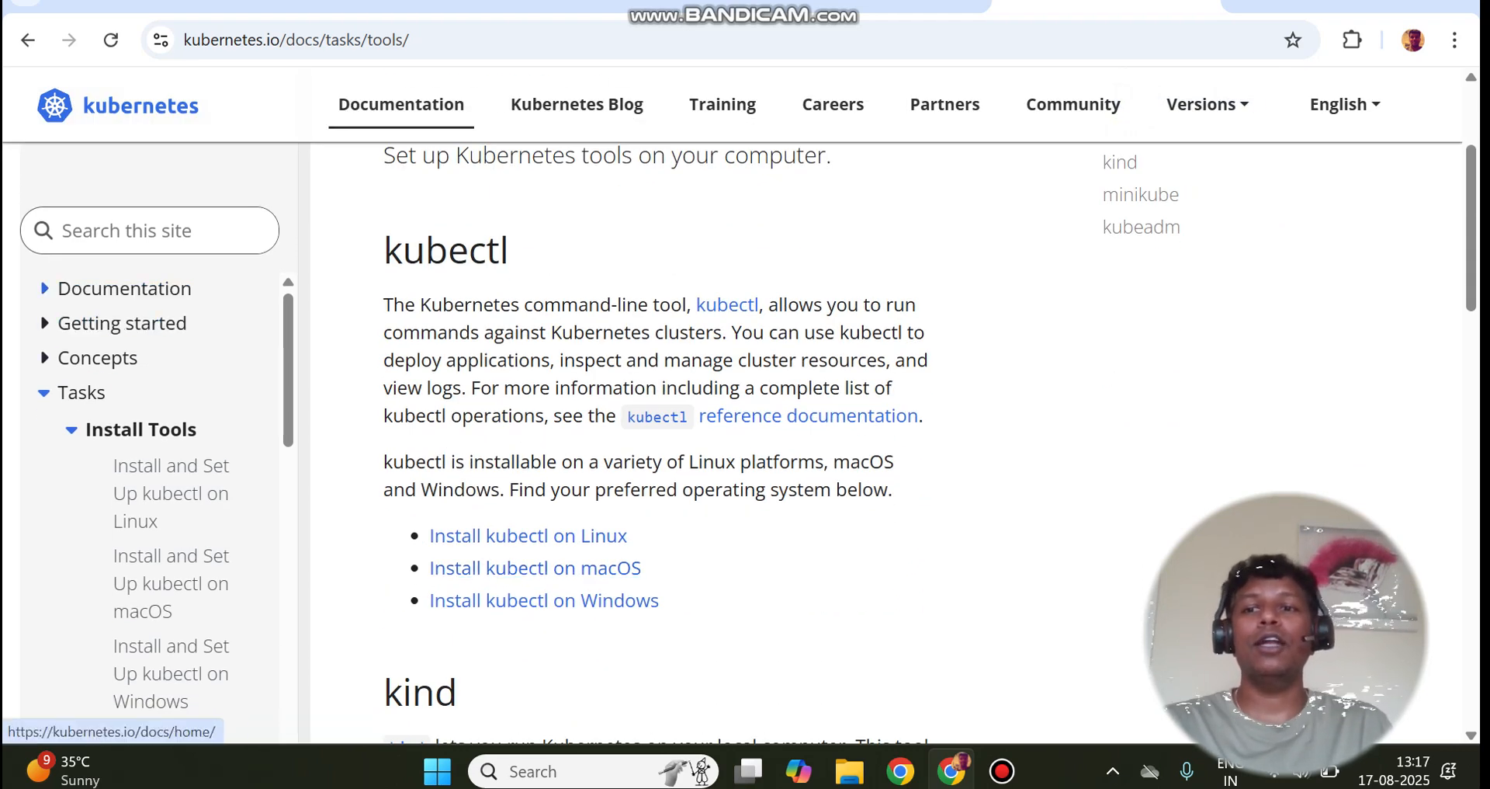
scroll("down", 3)
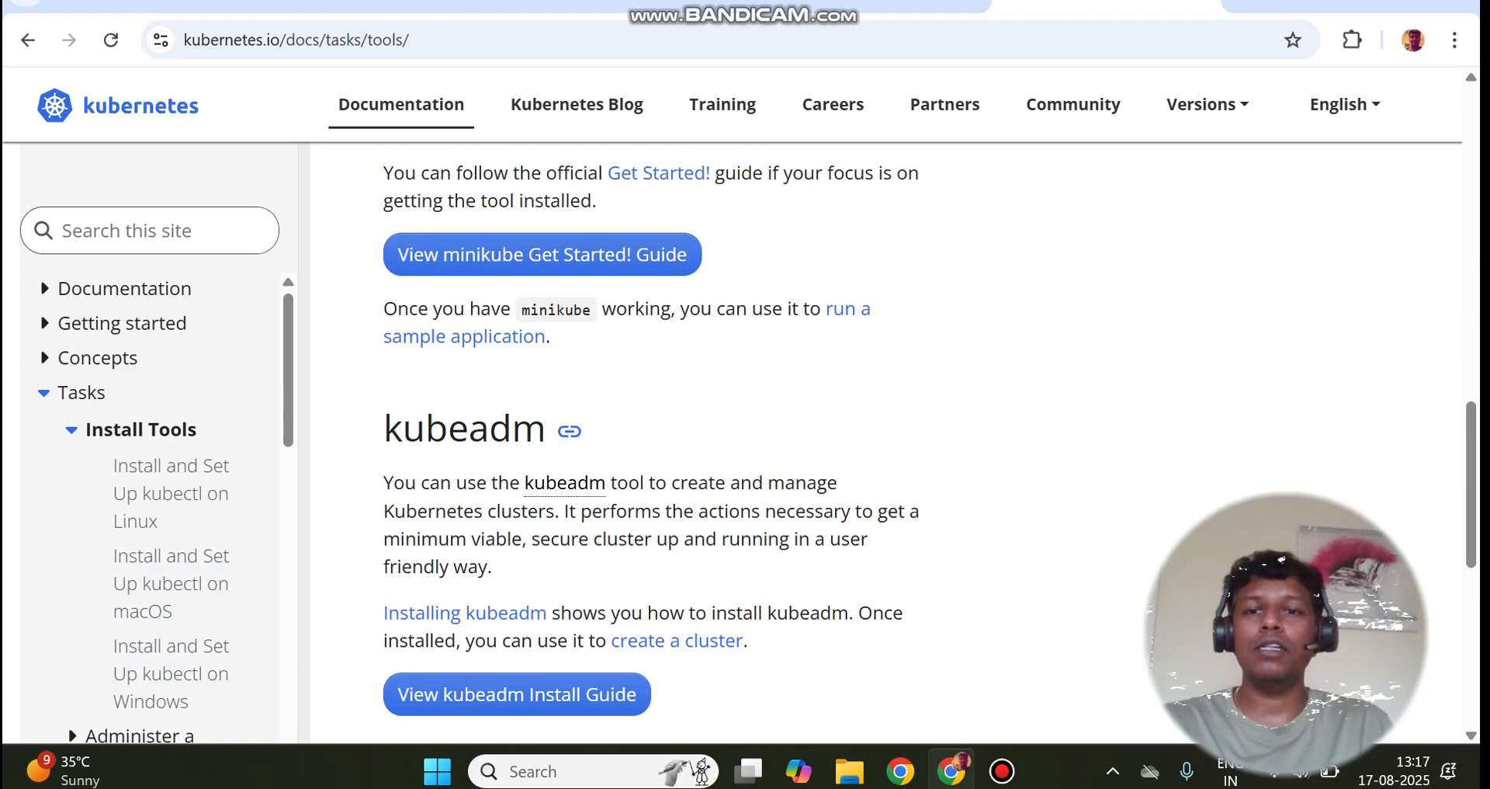
scroll("up", 3)
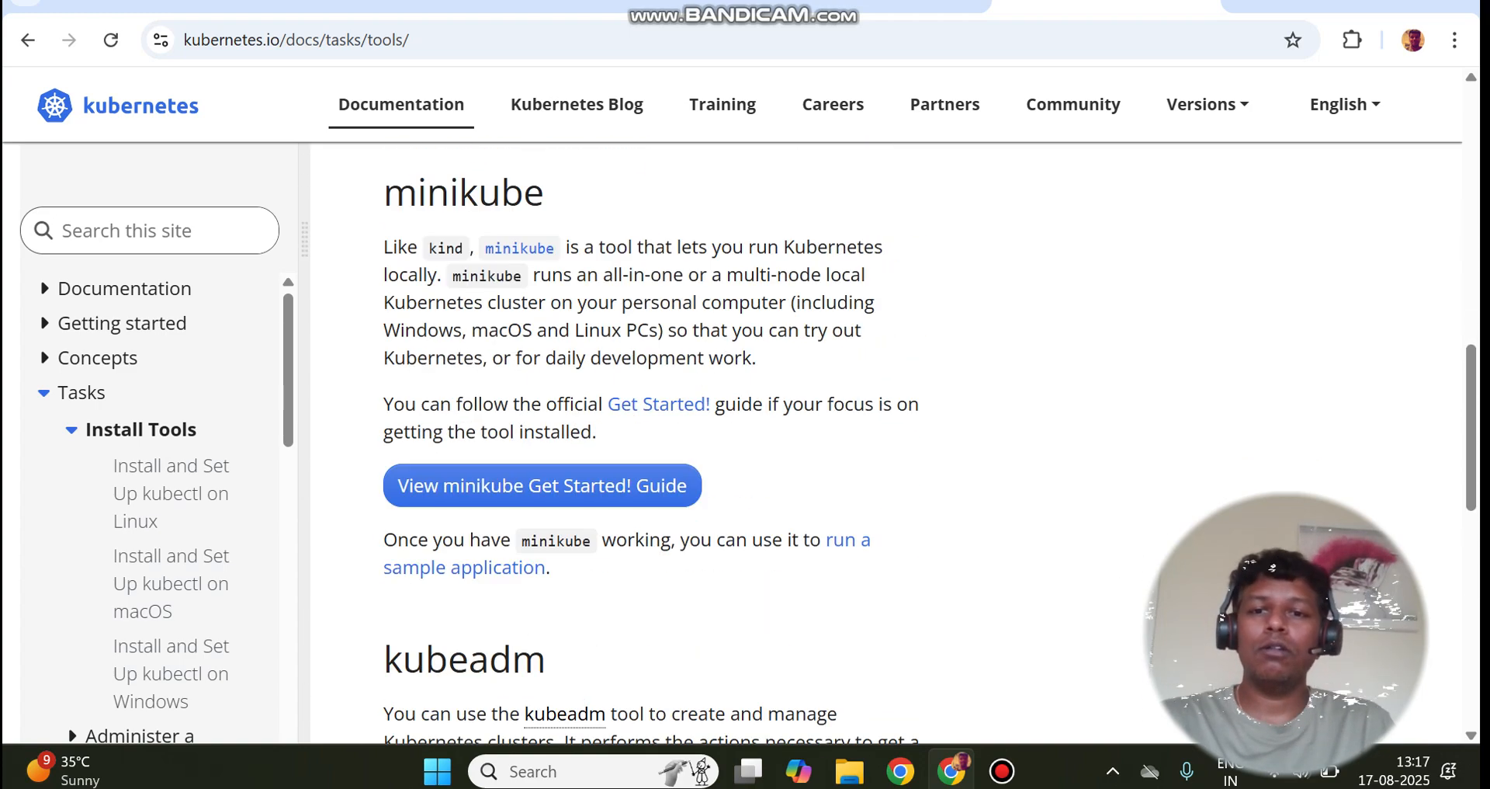
scroll("down", 3)
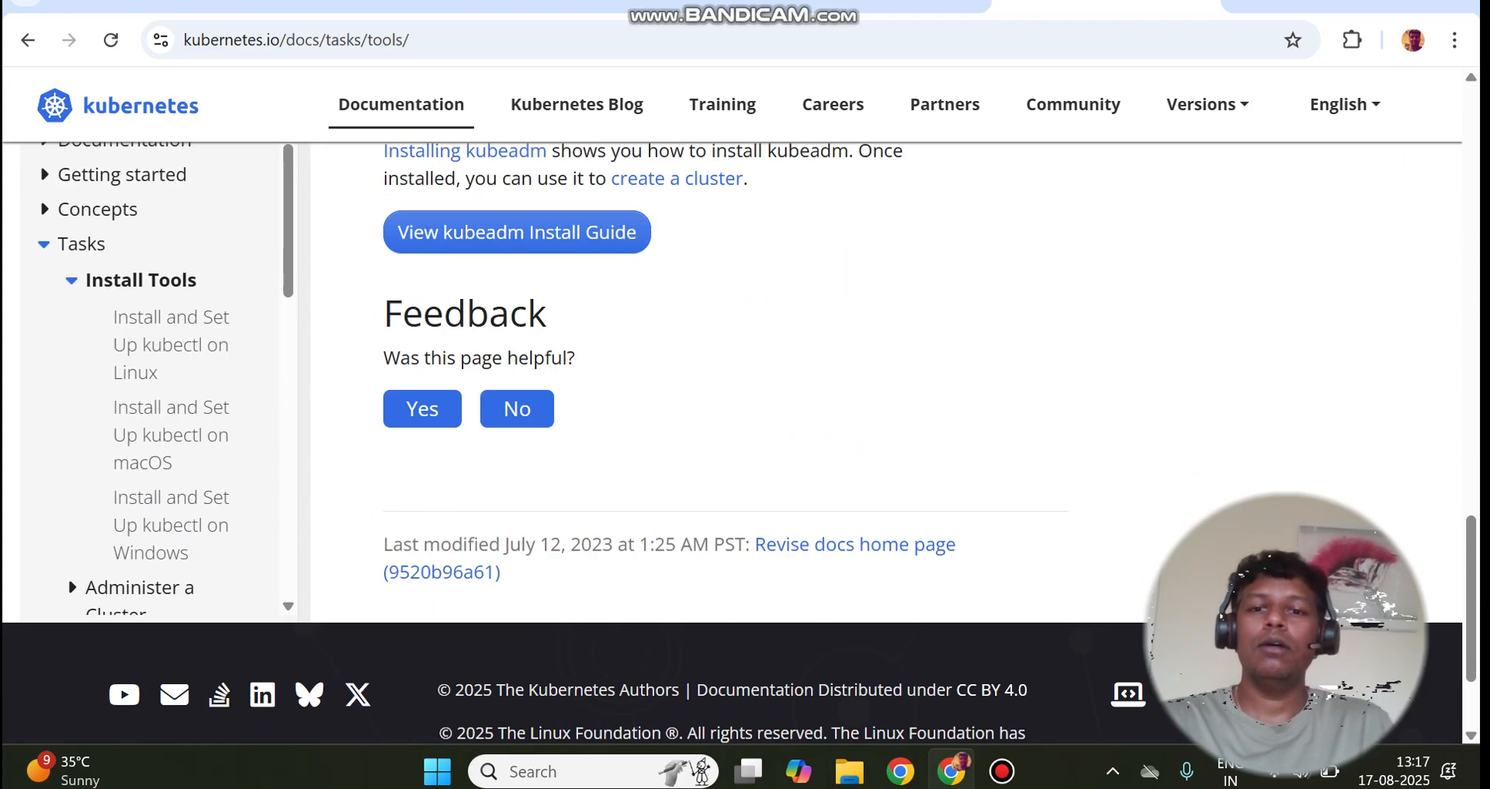
scroll("up", 3)
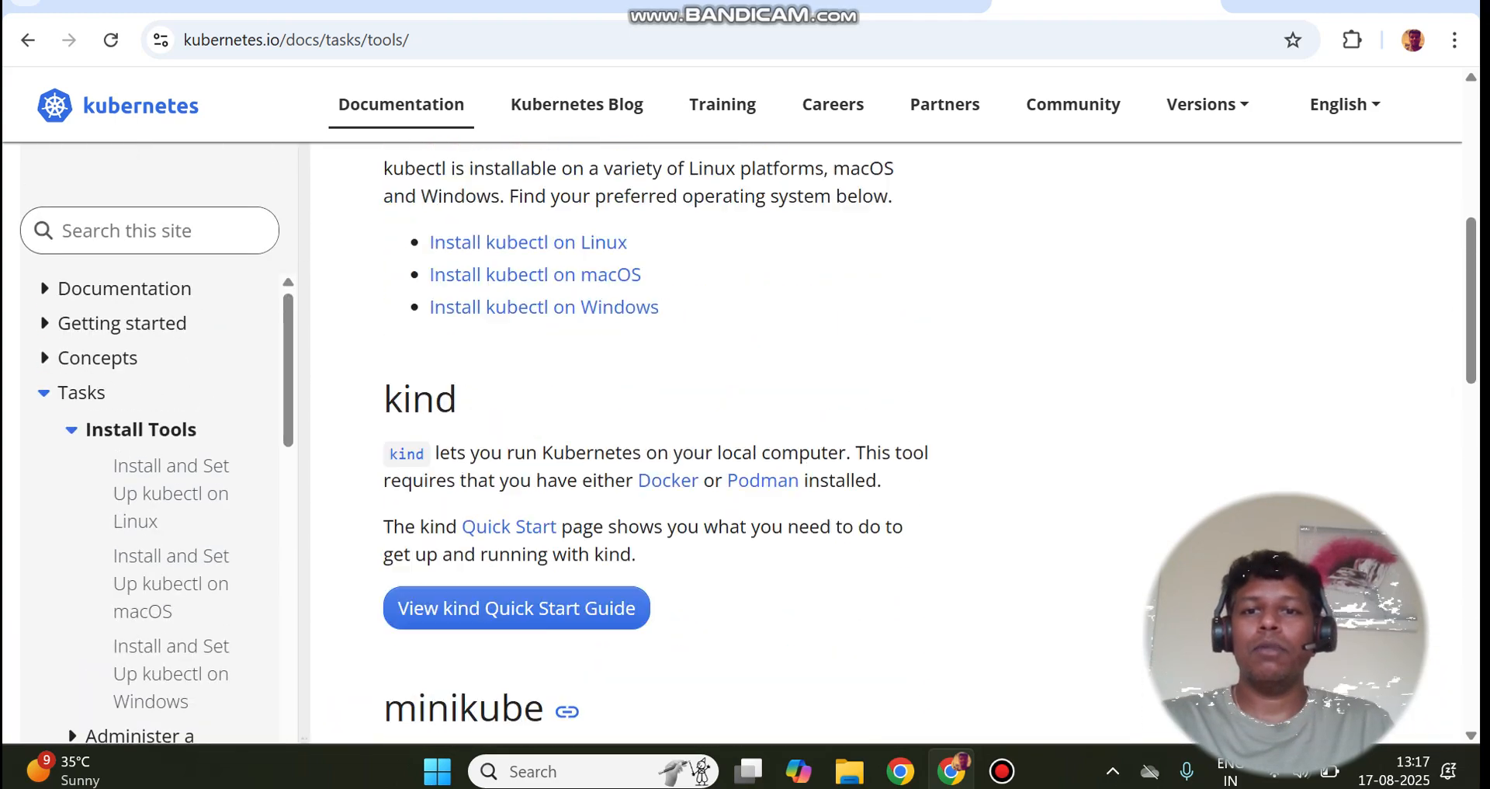
scroll("up", 3)
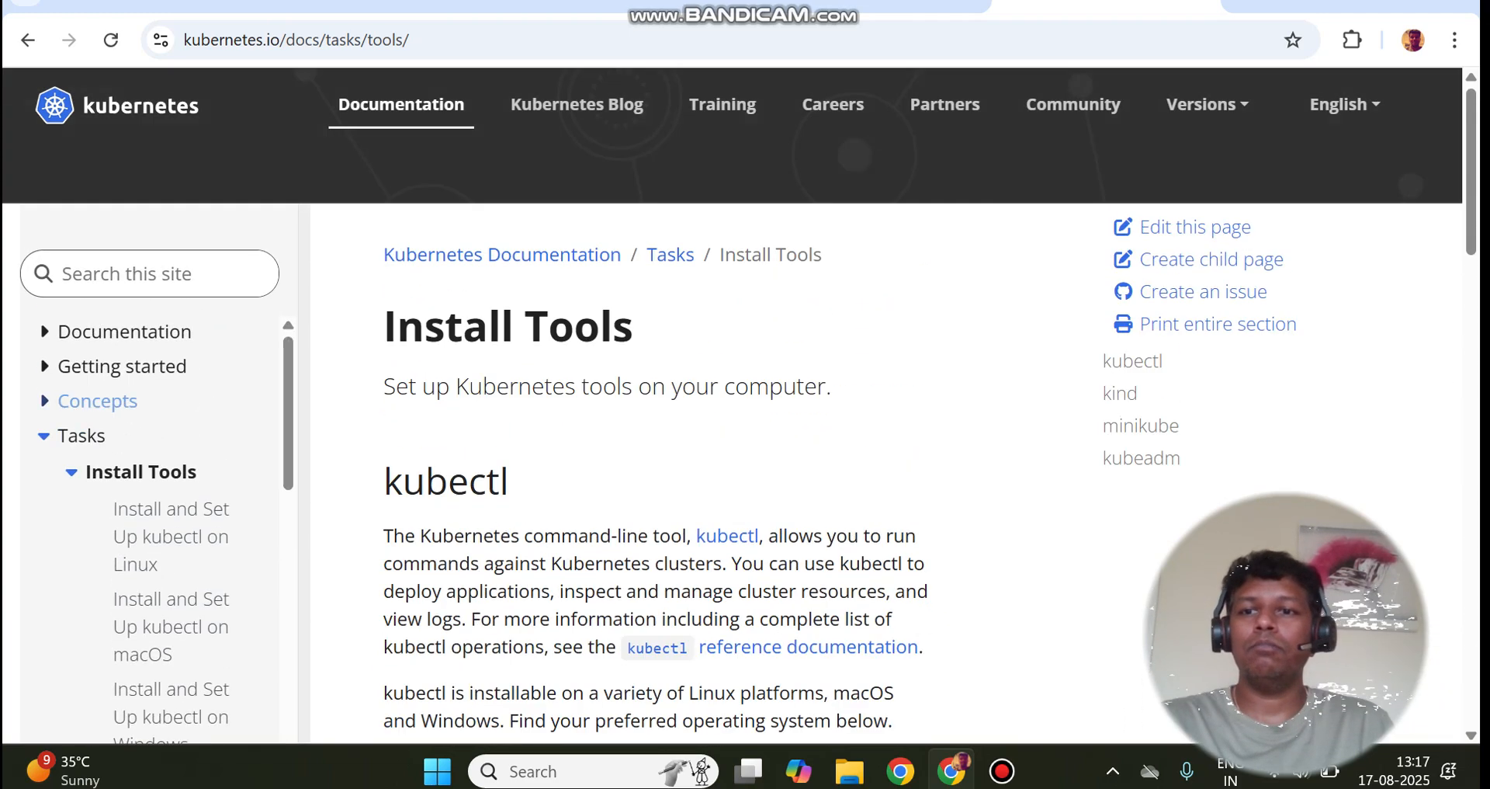
Expand Documentation in the sidebar and browse the Tasks entries
left_click(123, 331)
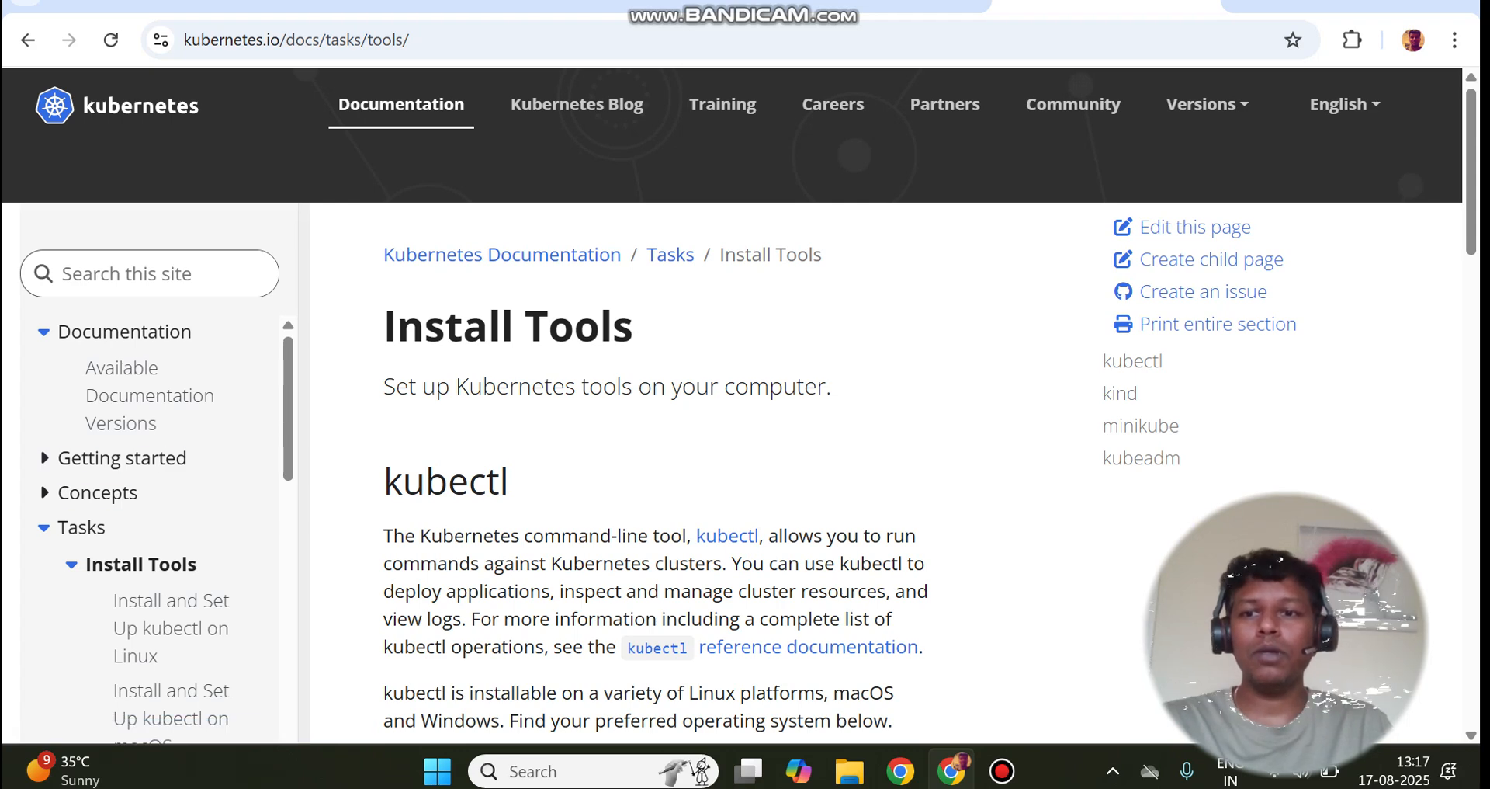
left_click(123, 457)
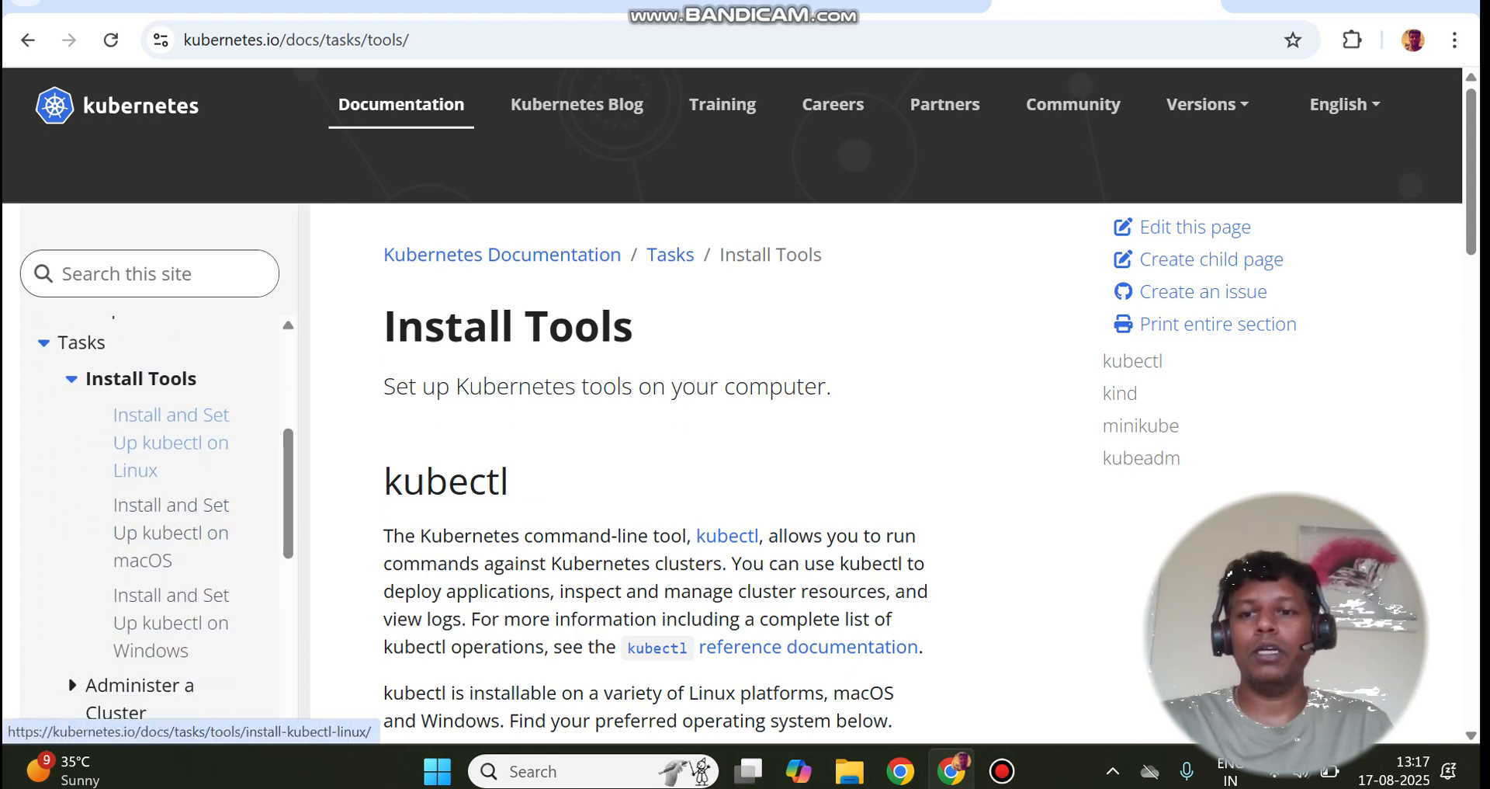
scroll("down", 3)
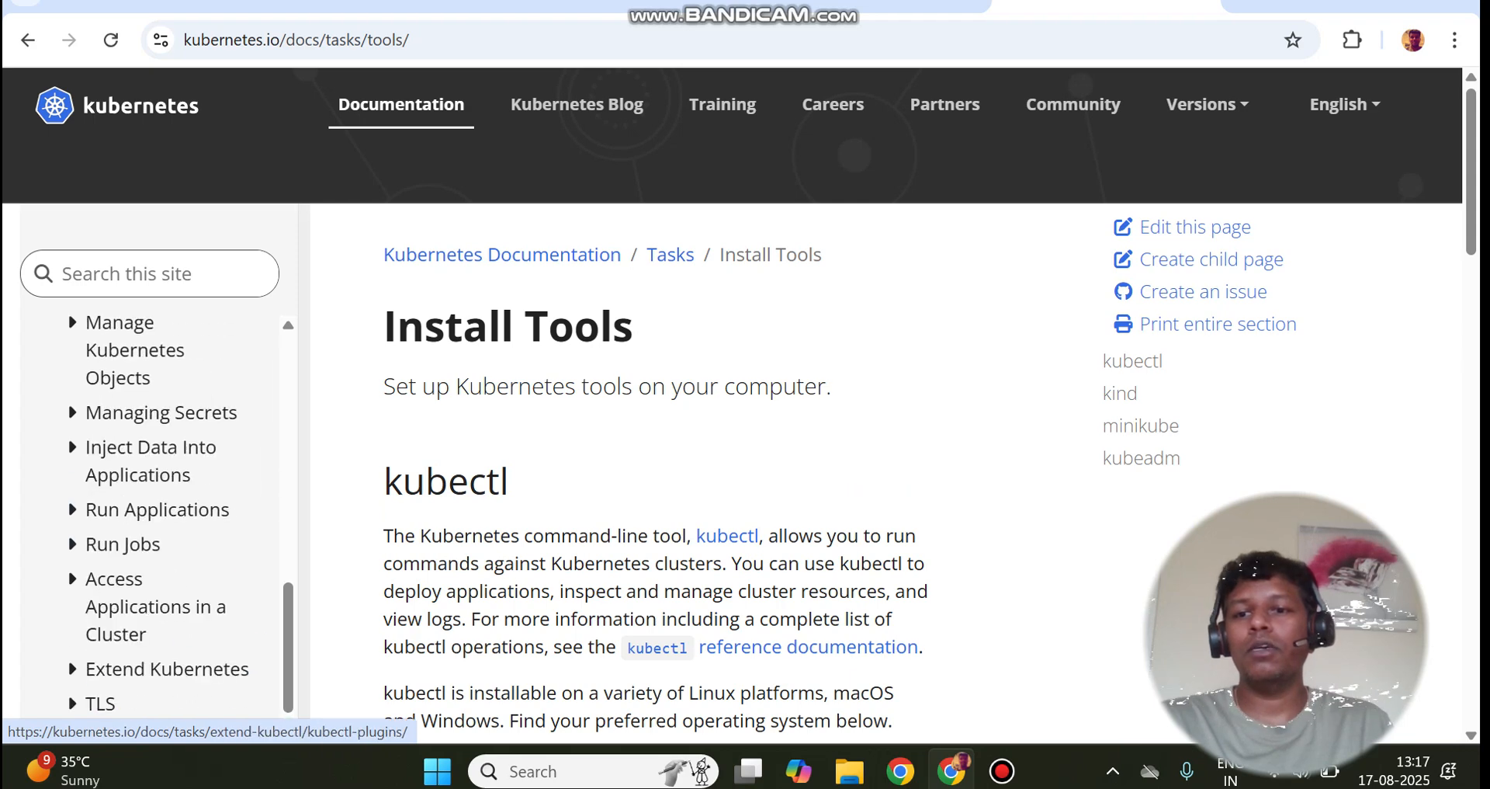
scroll("up", 3)
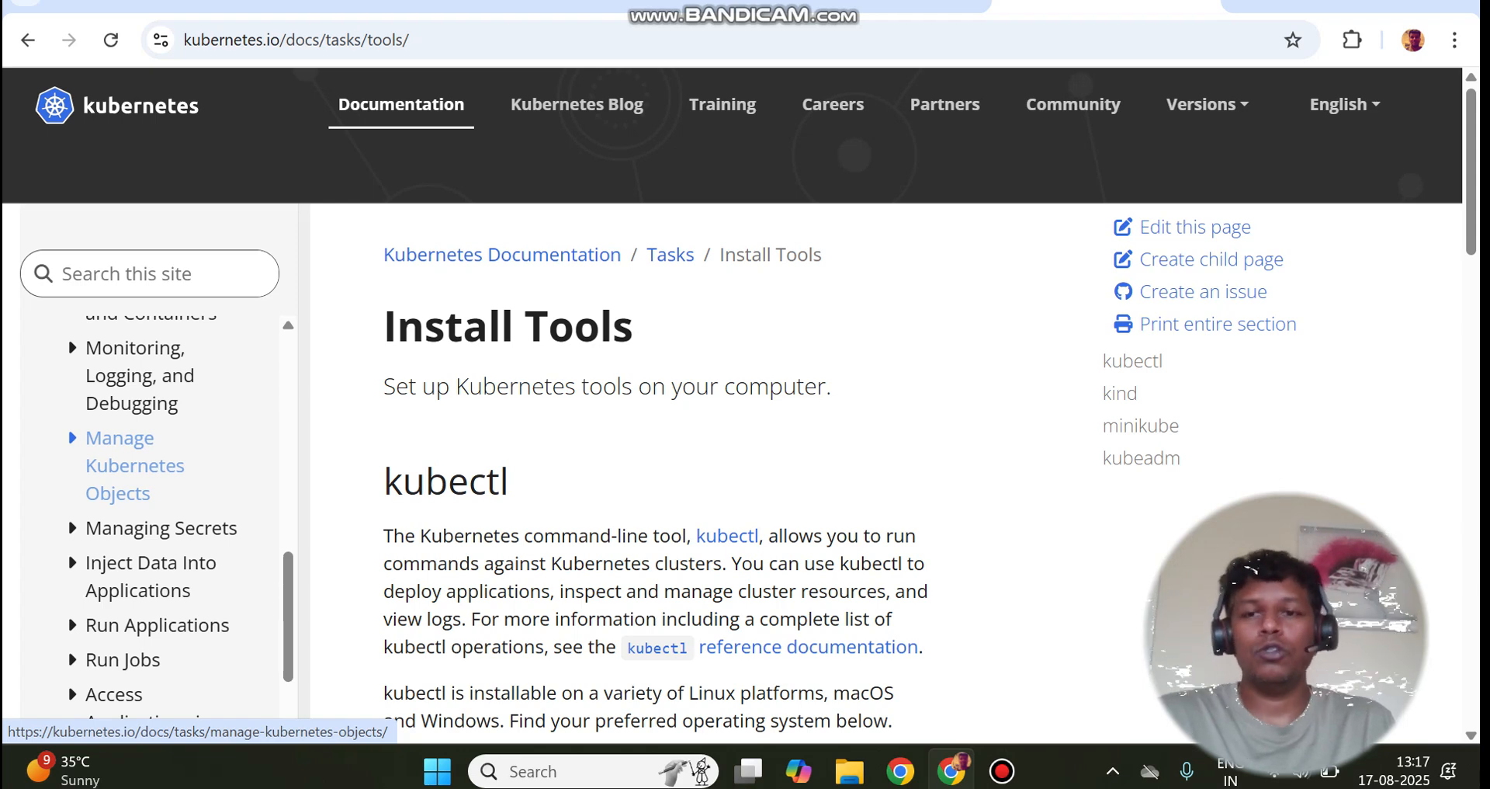
mouse_move(136, 576)
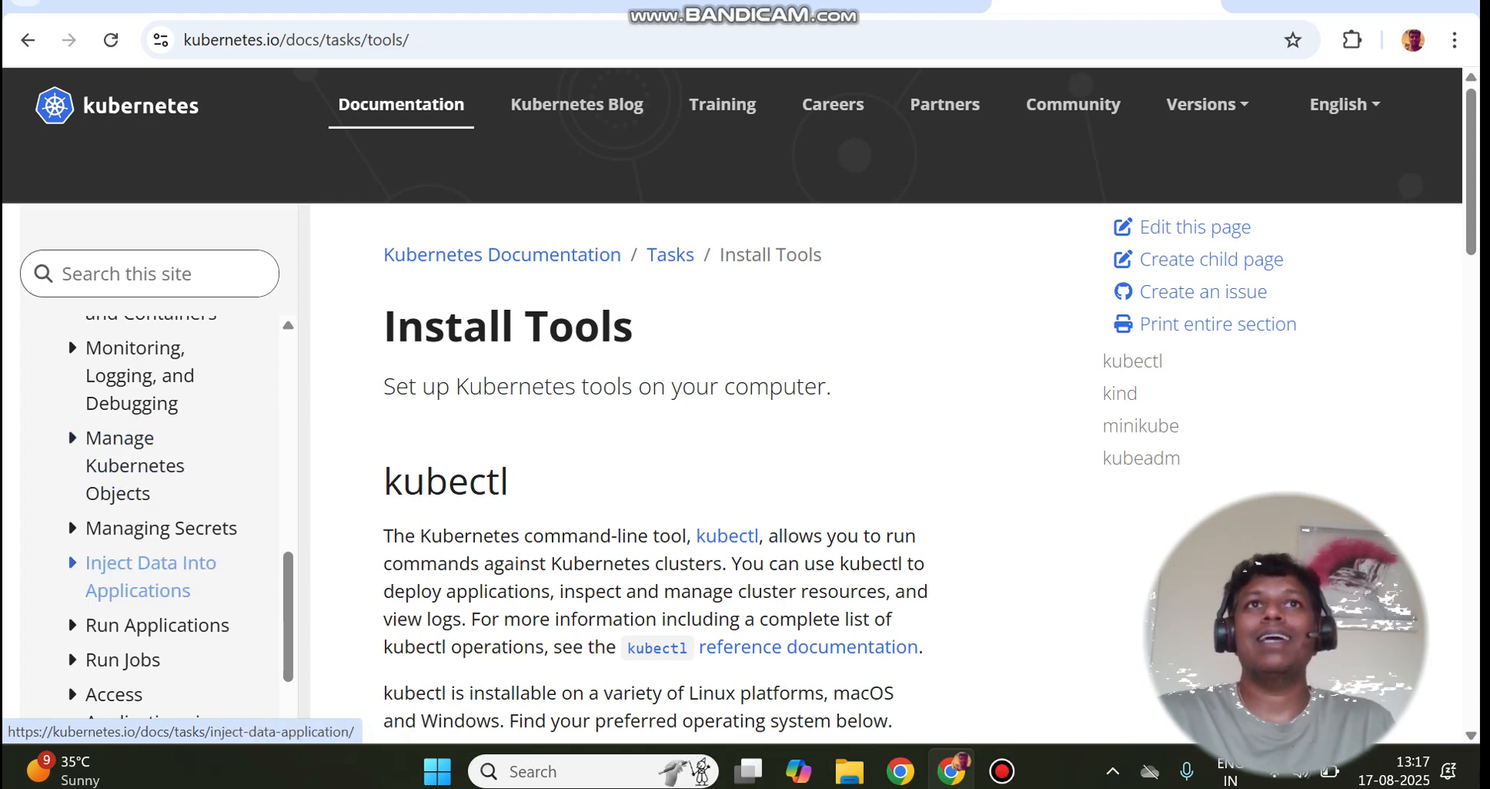
mouse_move(161, 527)
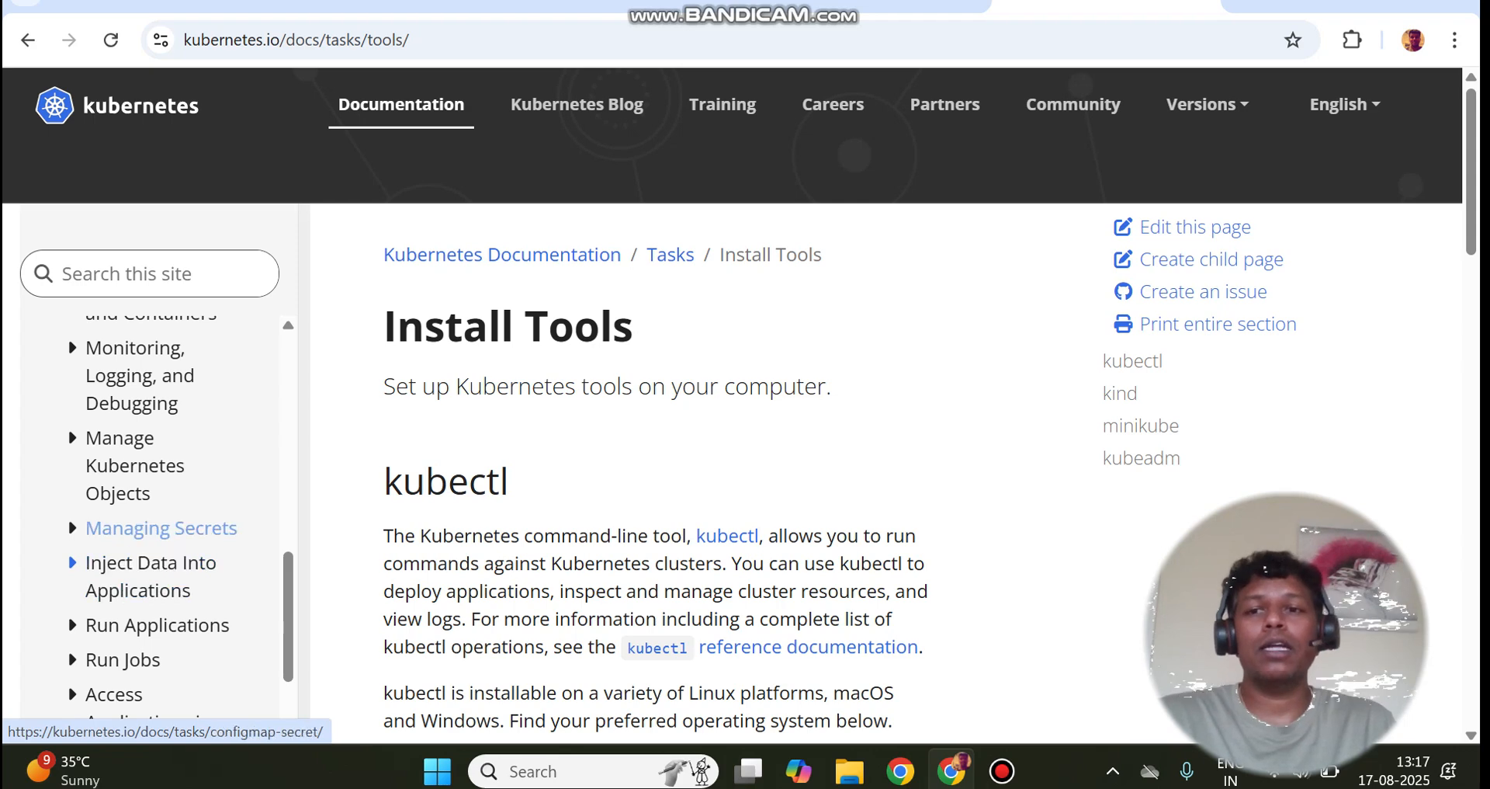
Search the Kubernetes documentation for 'network poli'
left_click(149, 274)
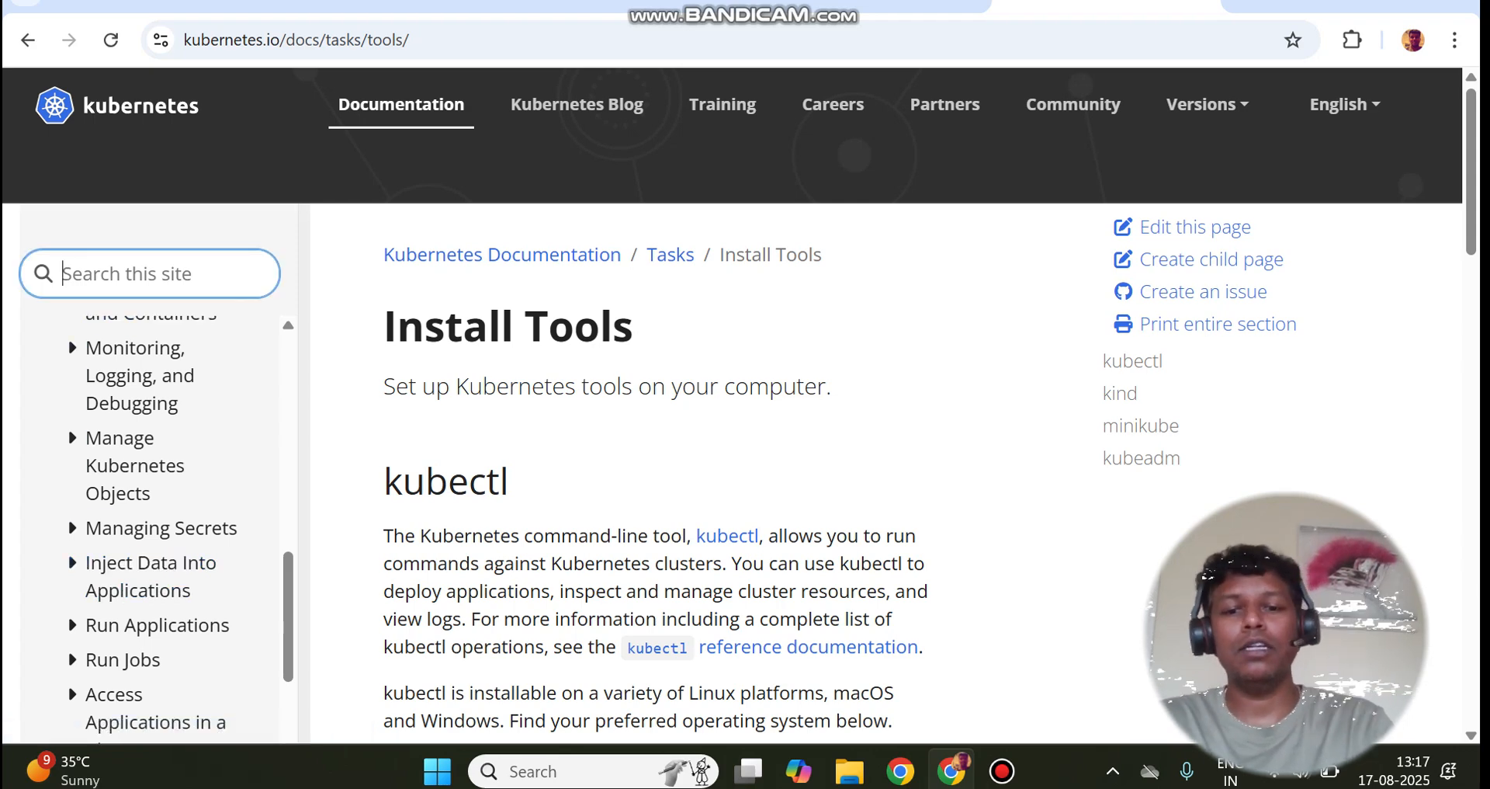
type("network poli")
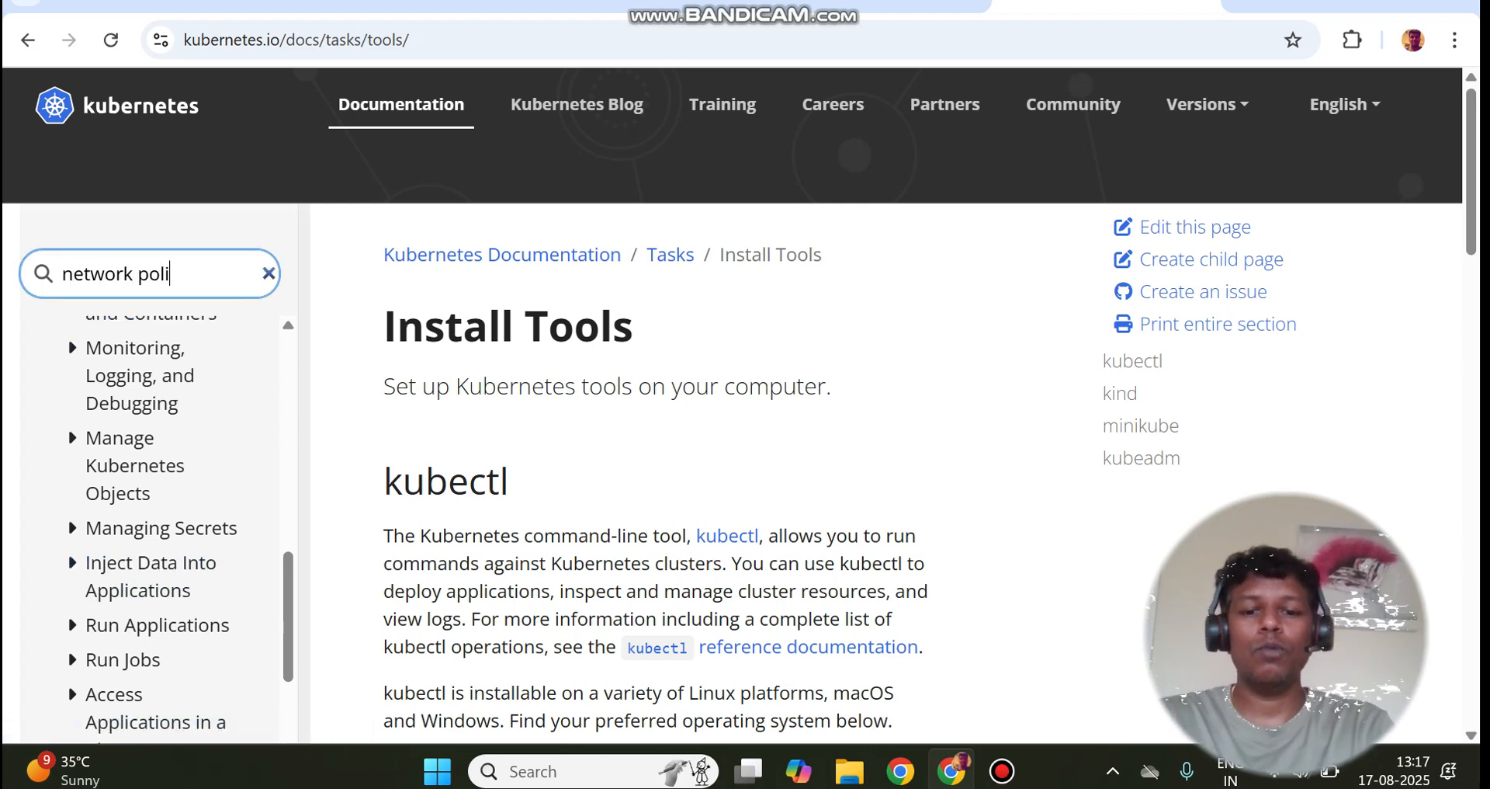
key("Return")
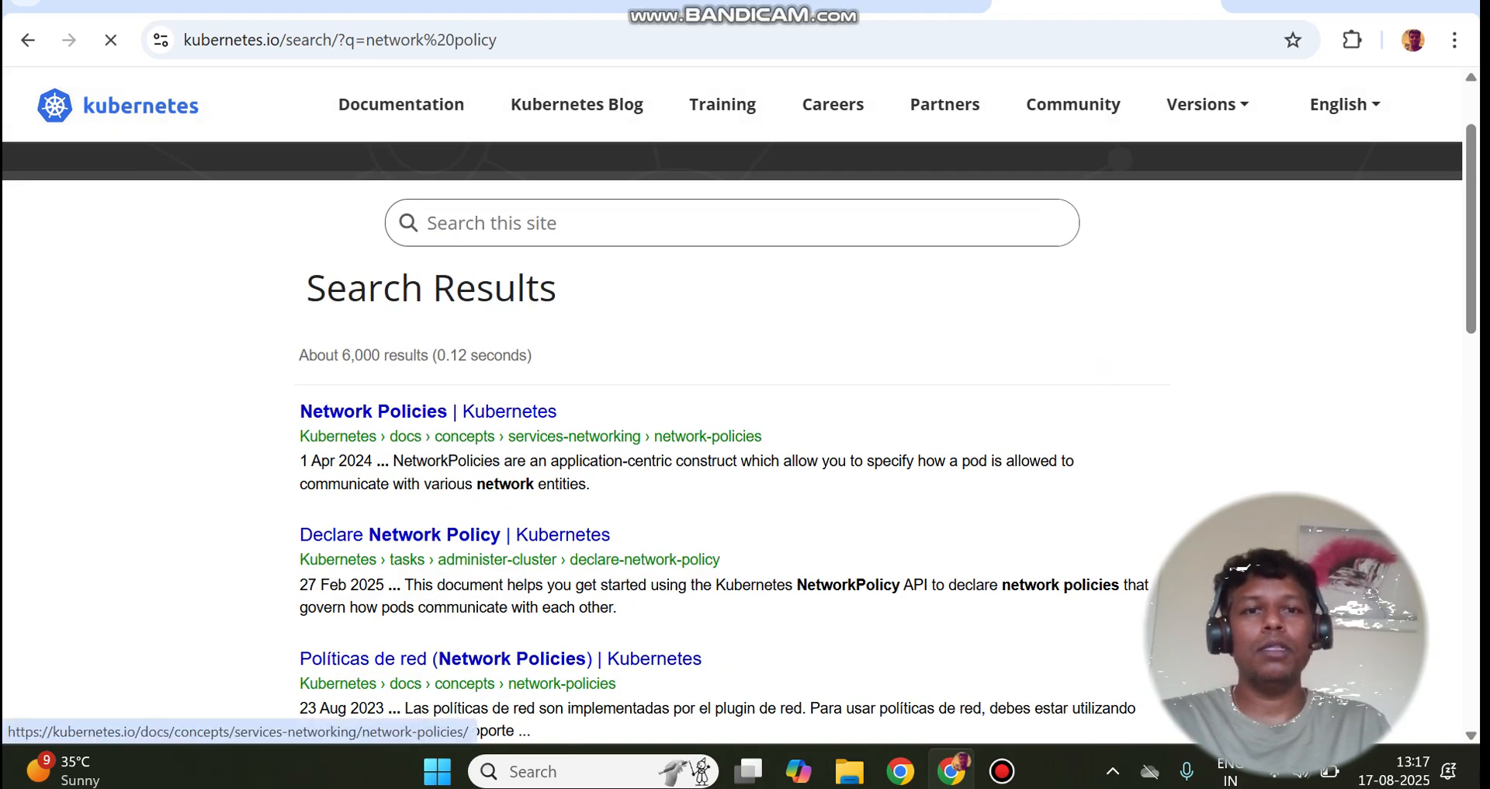
View the Network Policies example YAML, then open the tutorial playlist from the notes
left_click(371, 411)
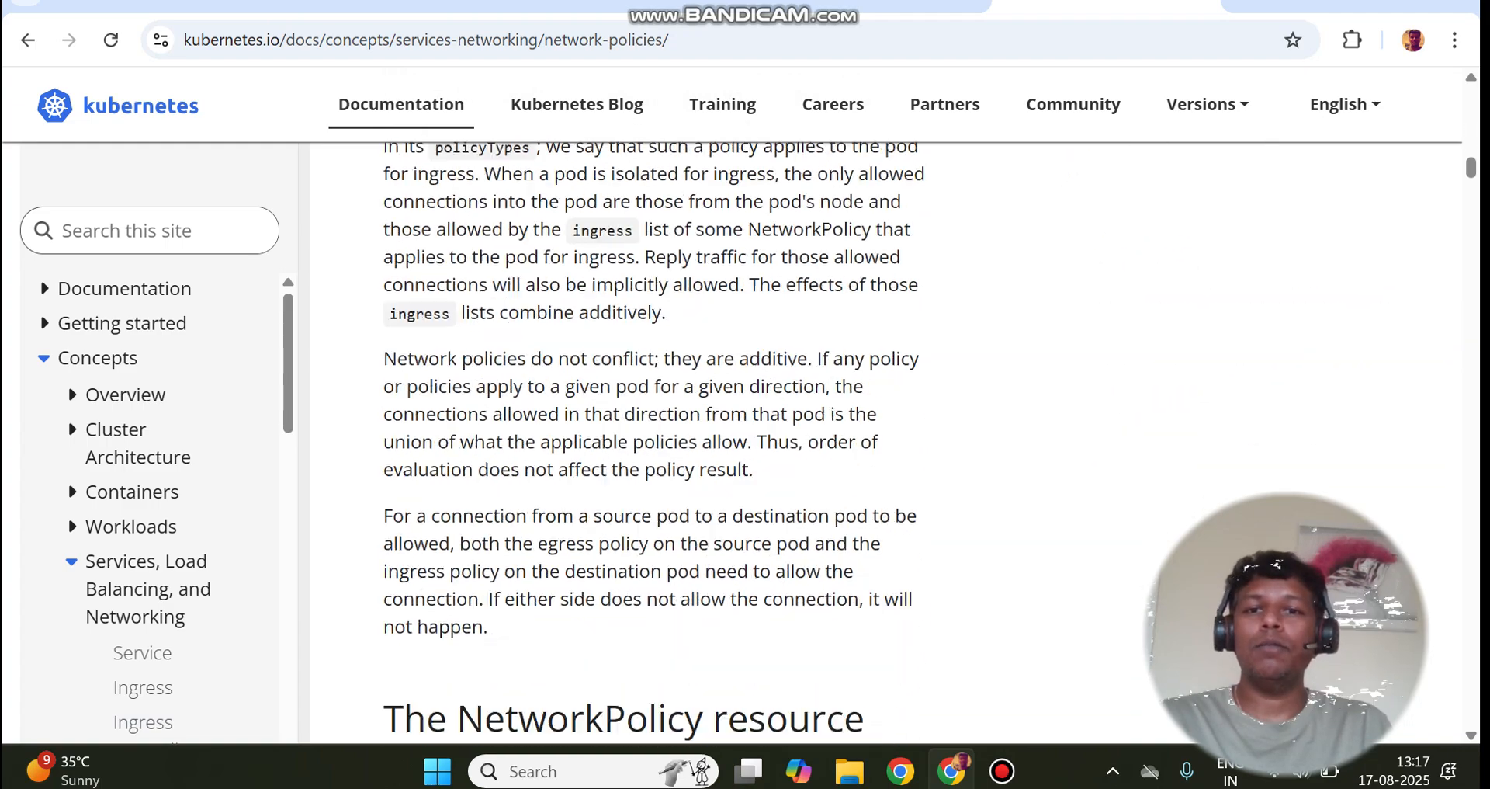
scroll("down", 3)
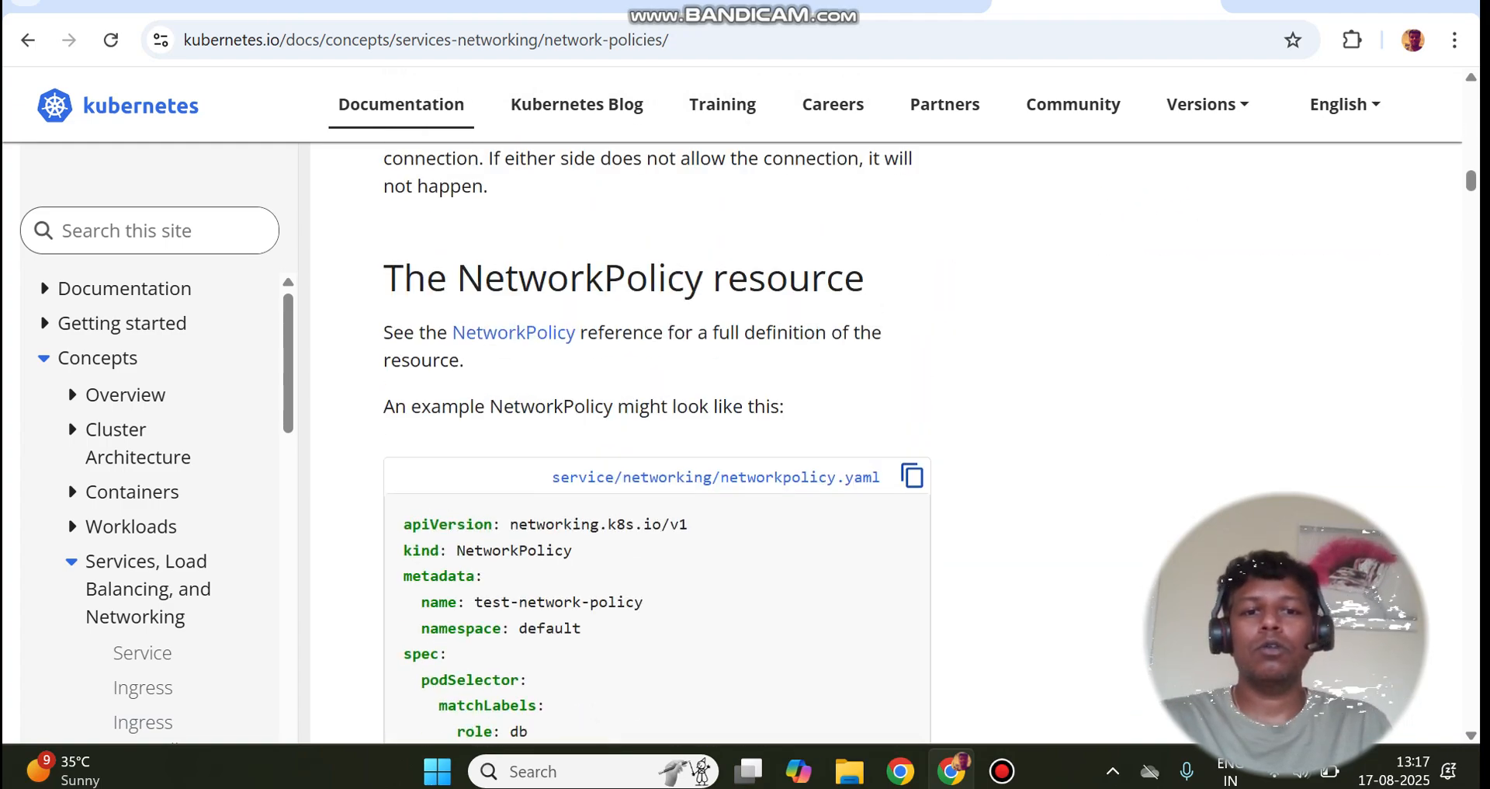
left_click(911, 475)
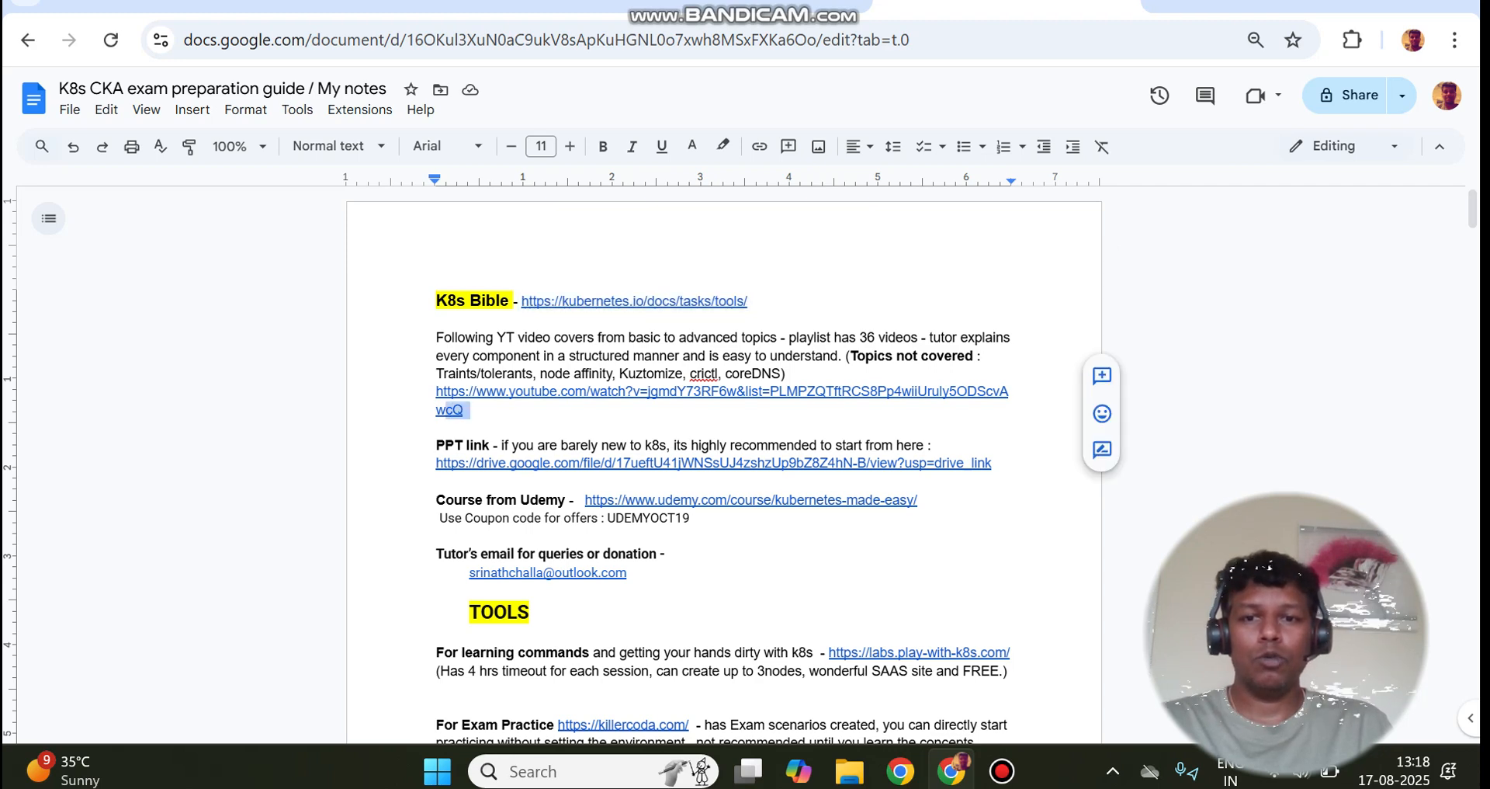
left_click(721, 391)
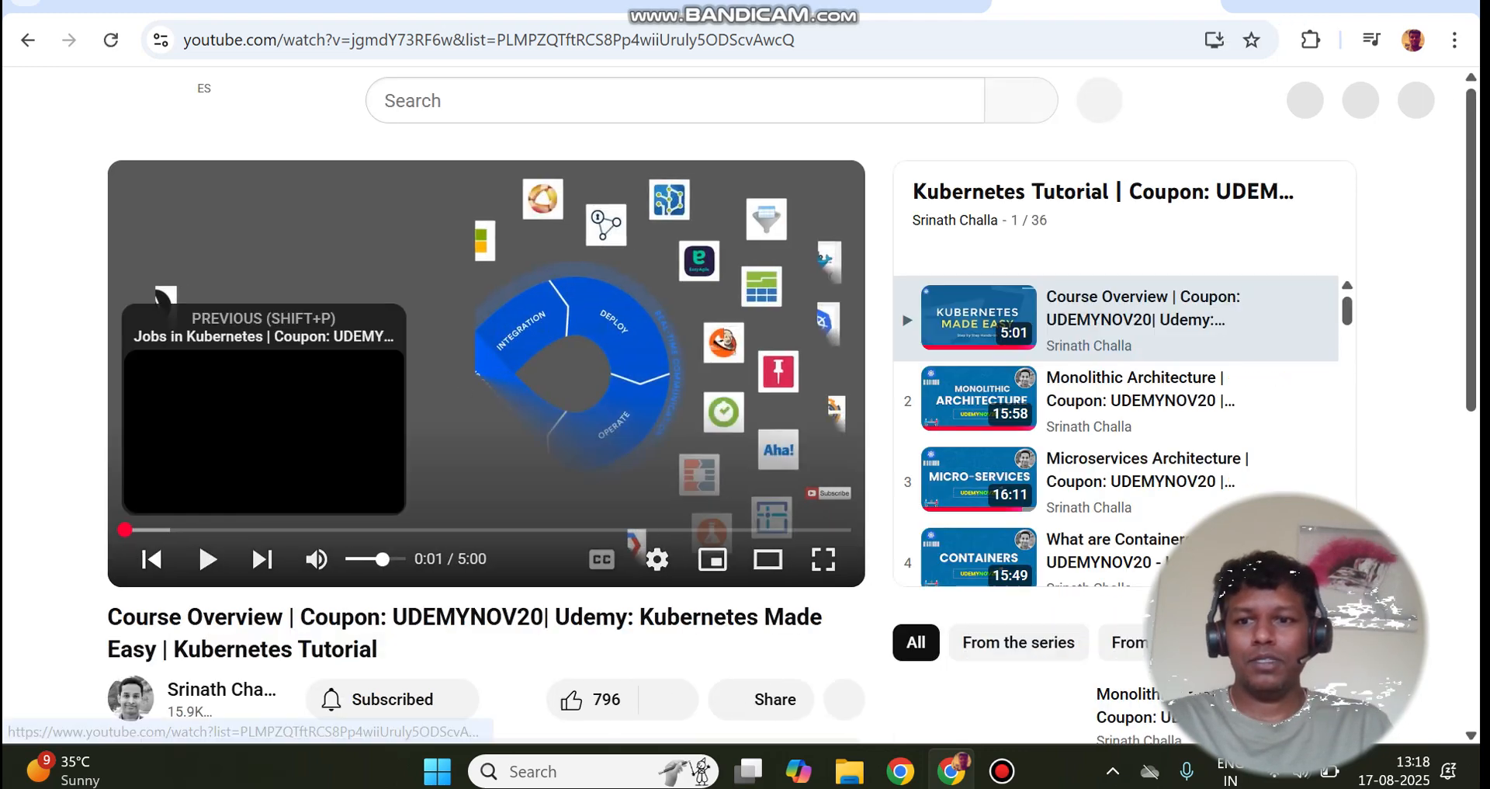
Scroll the 36-video Kubernetes playlist and open the creator's channel page
scroll("down", 3)
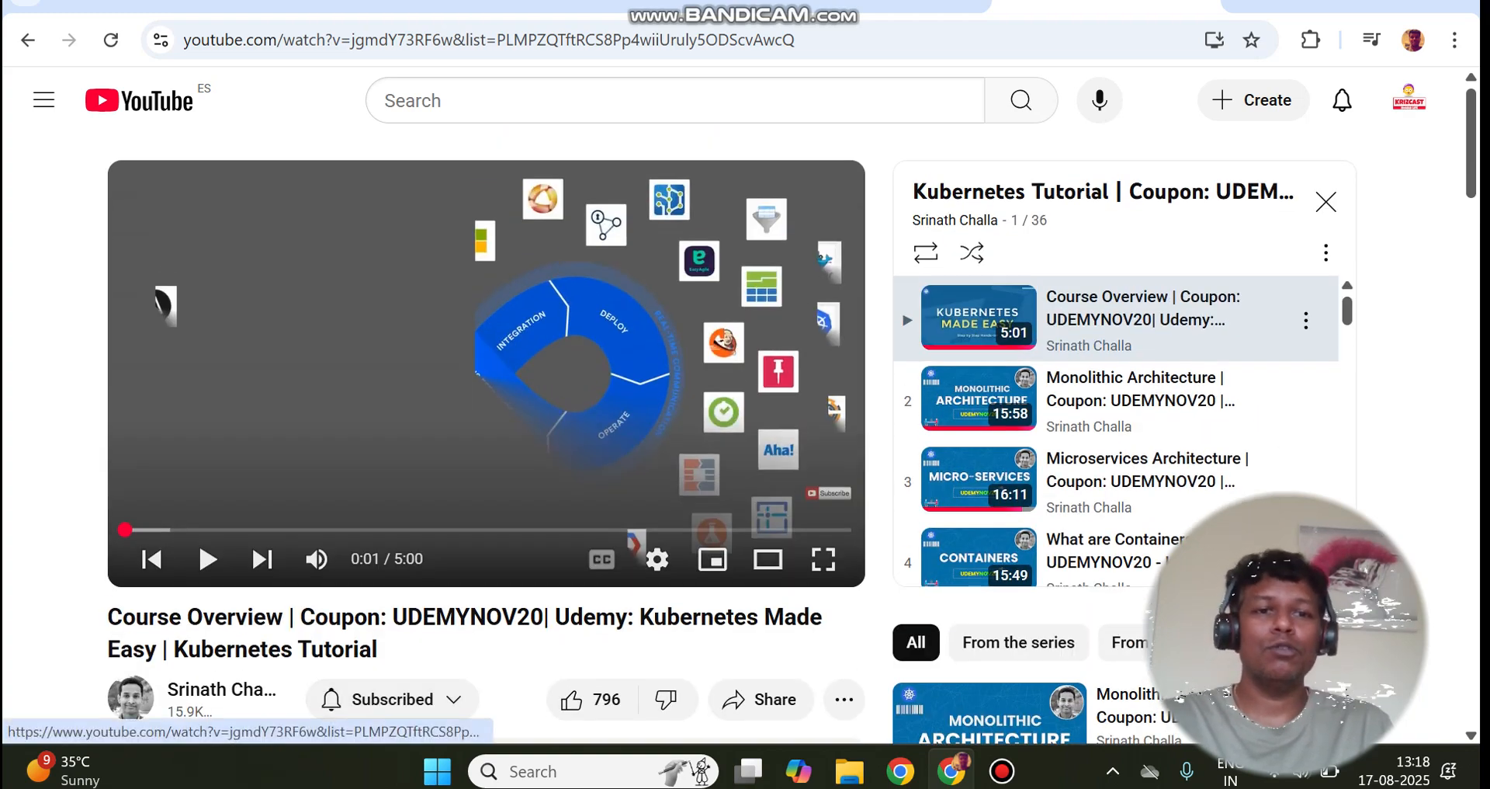
scroll("down", 3)
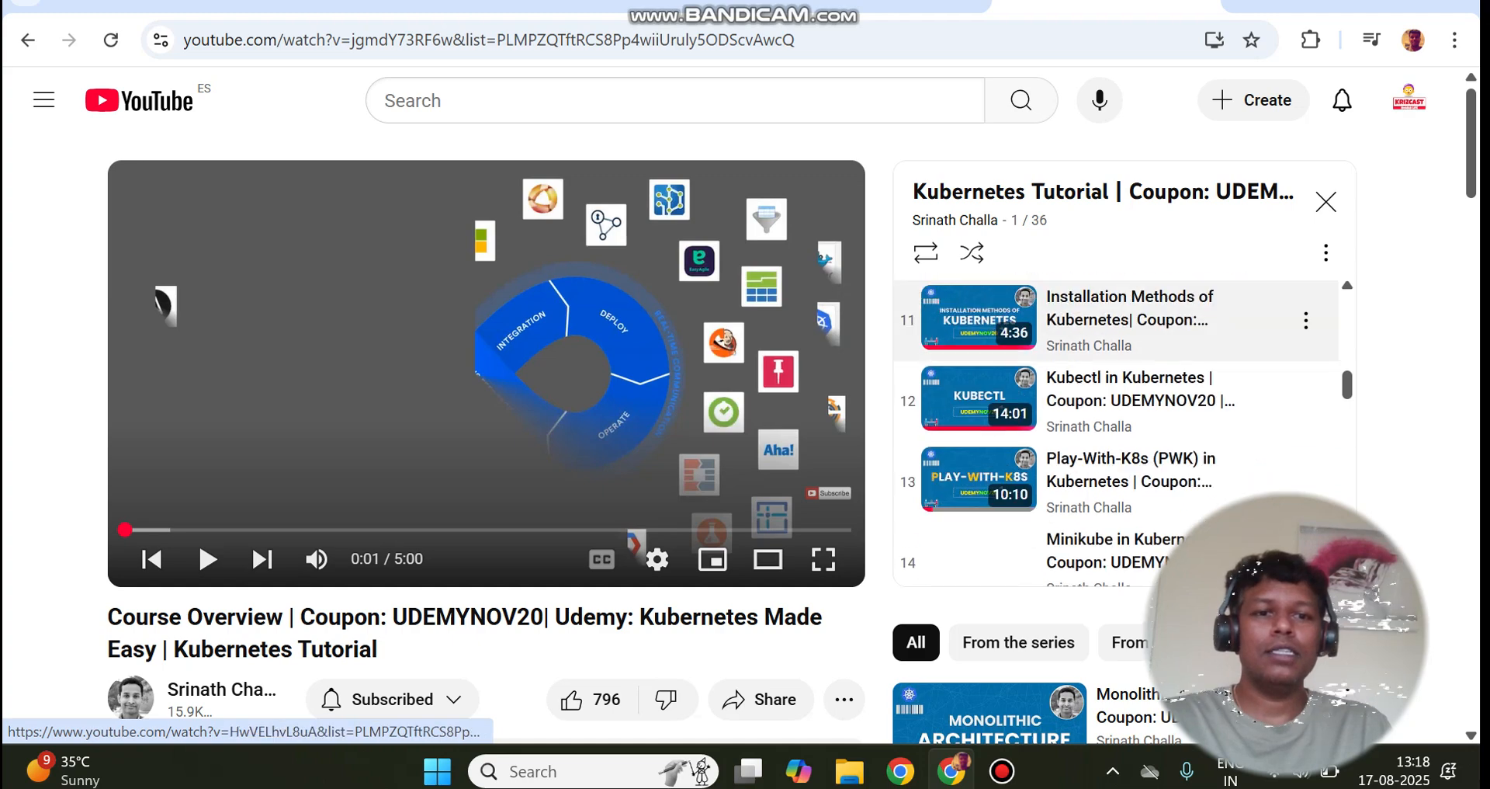
scroll("down", 3)
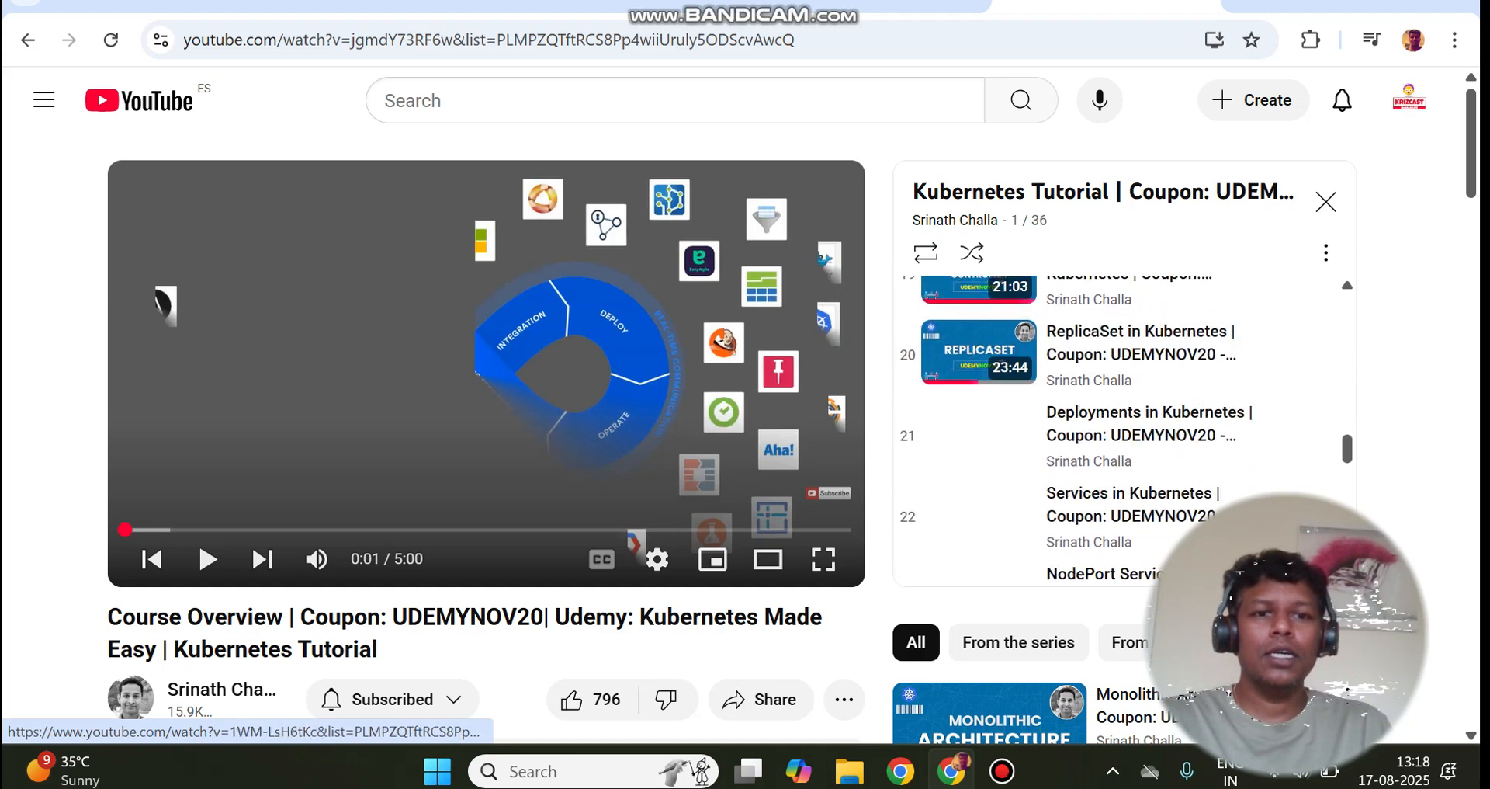
scroll("down", 3)
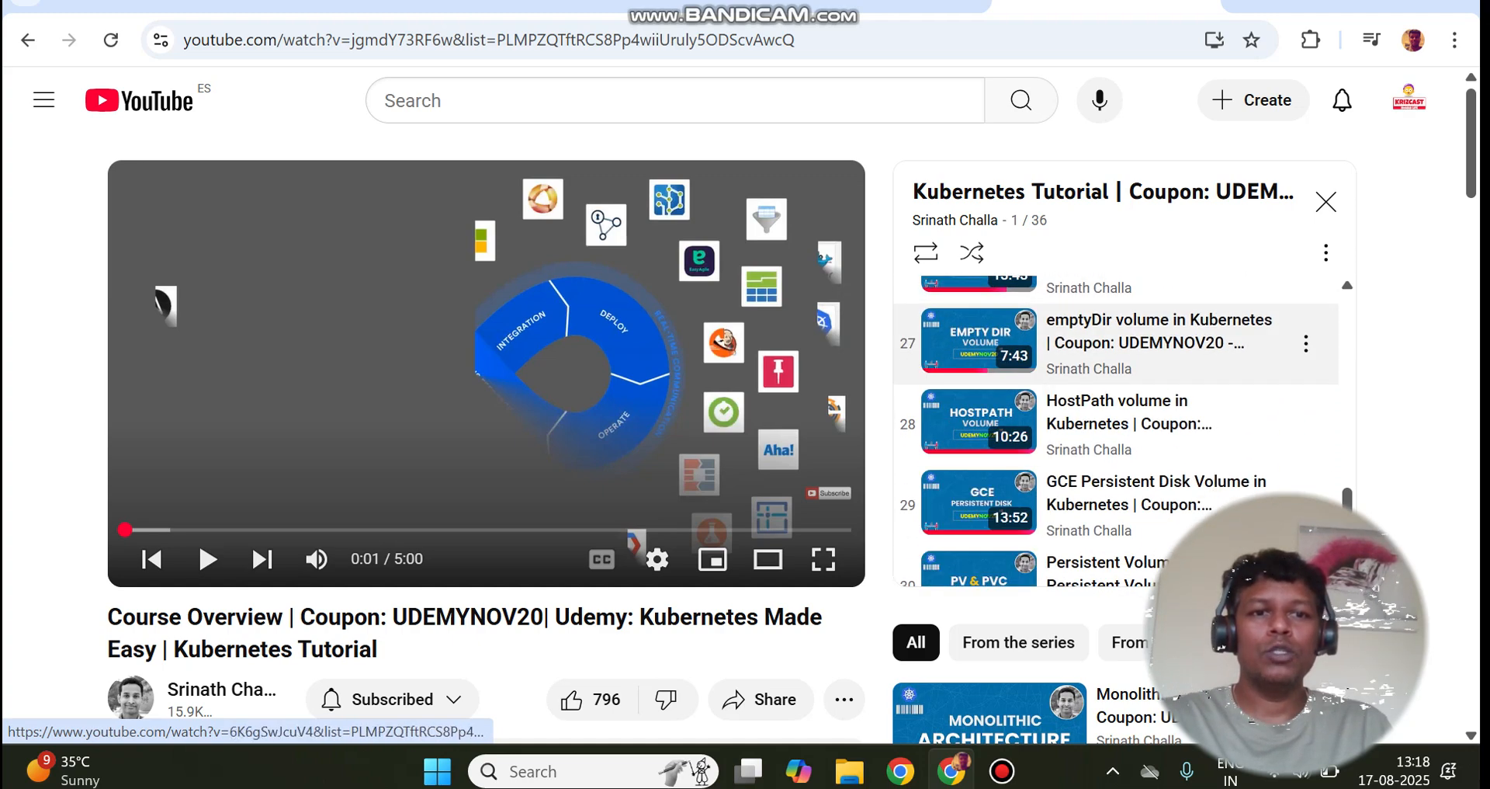
scroll("up", 3)
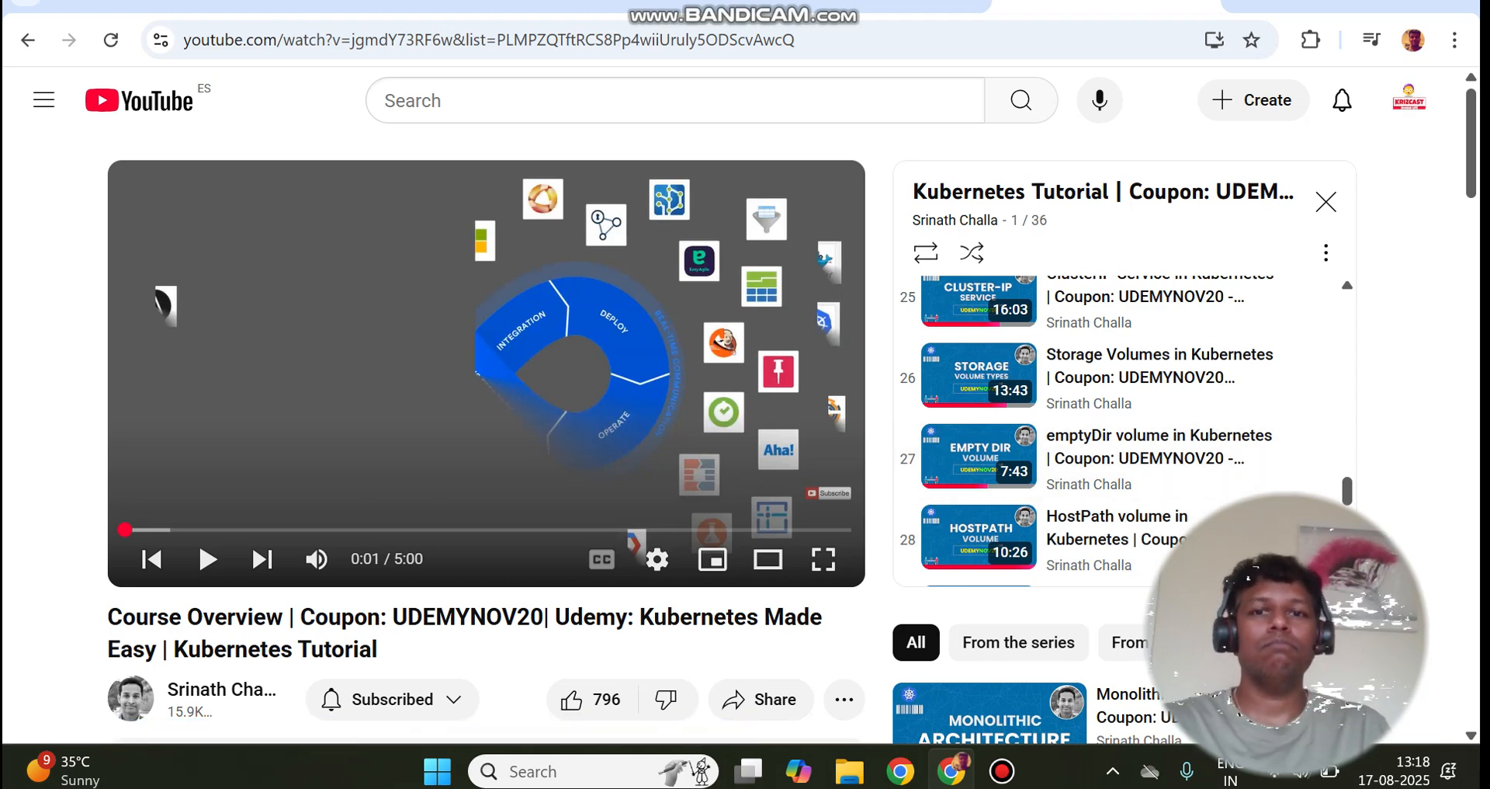
scroll("down", 3)
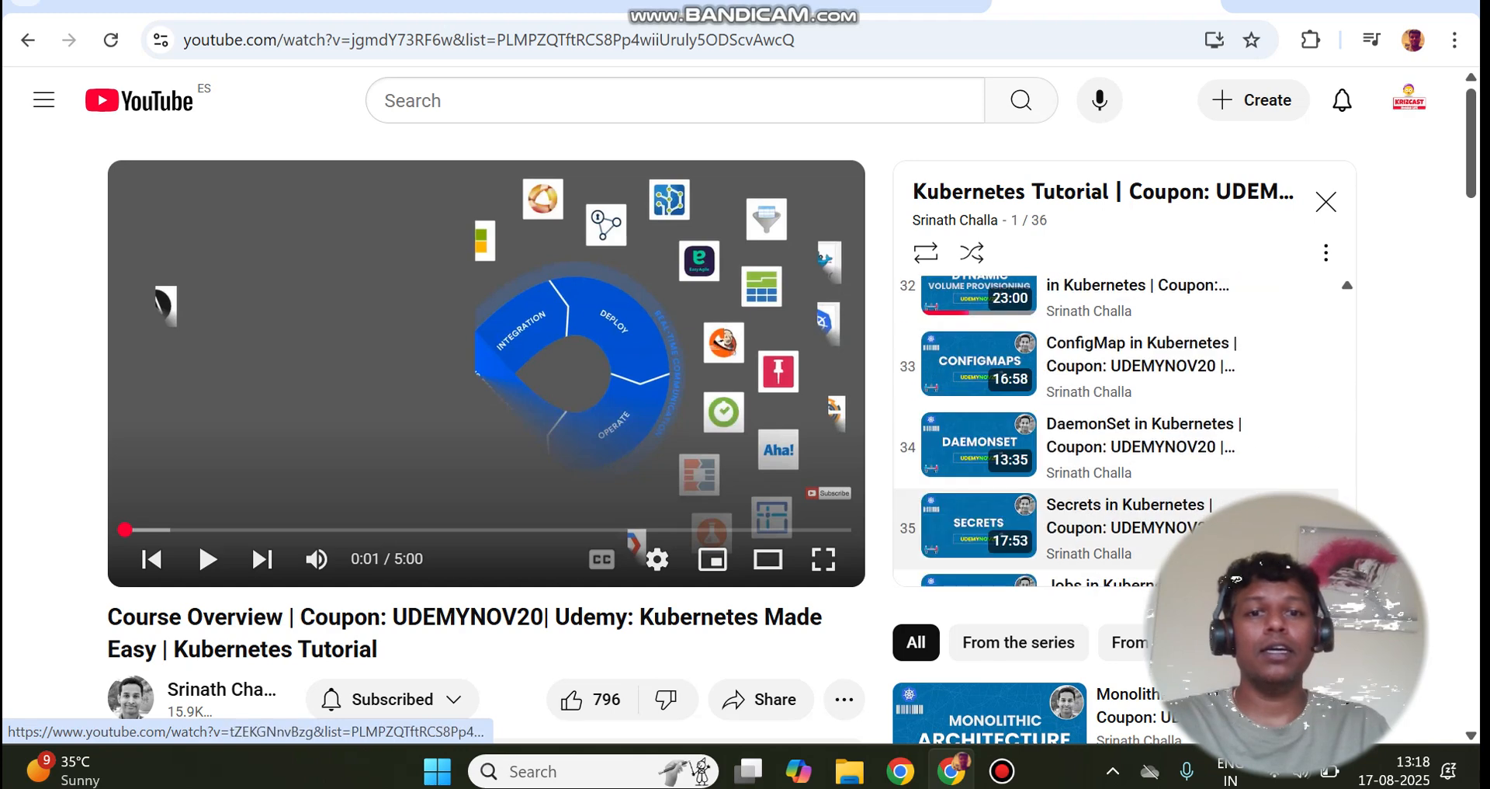
scroll("down", 3)
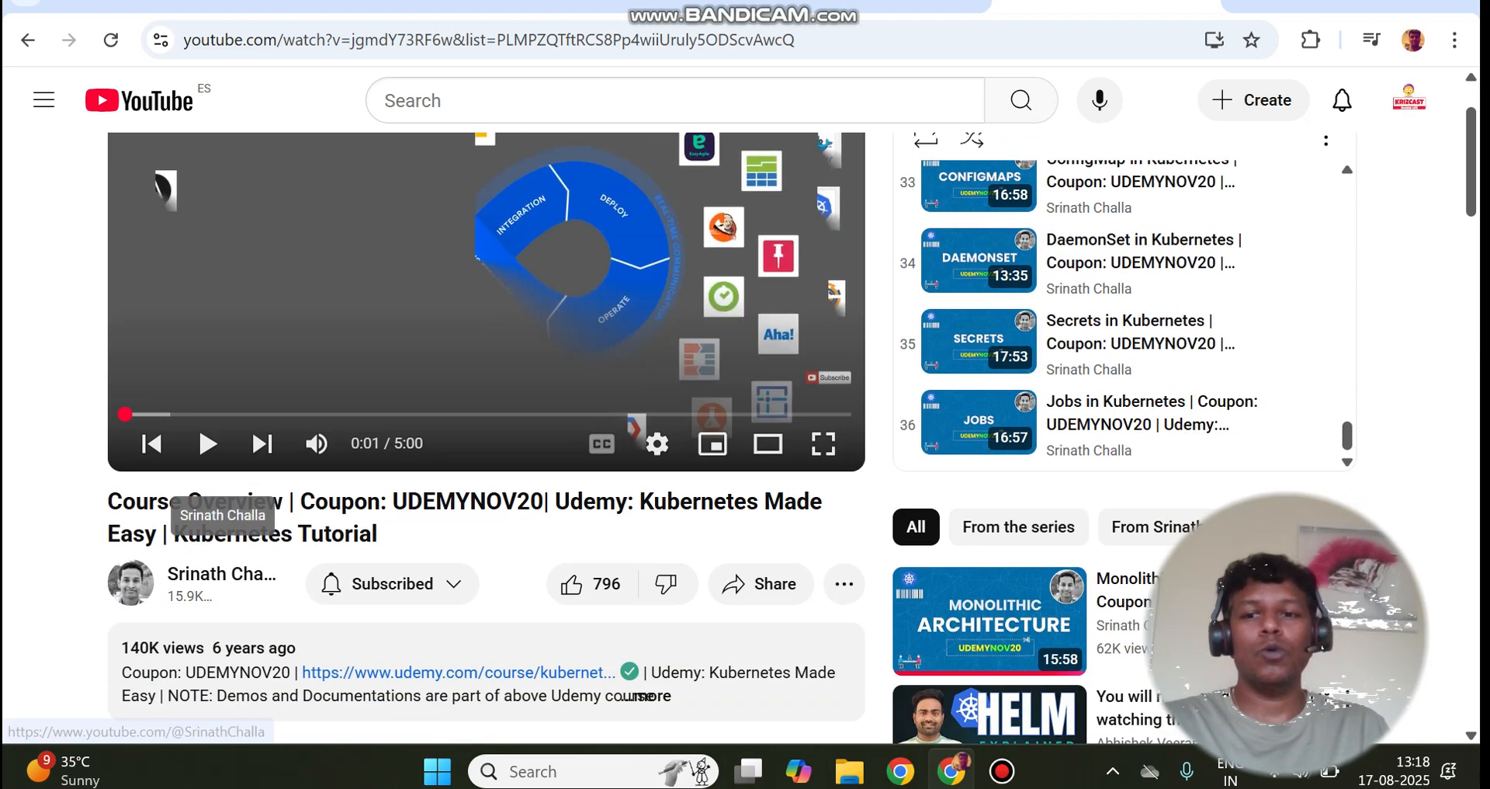
left_click(223, 574)
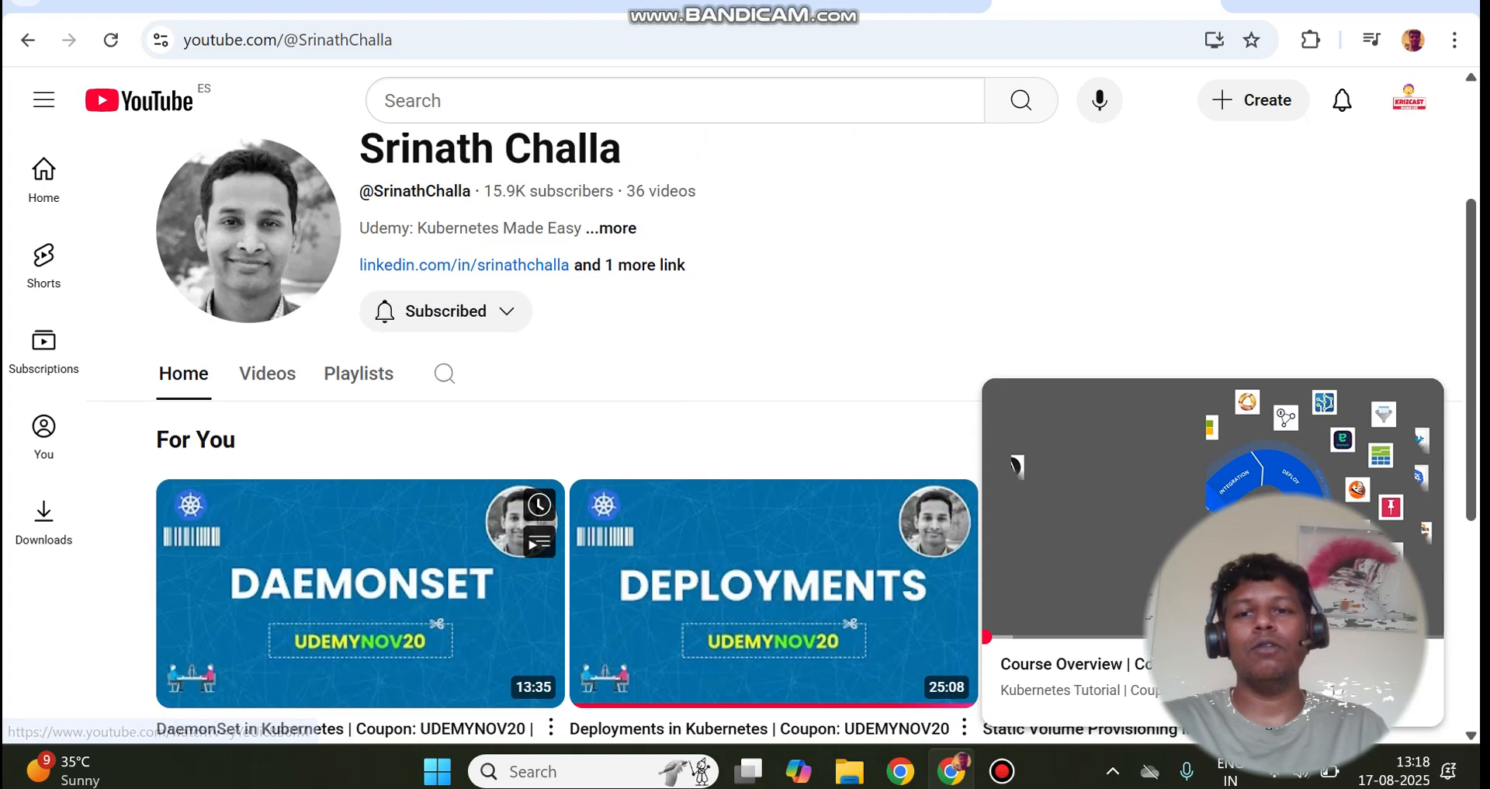
scroll("down", 3)
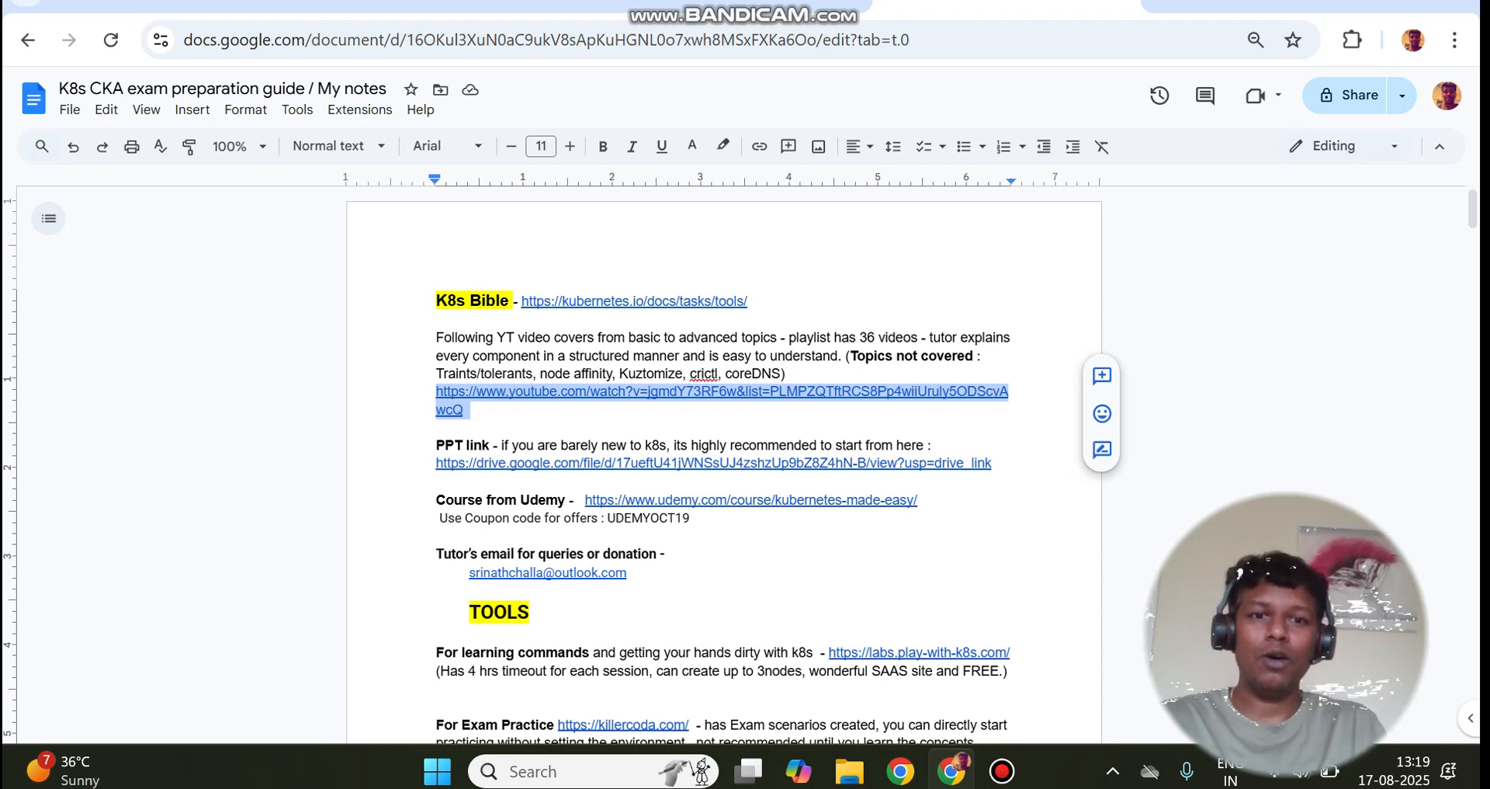
Review the notes' YouTube link and flagged word 'crictl', then open the PPT slides link
left_click(750, 301)
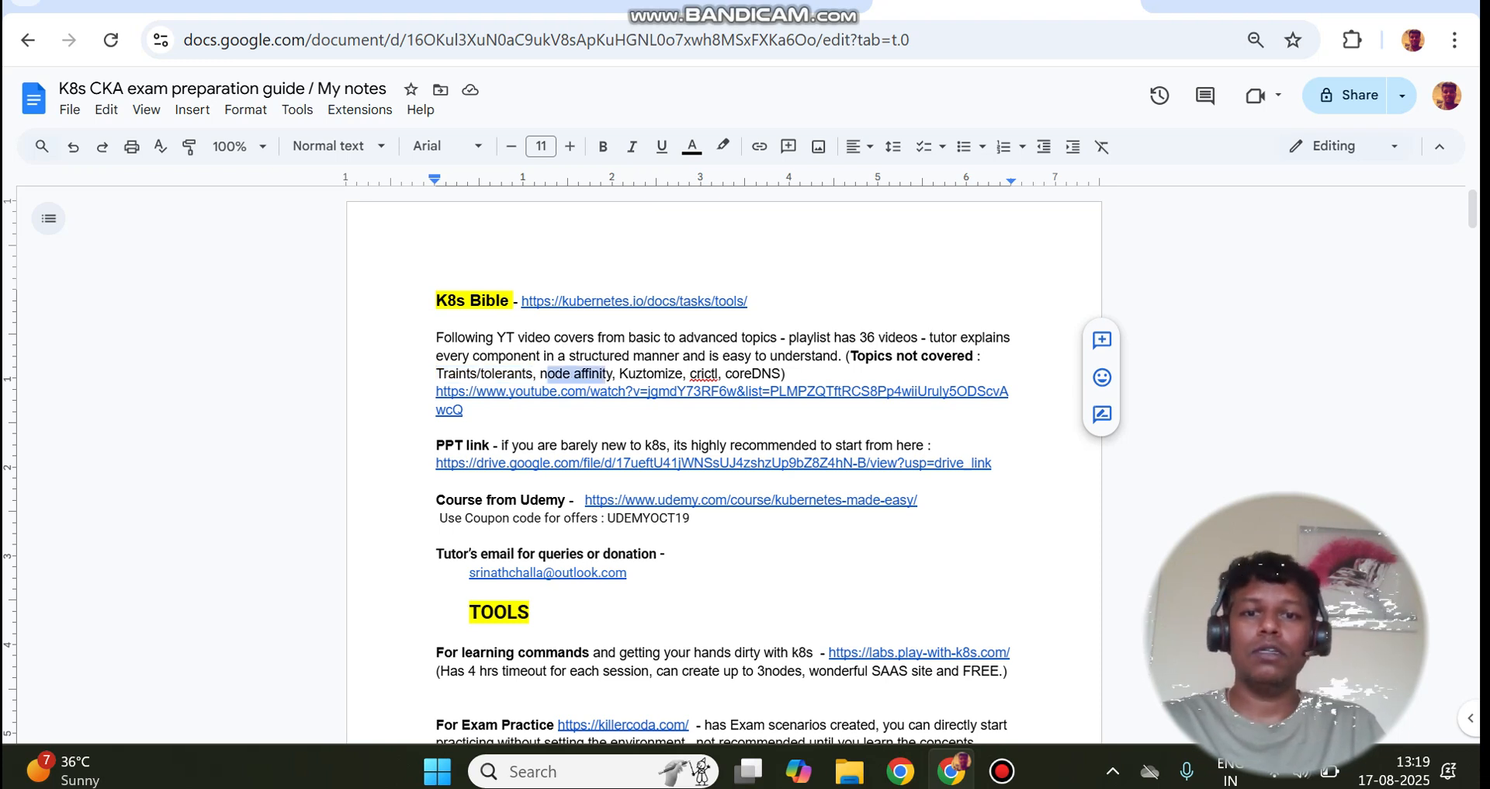
left_click(703, 373)
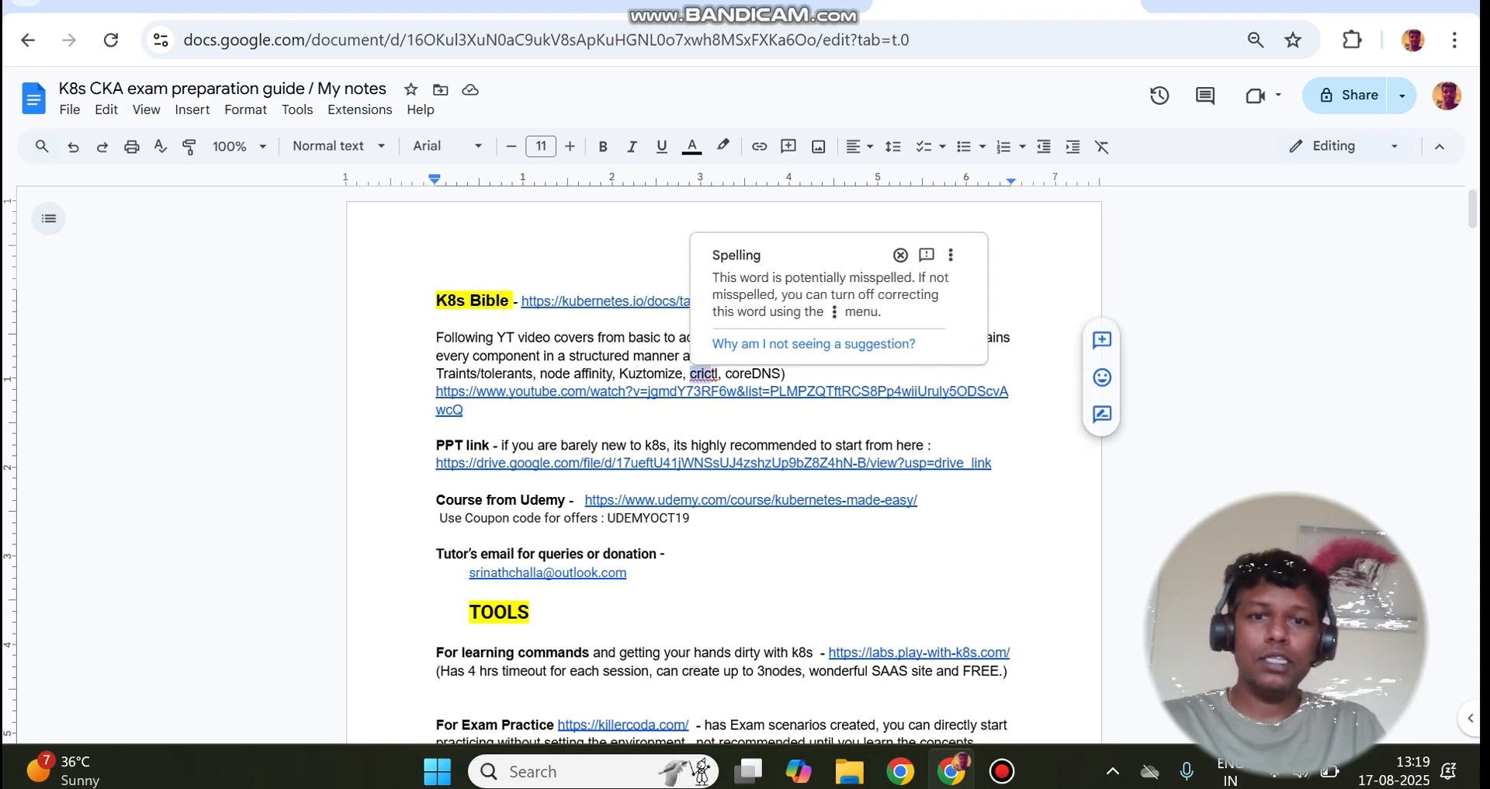
left_click(899, 255)
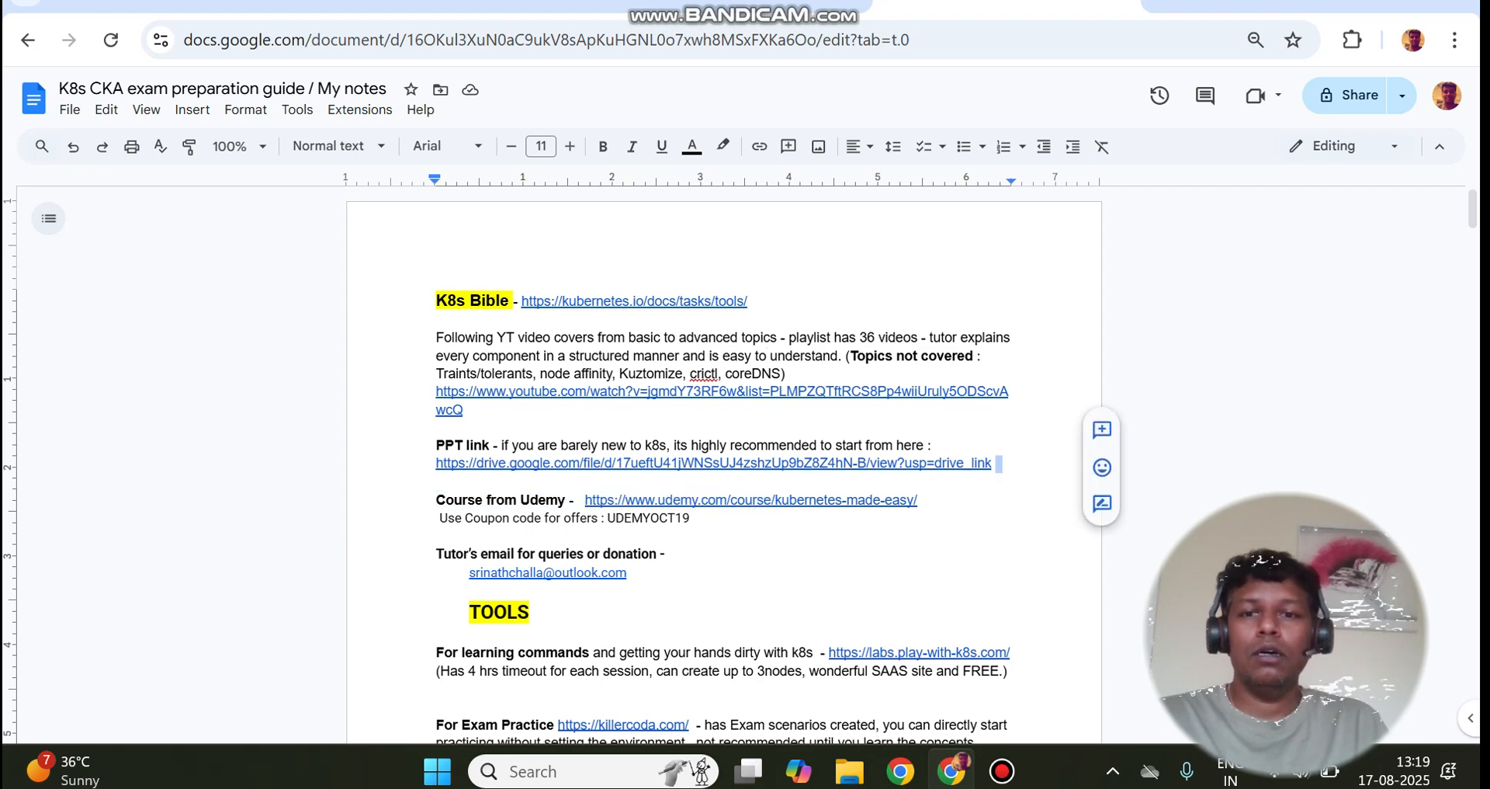
left_click(712, 463)
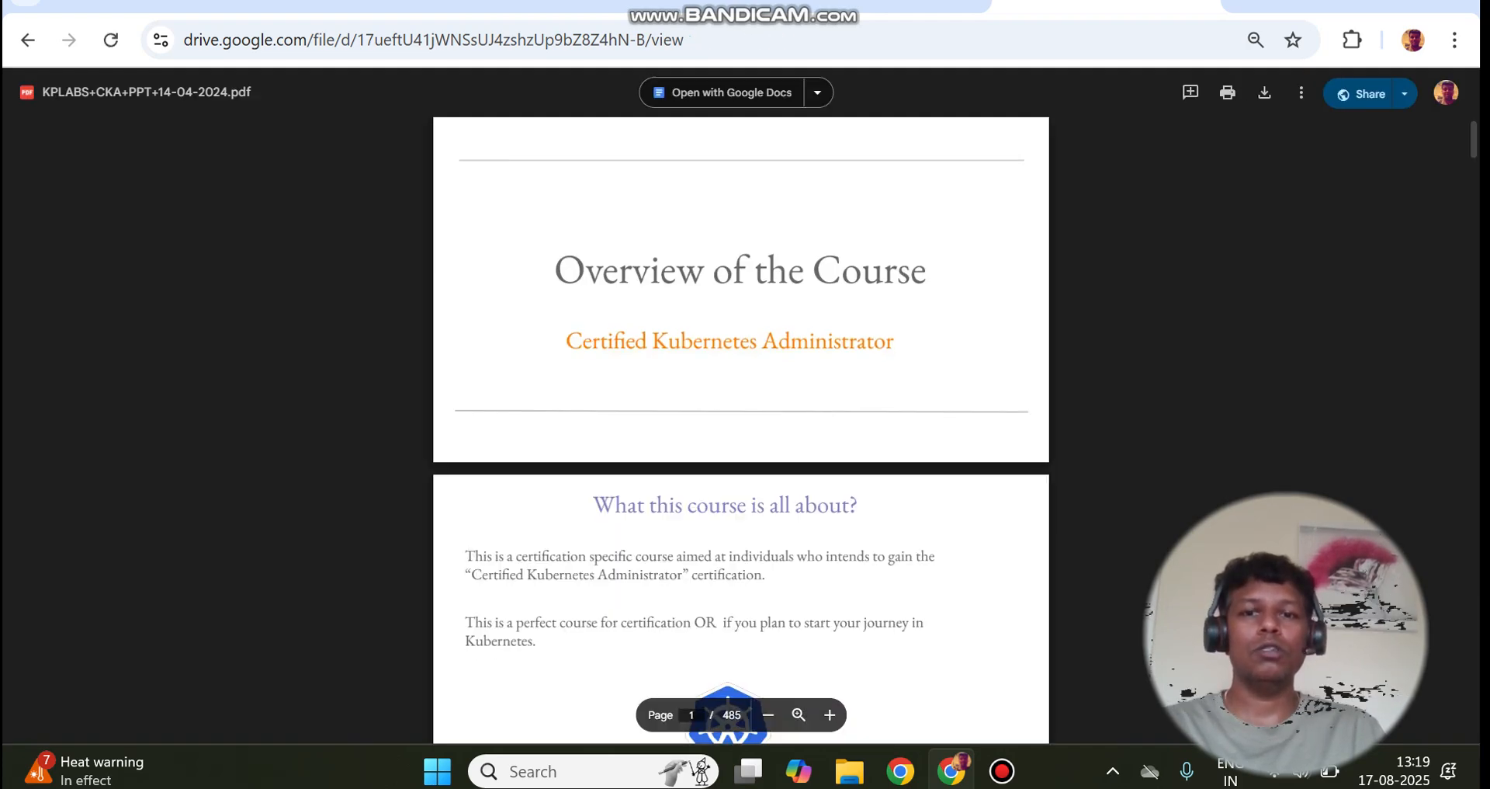
Skim the course PDF to its final pages on Domain 5 troubleshooting
scroll("down", 3)
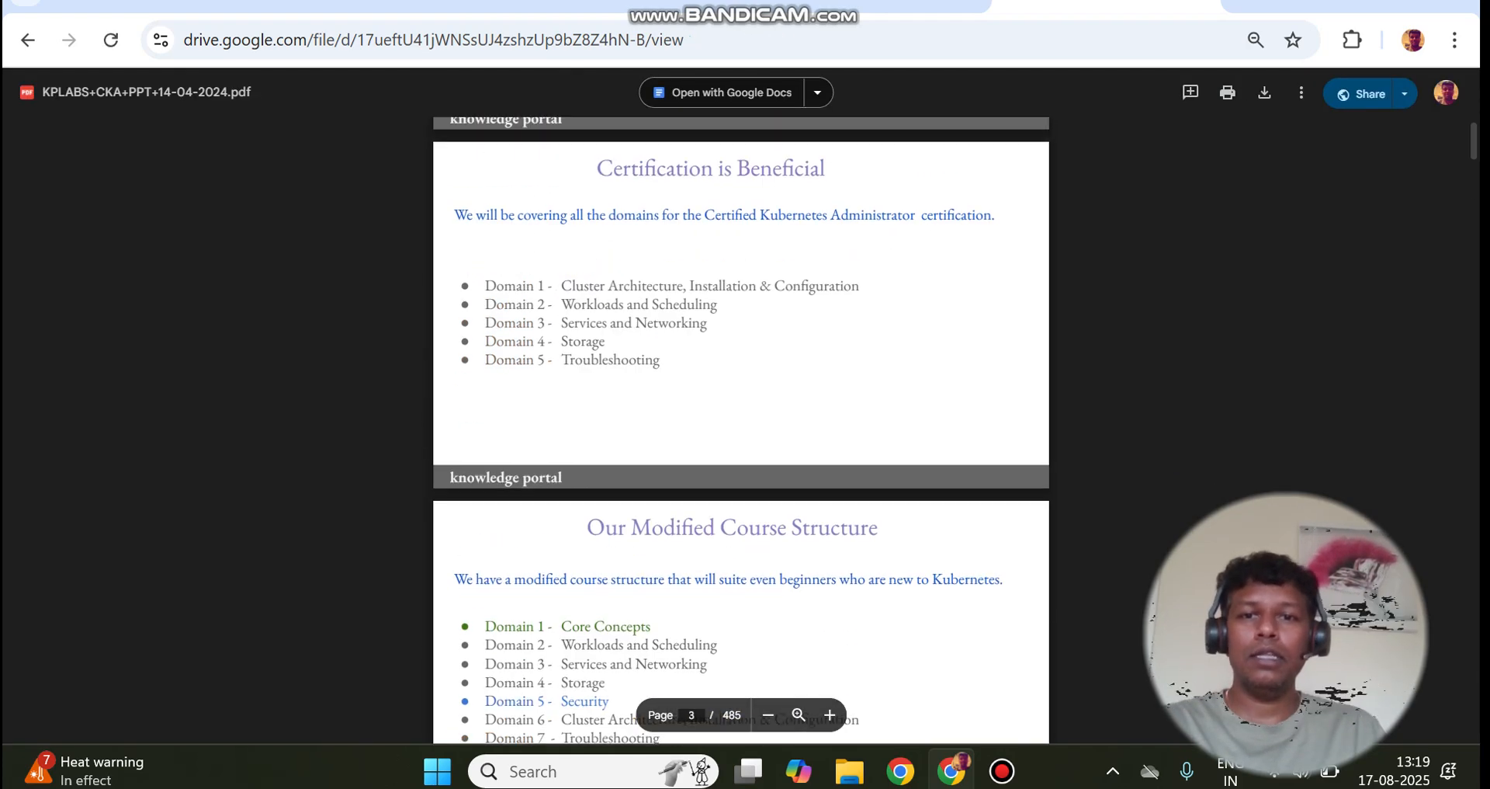
scroll("down", 3)
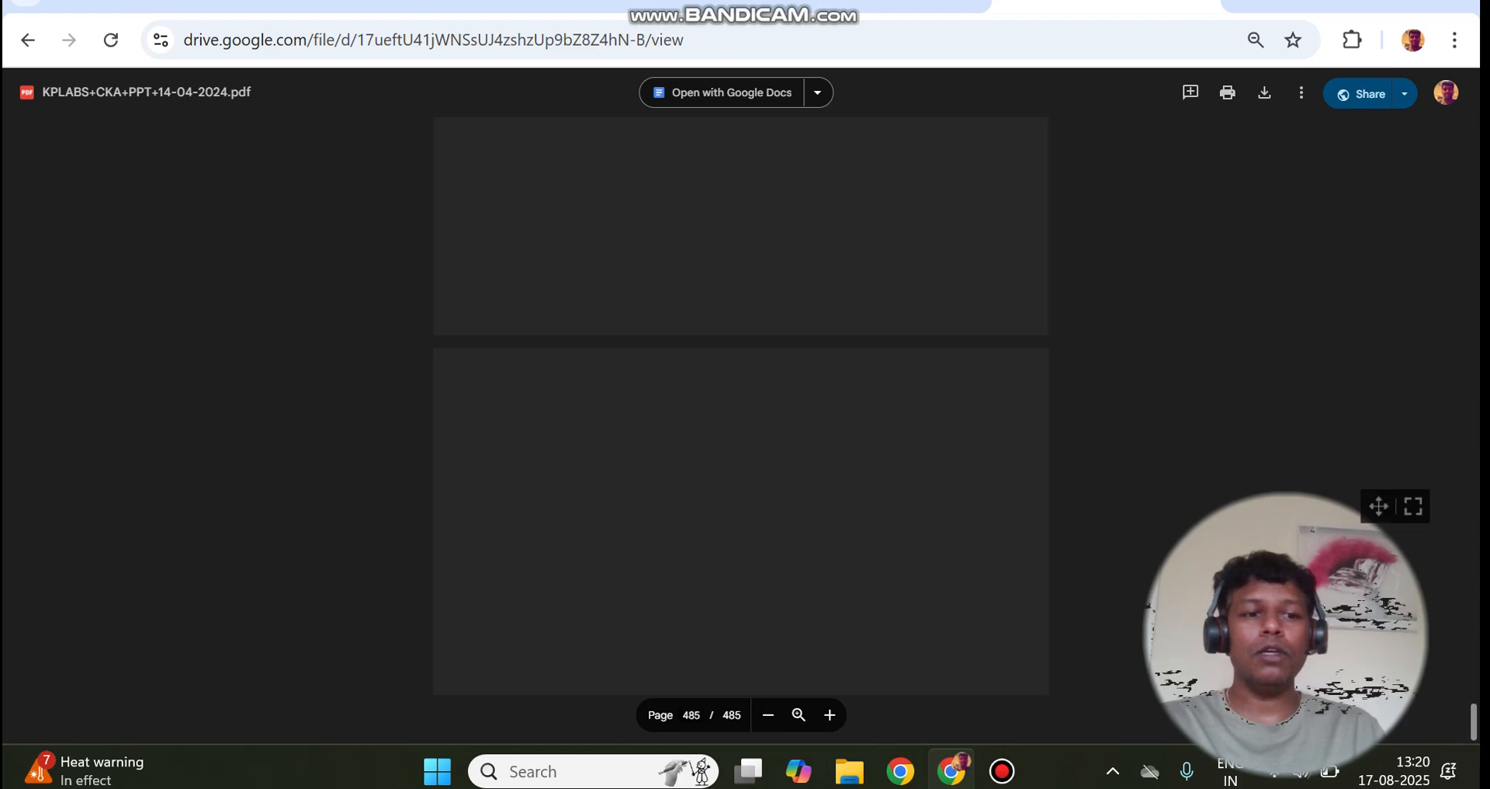
scroll("up", 3)
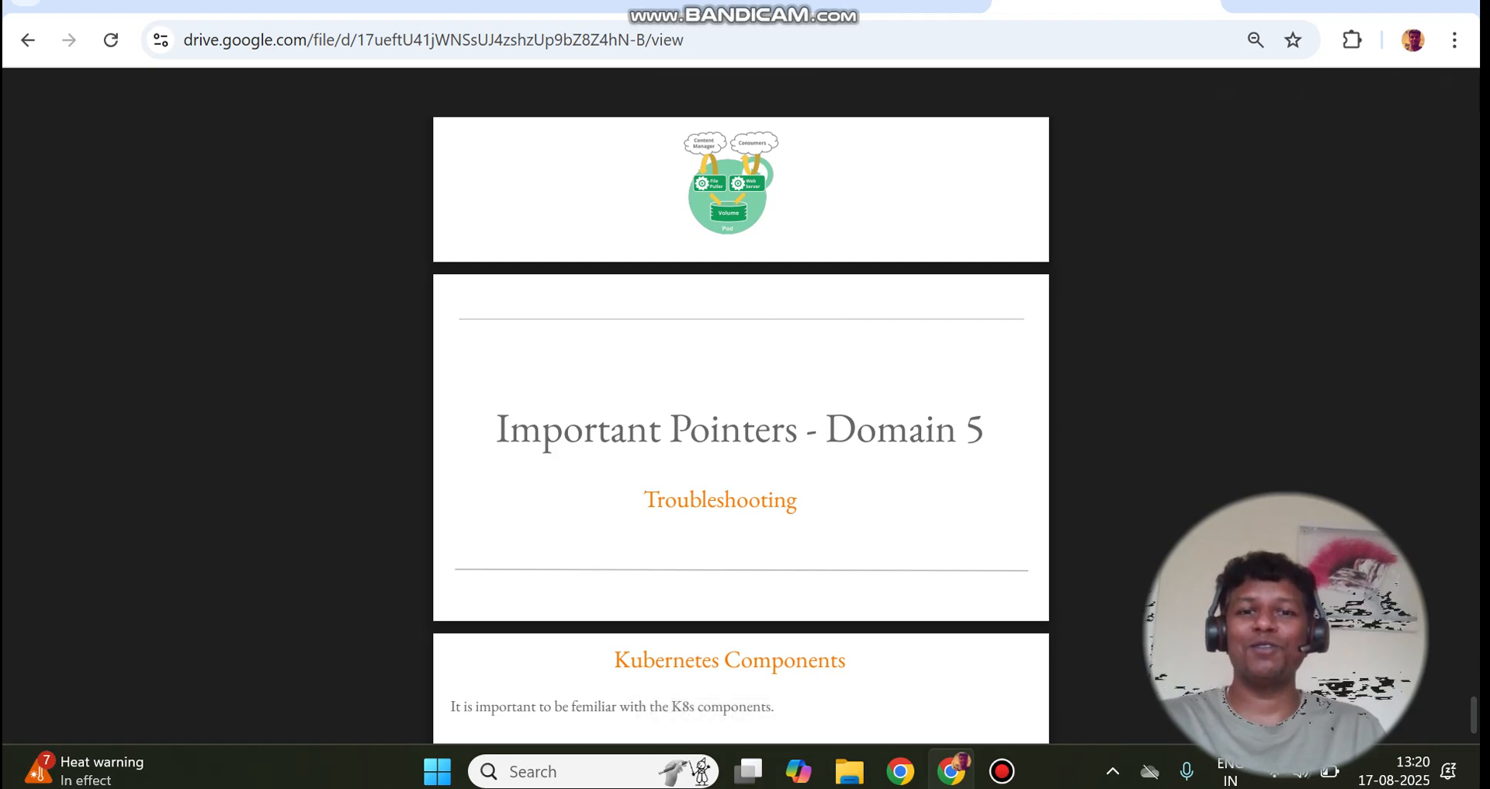
scroll("down", 3)
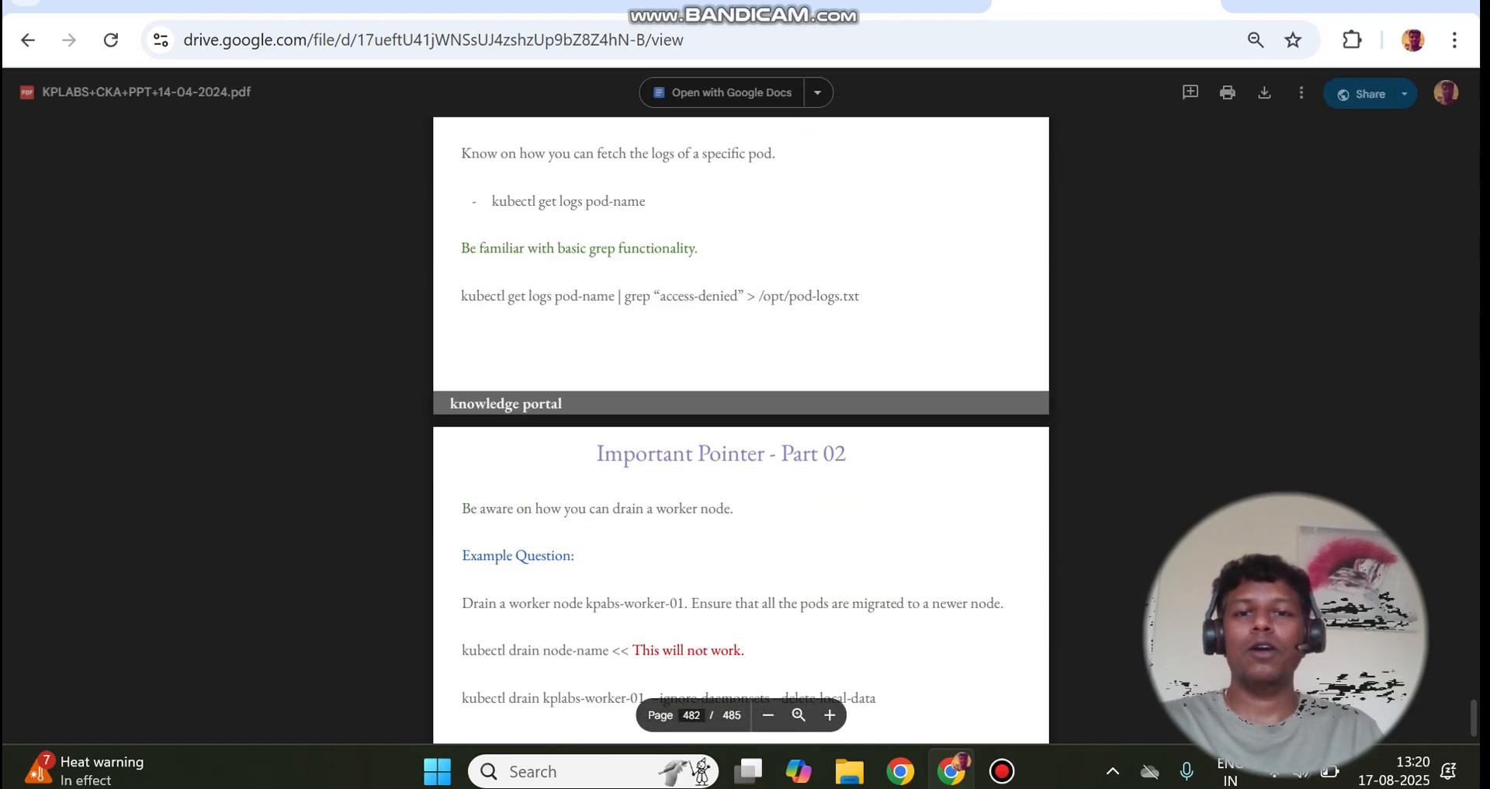
Scroll the notes past the Udemy coupon code to TOOLS and open Play with Kubernetes
scroll("up", 3)
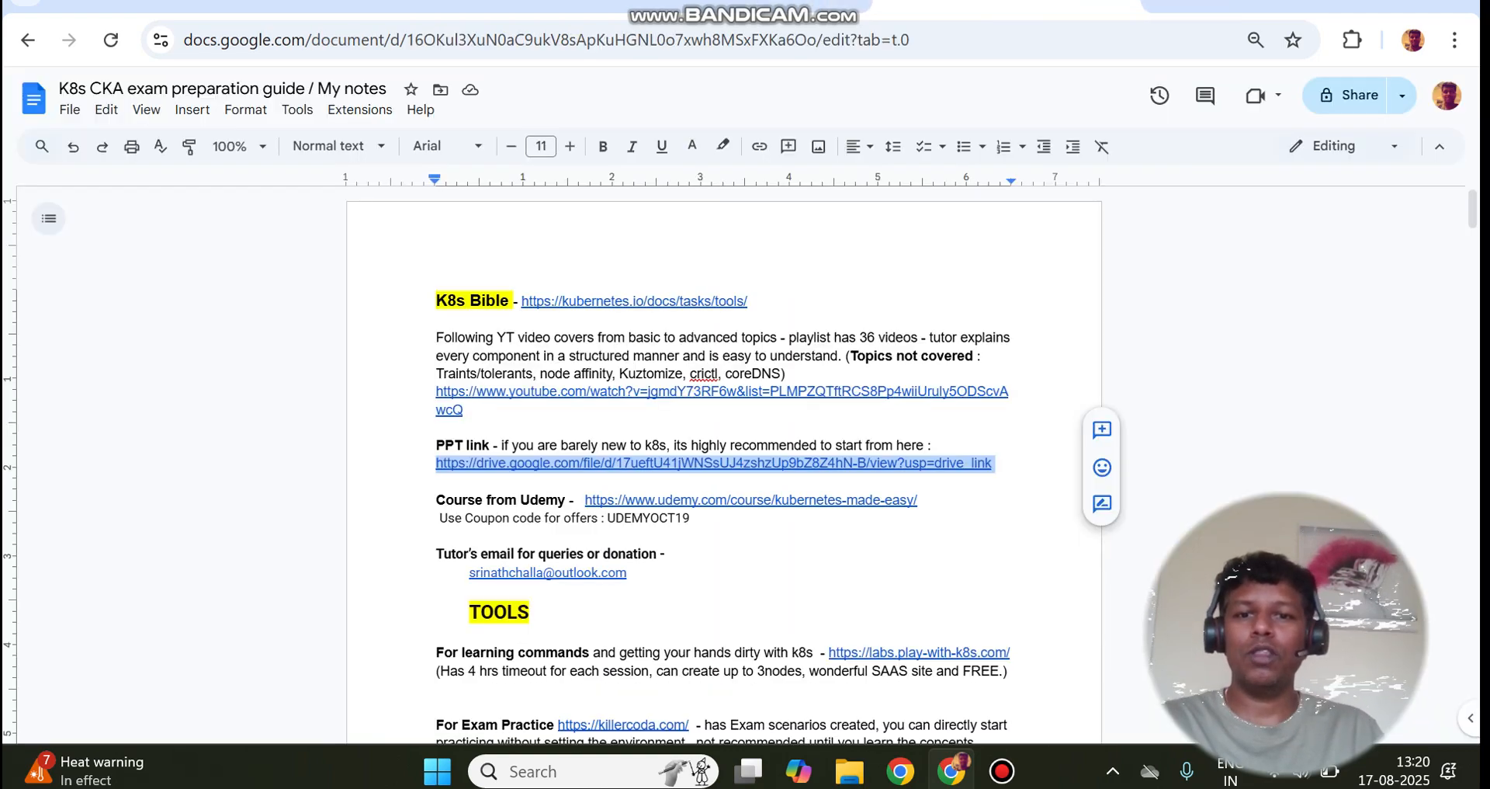
scroll("down", 3)
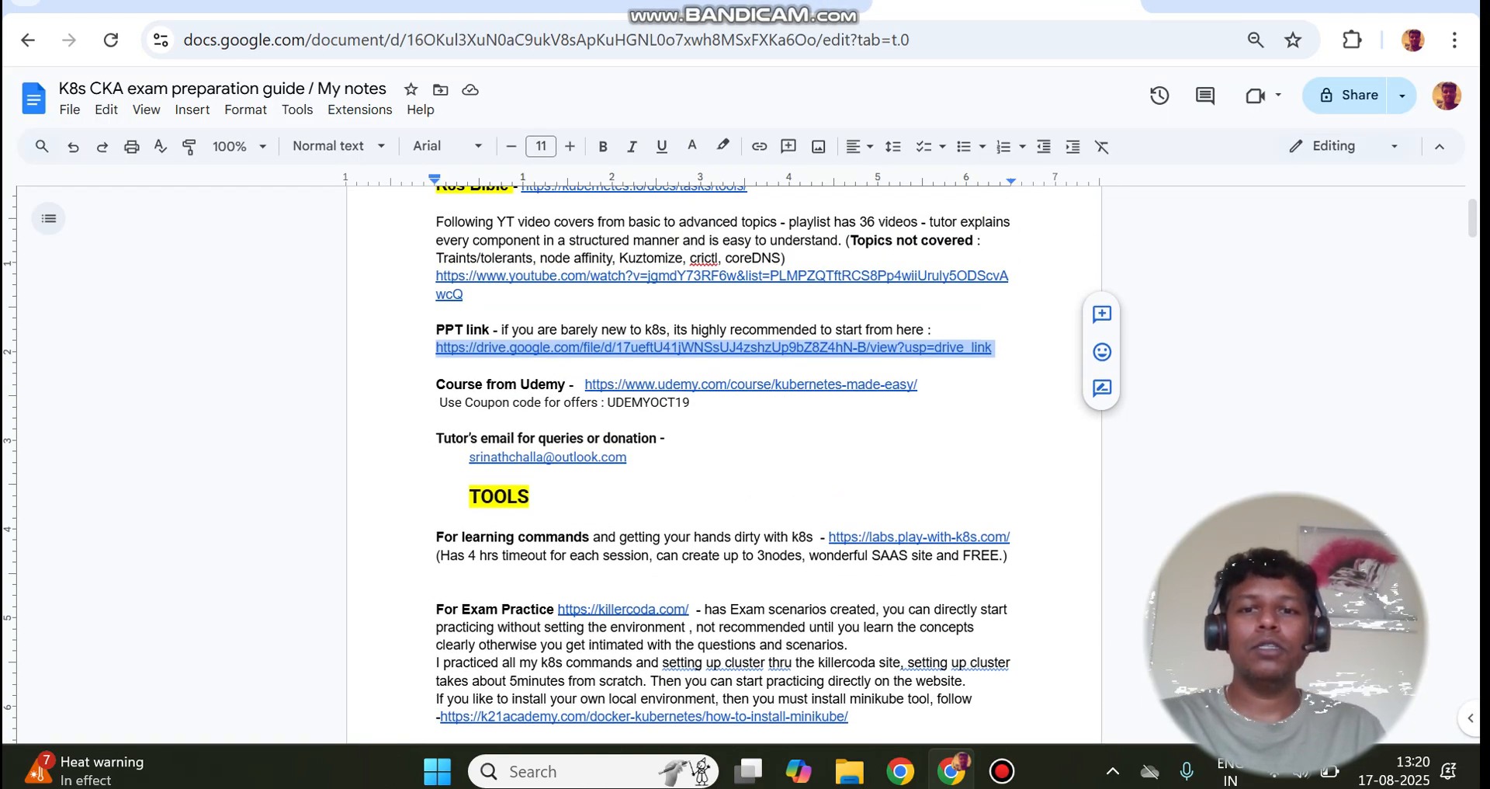
scroll("up", 3)
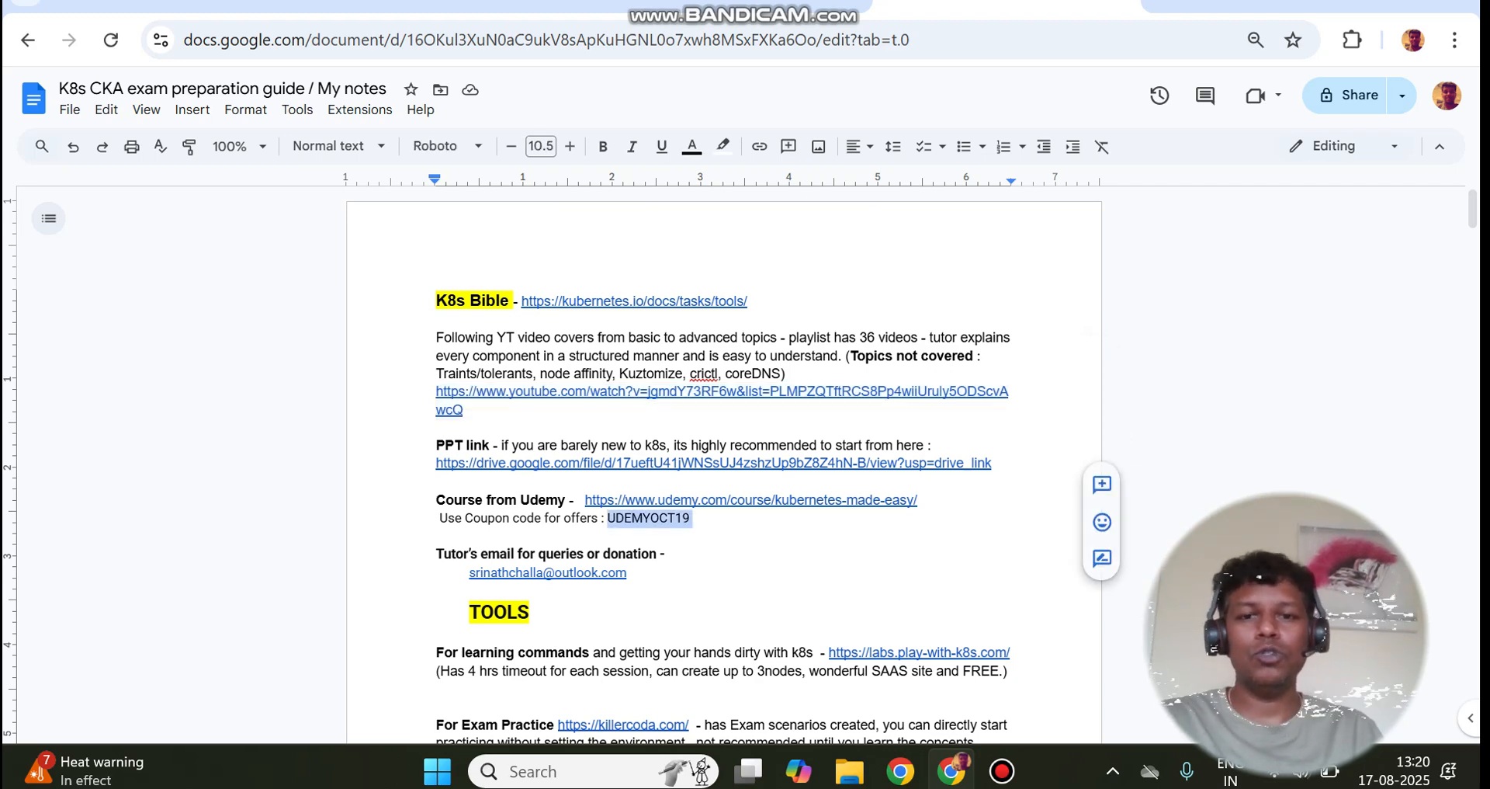
scroll("down", 3)
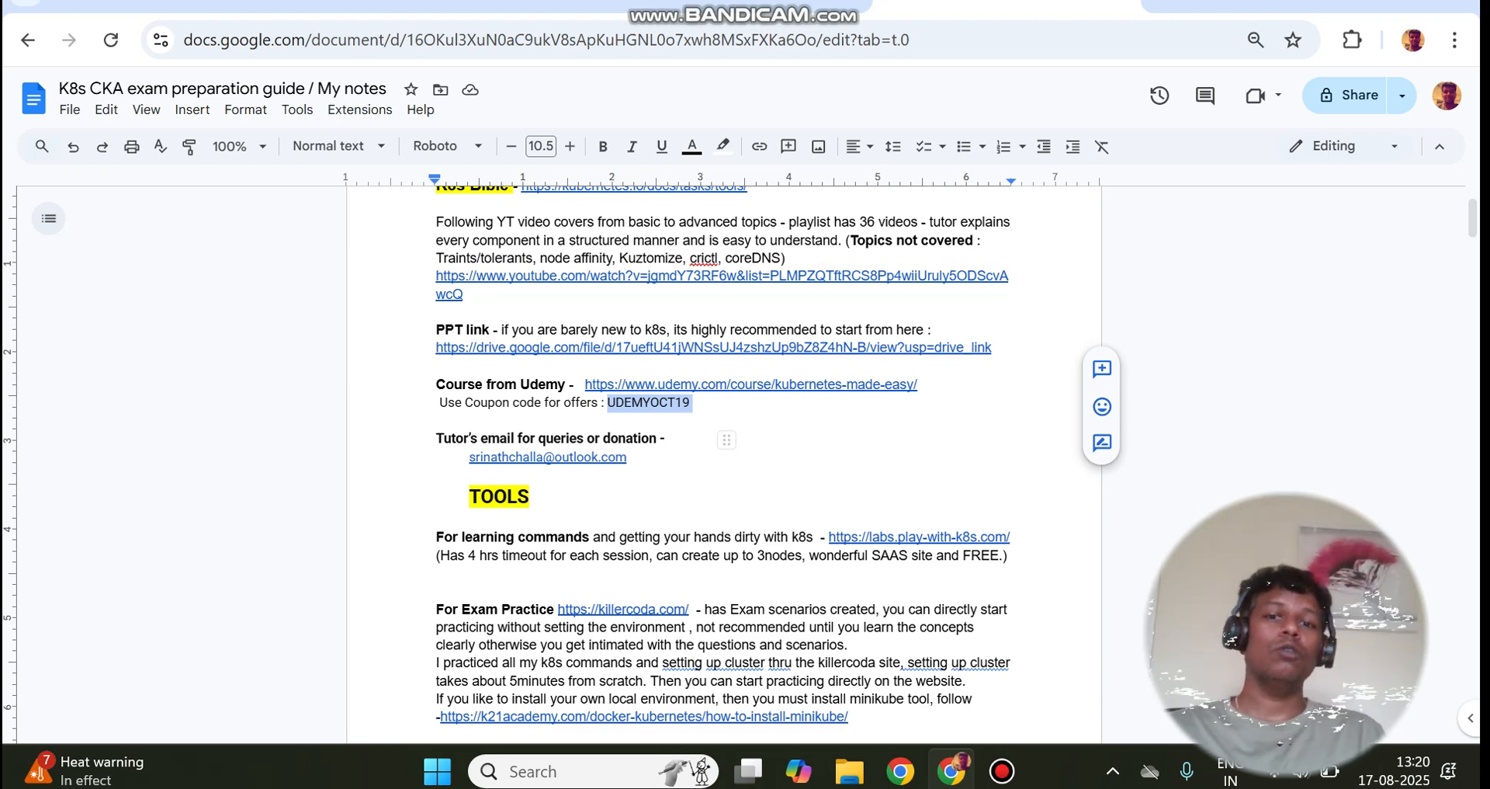
scroll("down", 3)
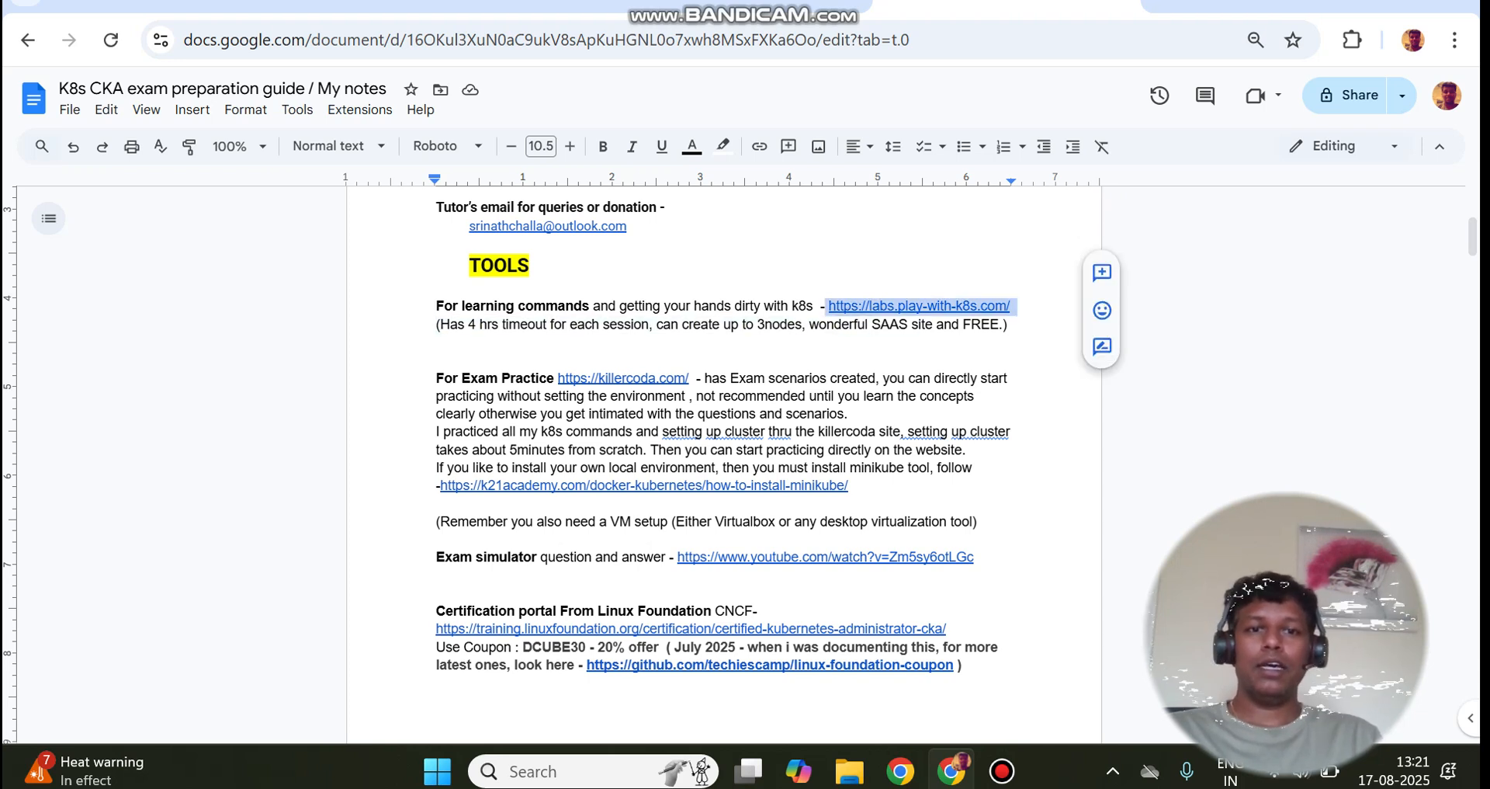
left_click(919, 305)
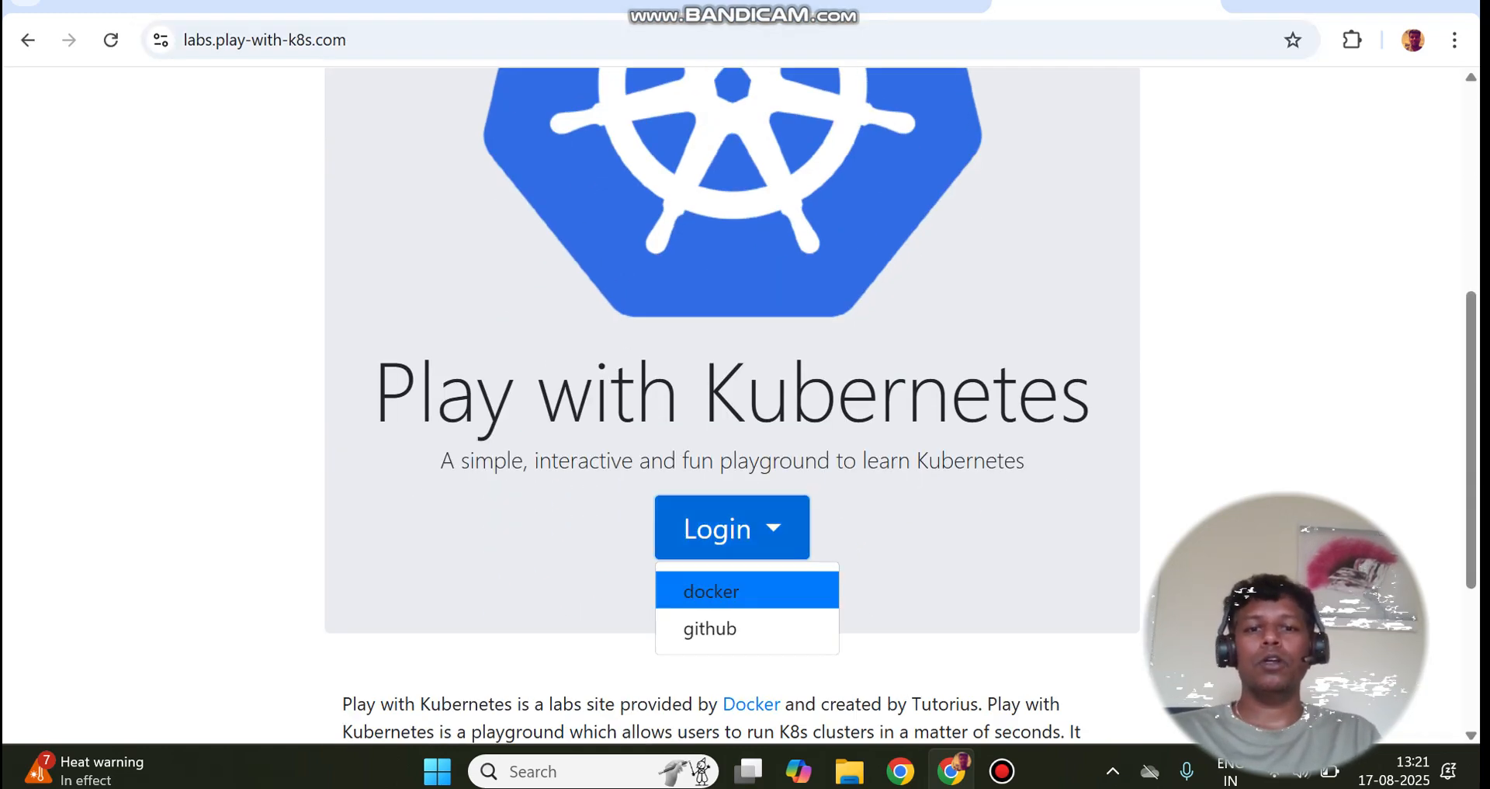
Sign in to Play with Kubernetes through Docker using a Google account
left_click(710, 590)
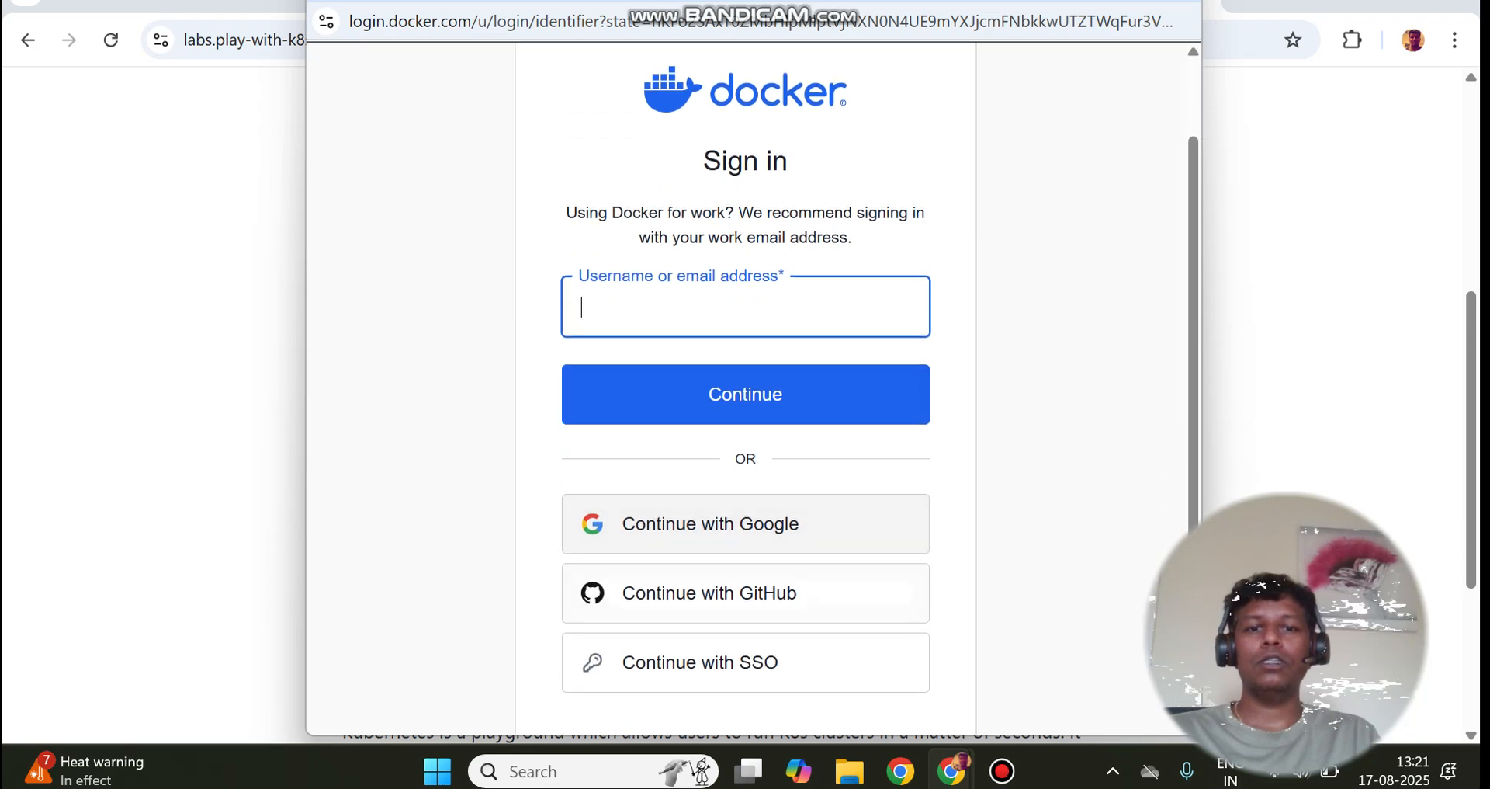
left_click(745, 523)
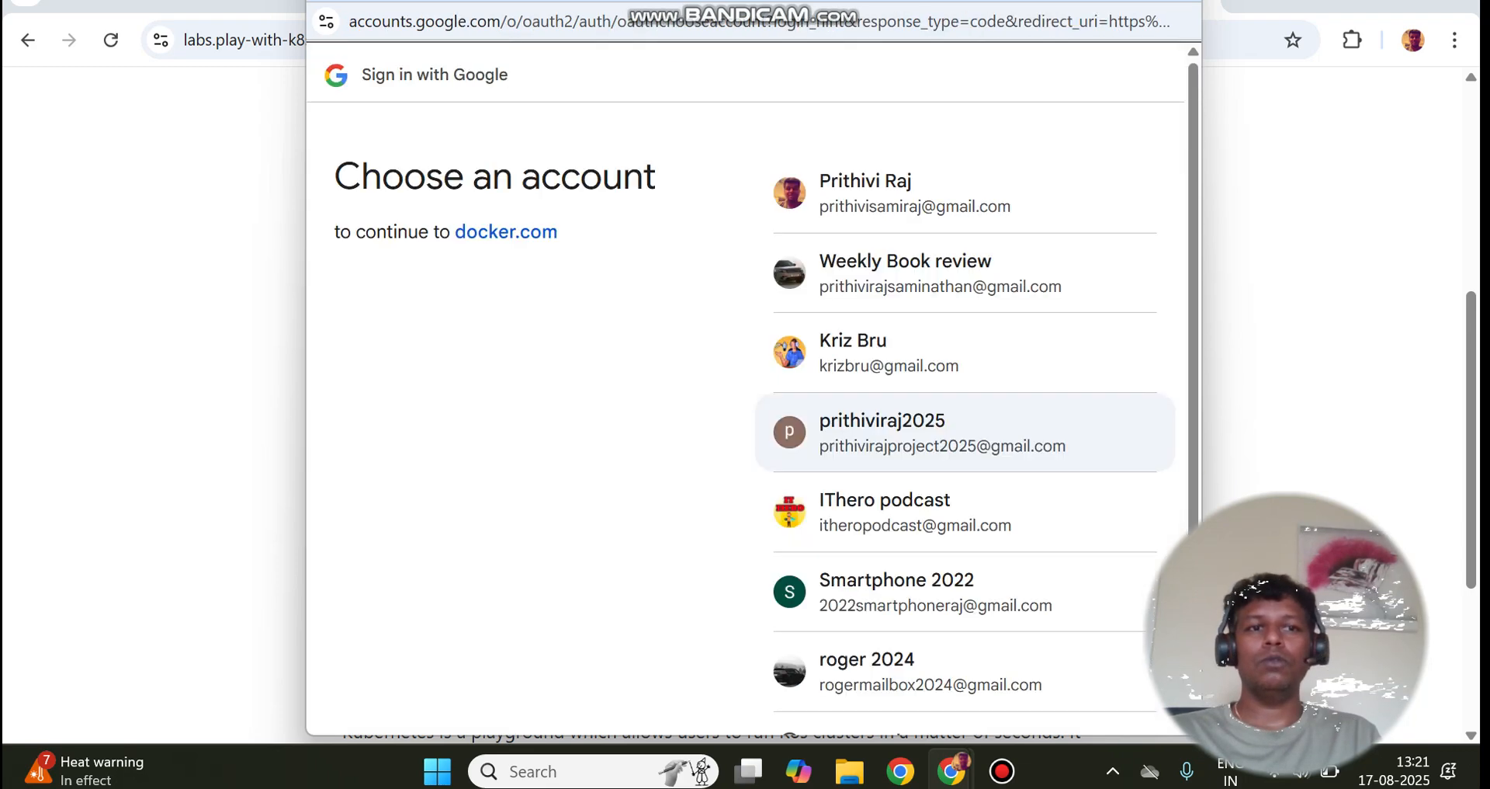
left_click(962, 193)
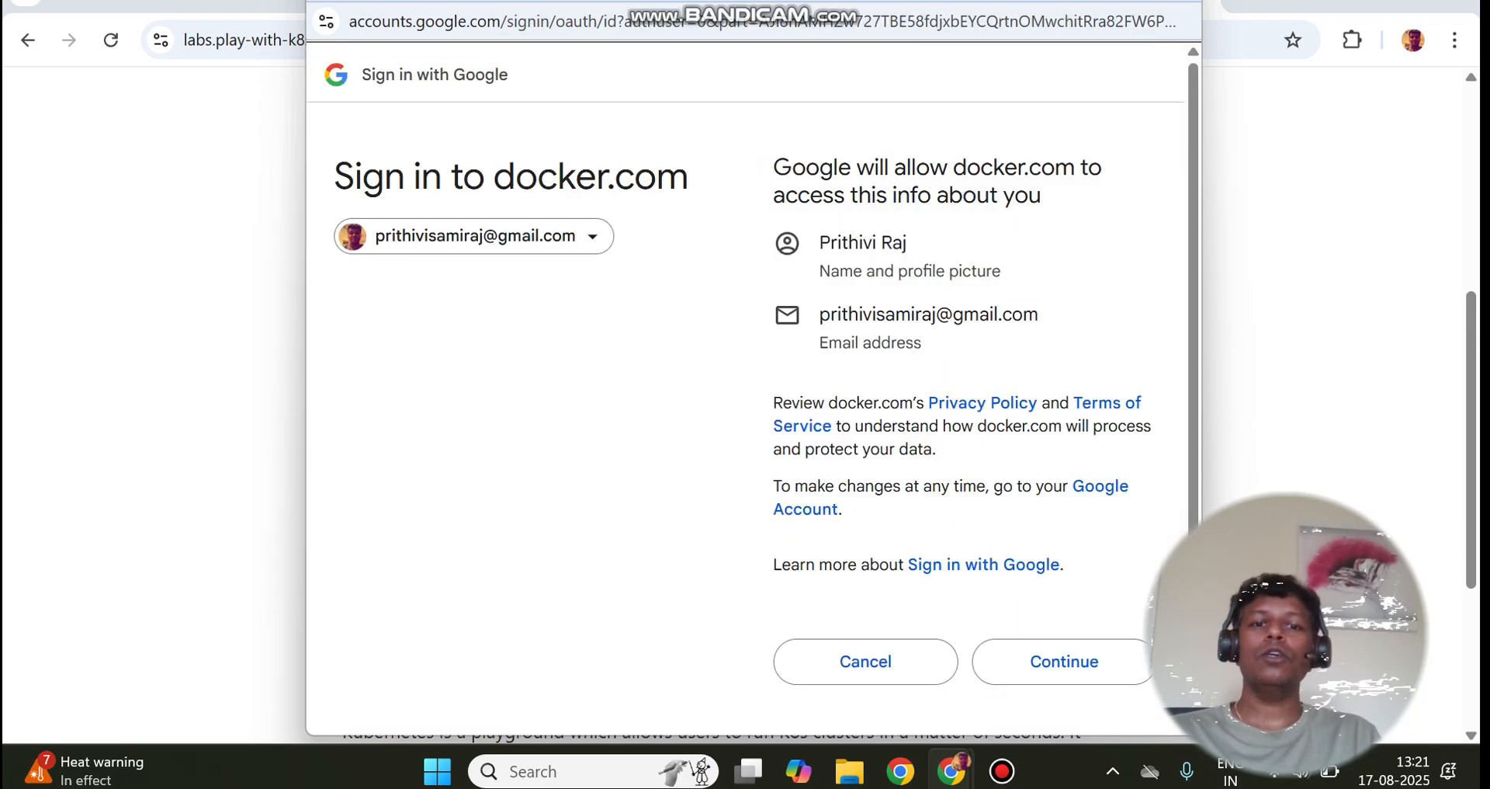
left_click(1064, 662)
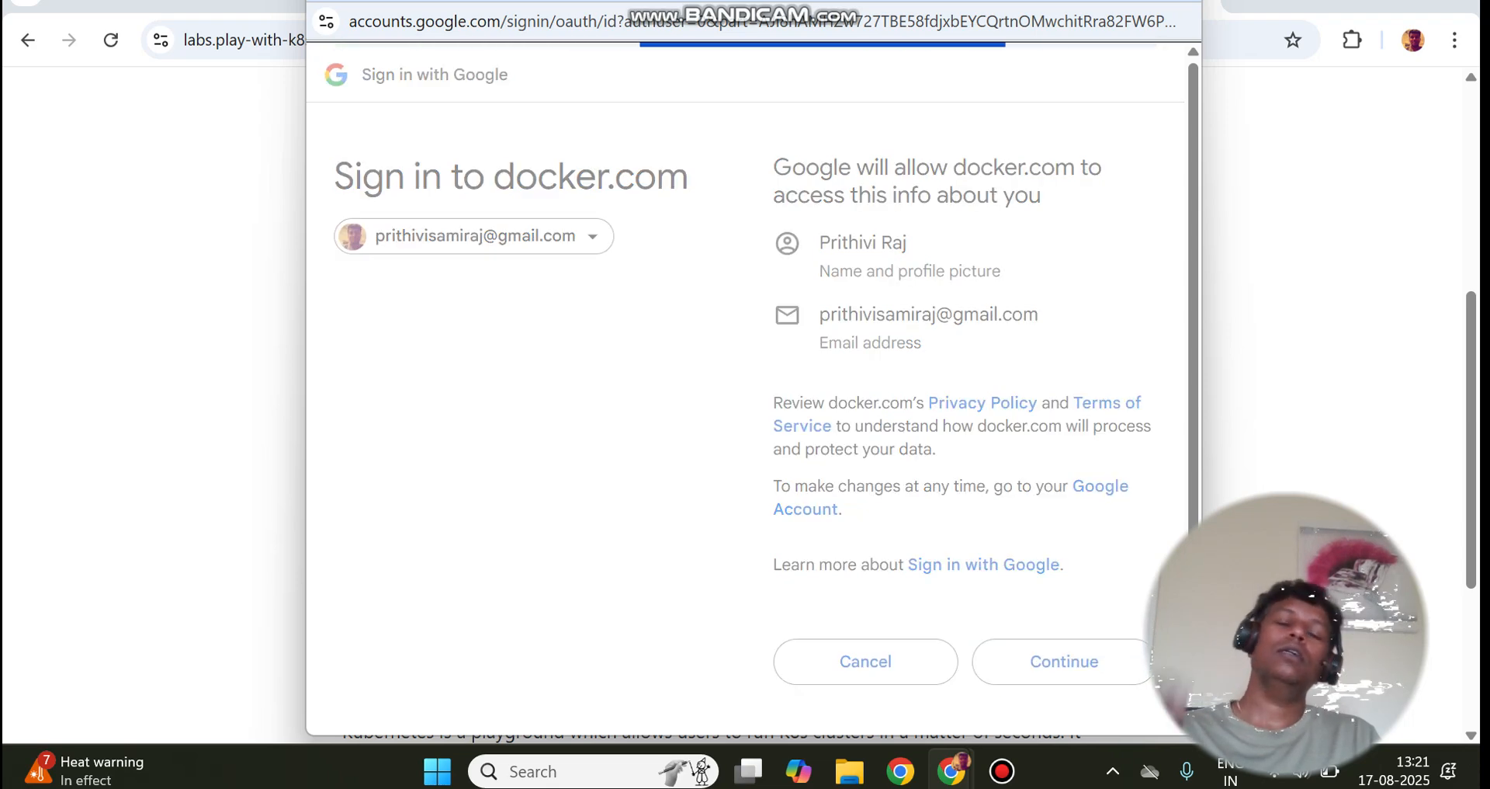
left_click(1062, 661)
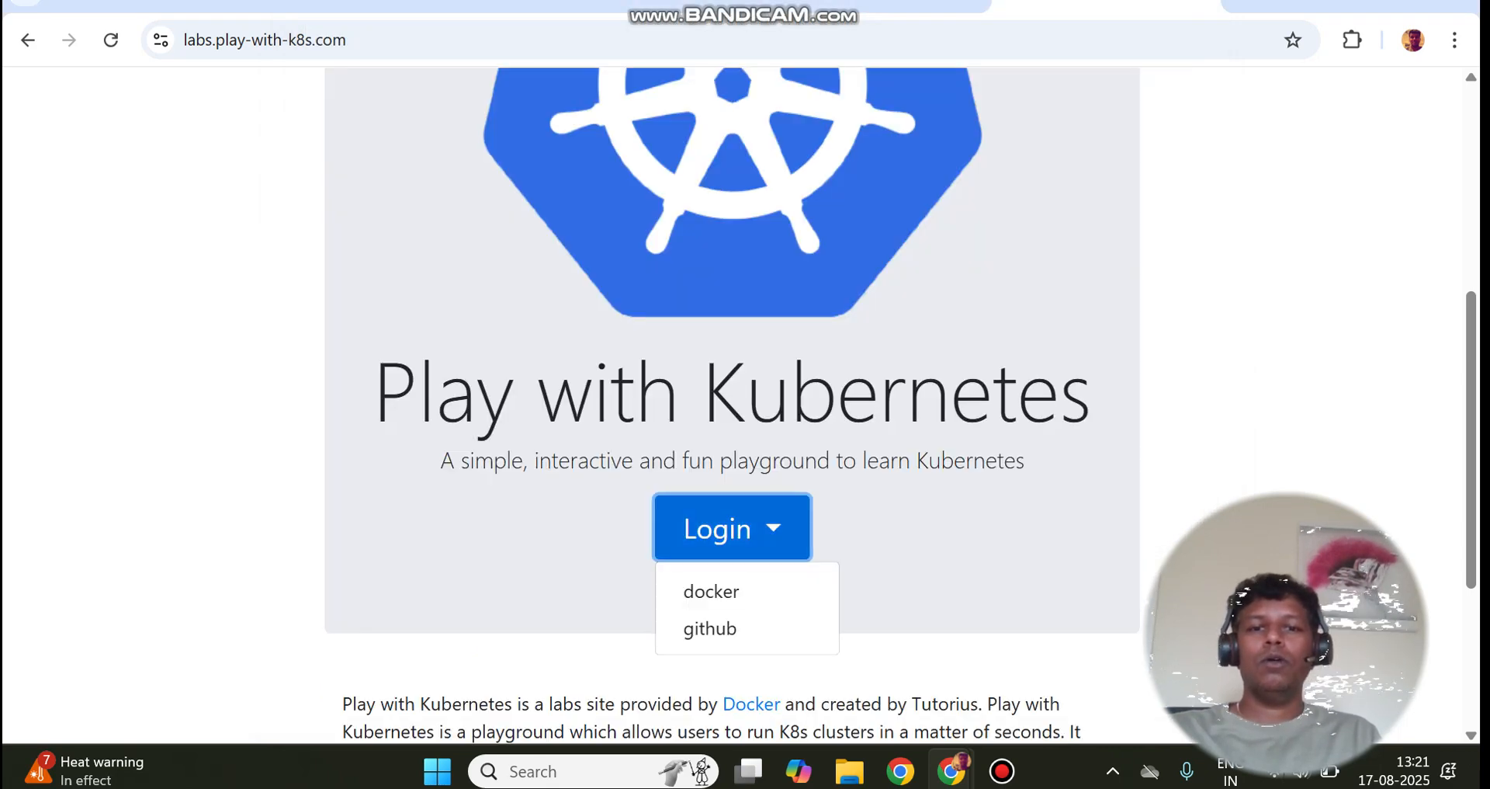
Dismiss the Docker sign-up window and start a new playground session
left_click(710, 590)
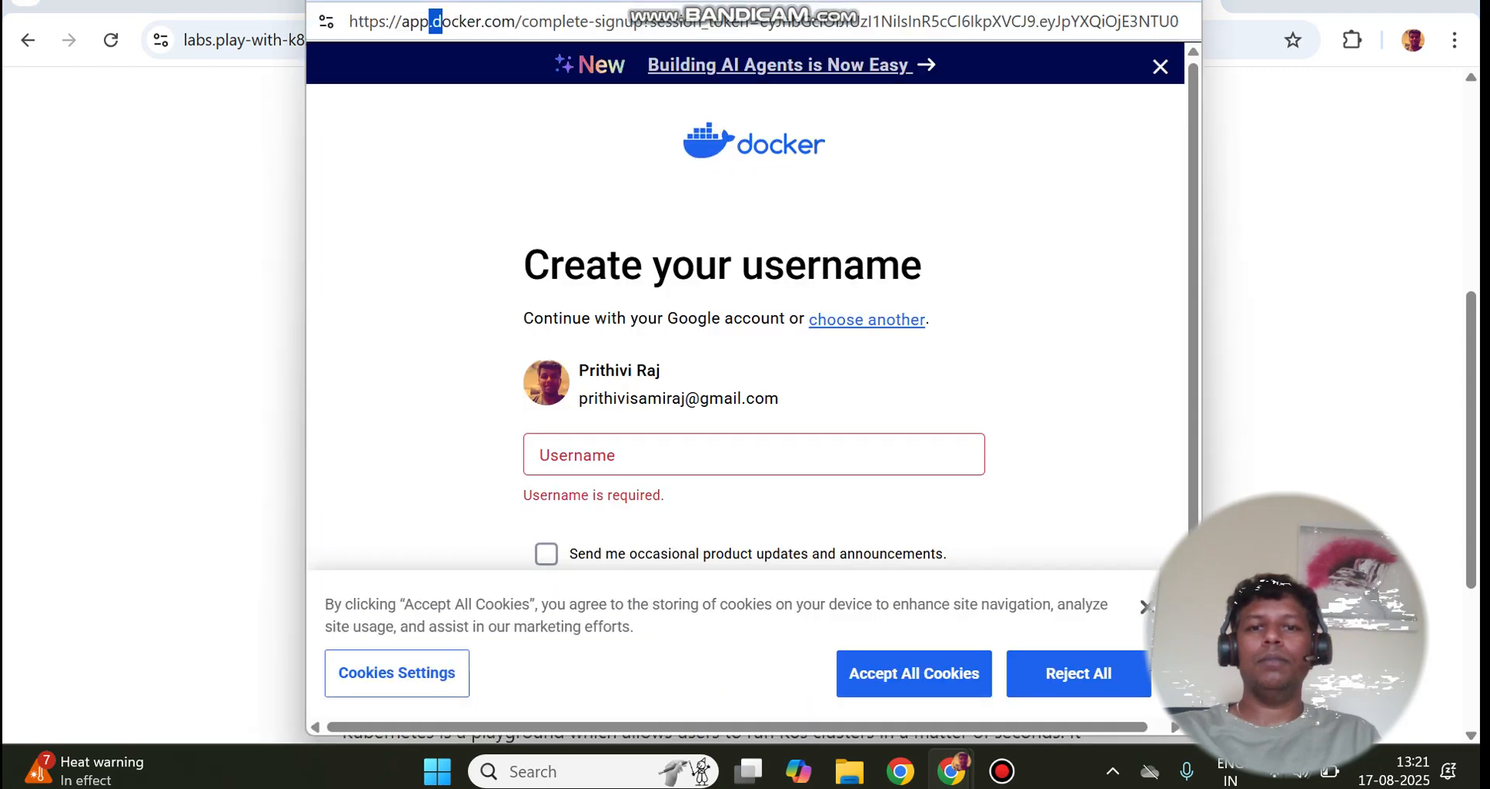
left_click(28, 39)
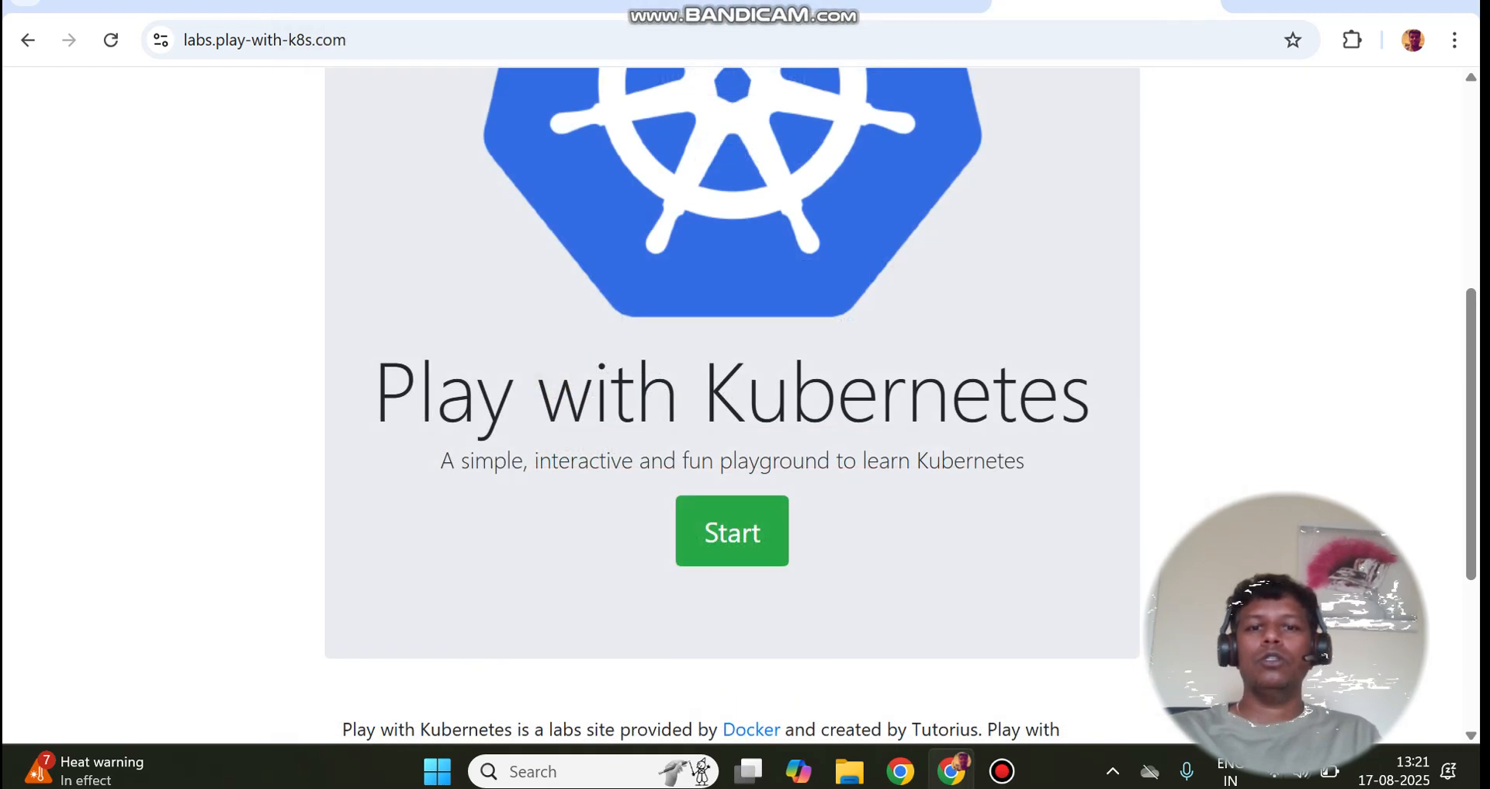
left_click(732, 530)
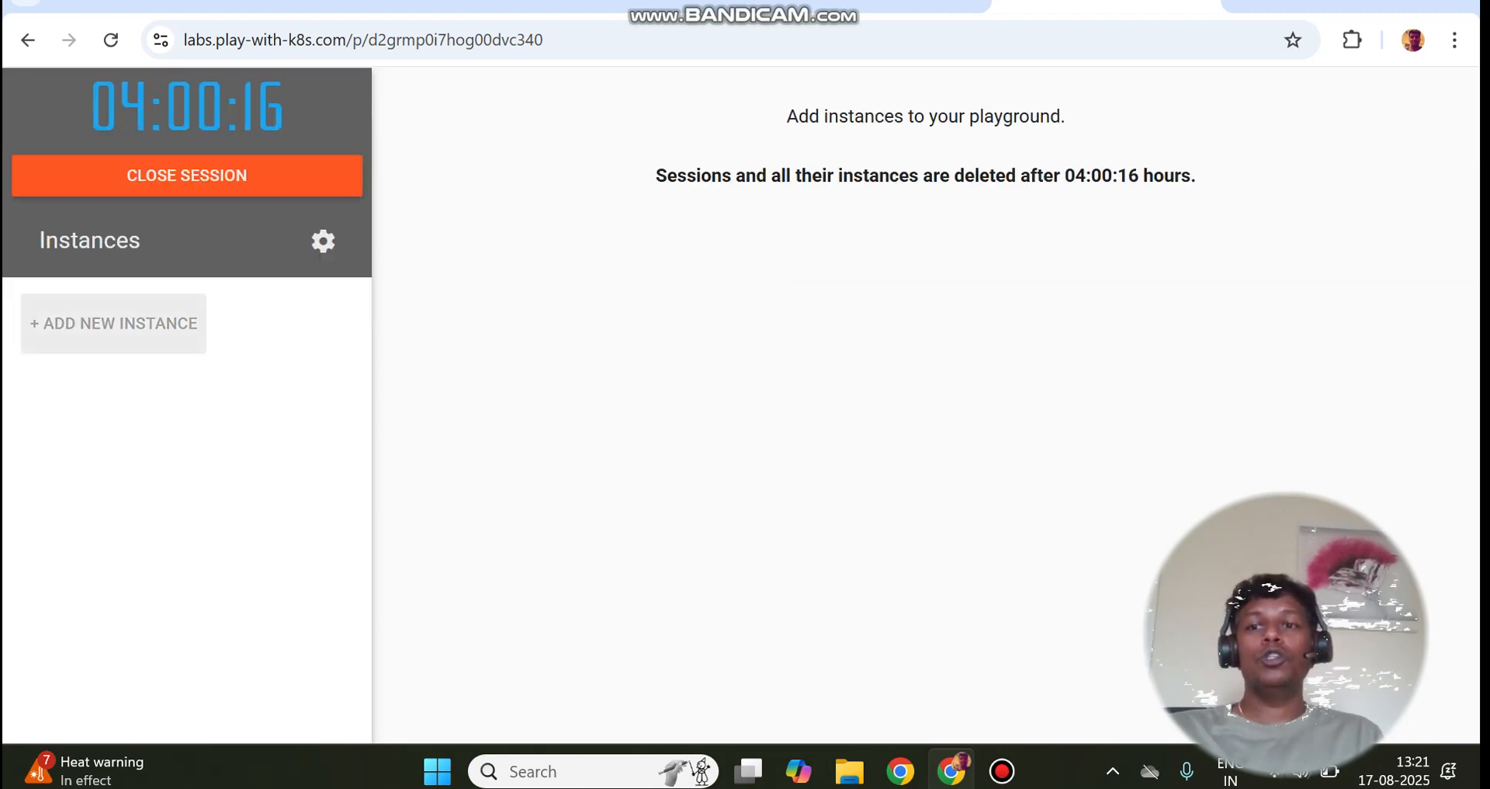
Add instances node1, node2 and node3 to the session
left_click(113, 323)
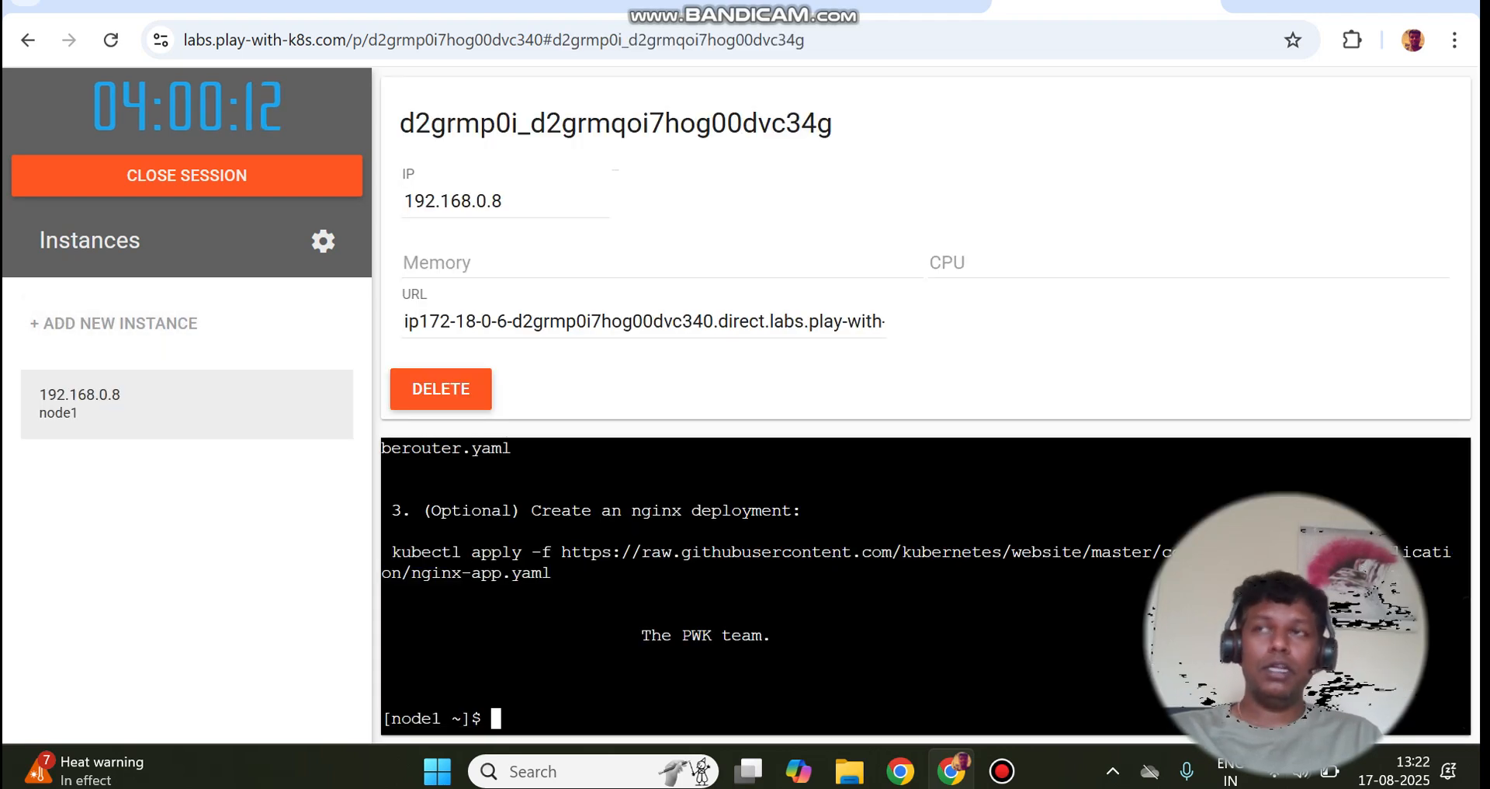
scroll("up", 3)
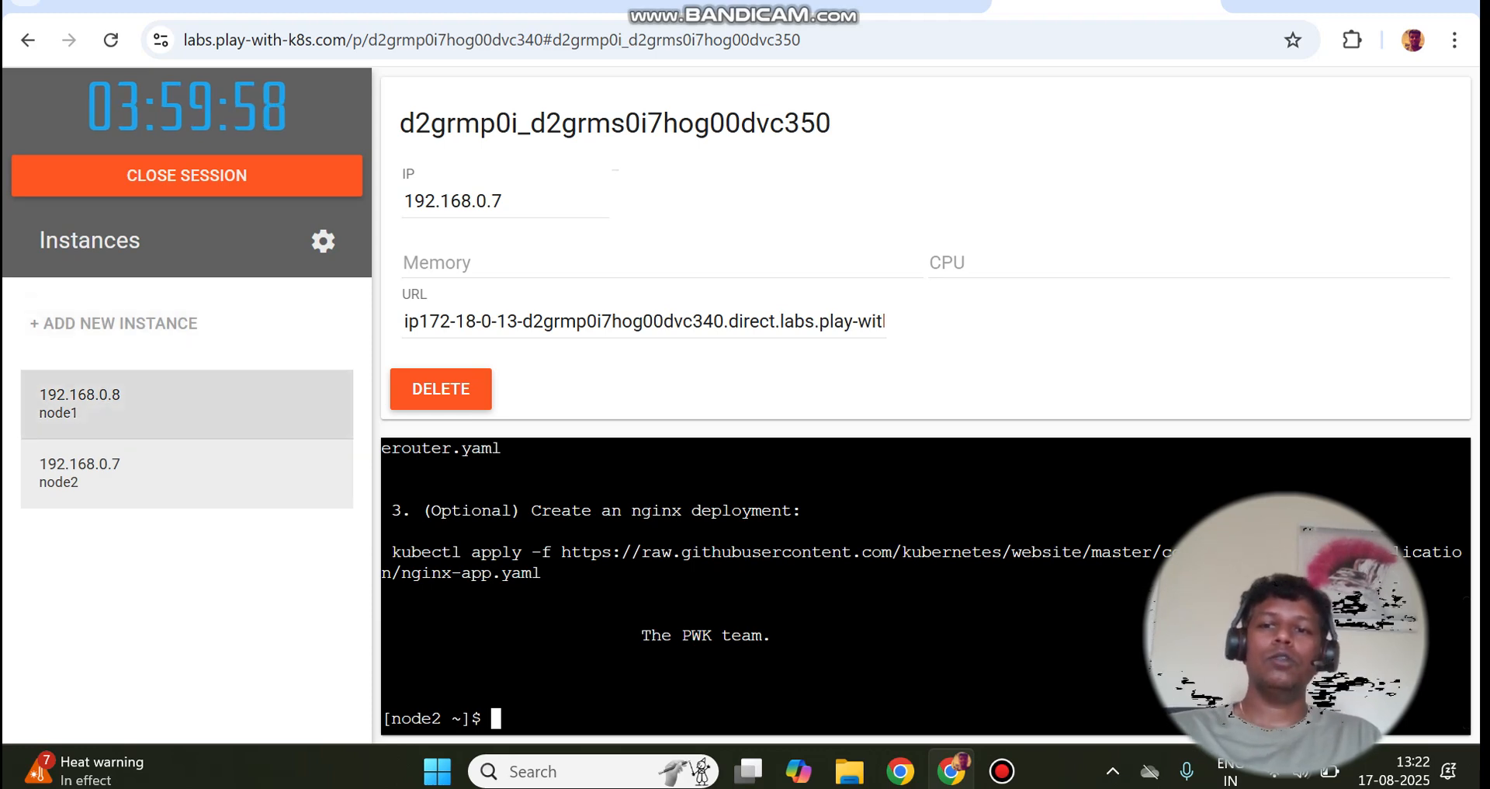
left_click(113, 323)
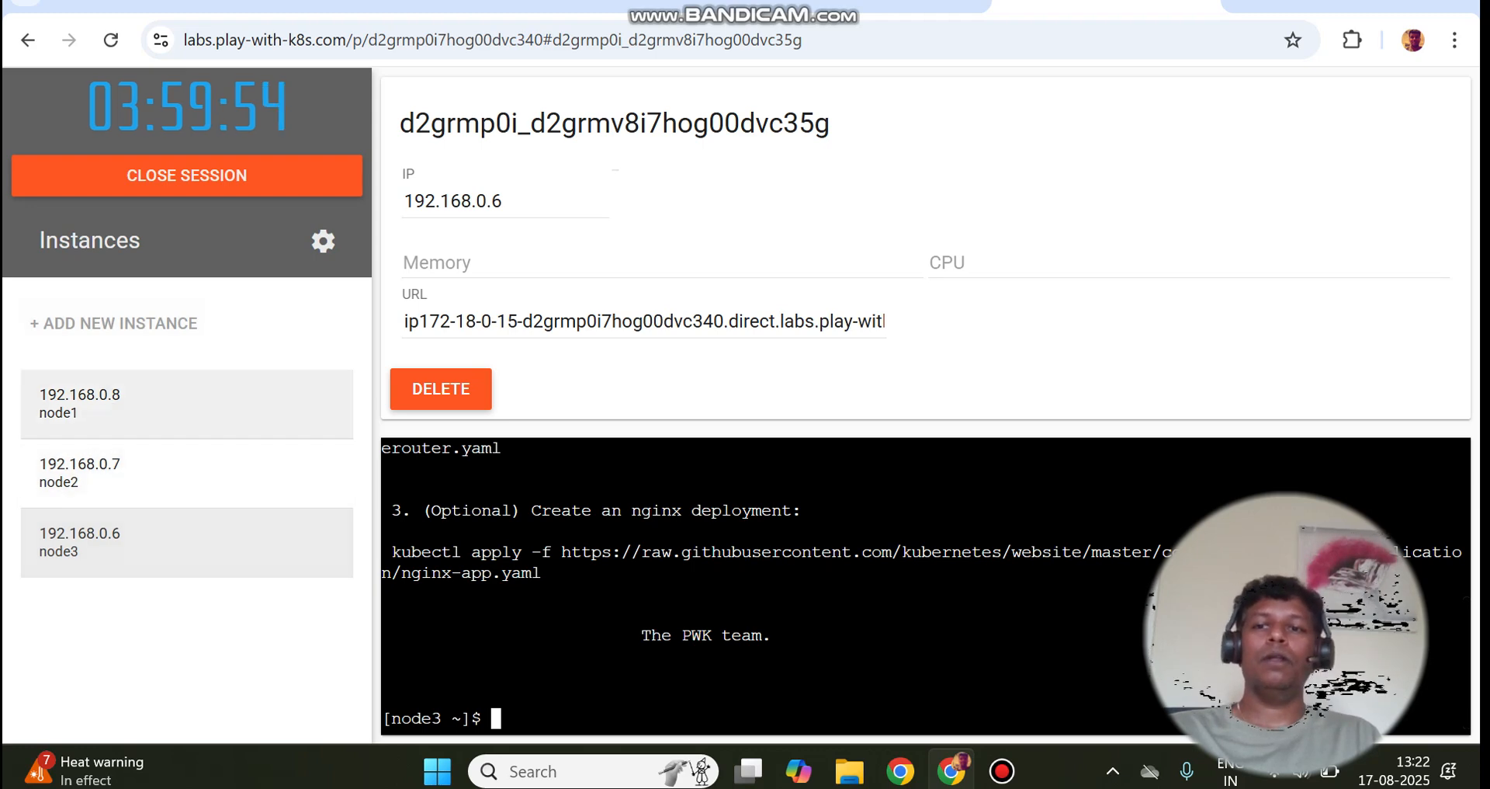
Check playground settings, keeping the keyboard shortcut preset at None
left_click(322, 241)
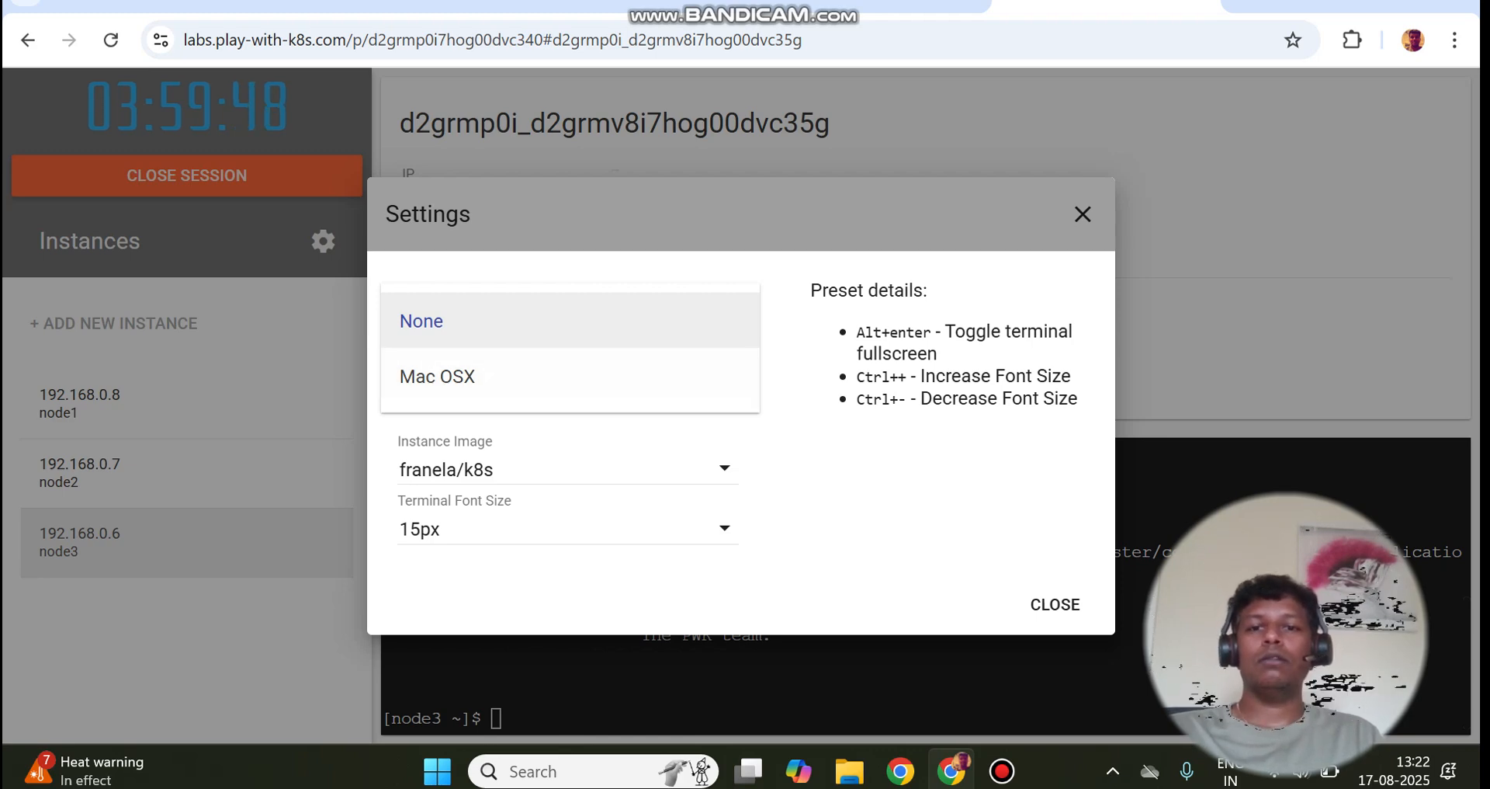
left_click(420, 321)
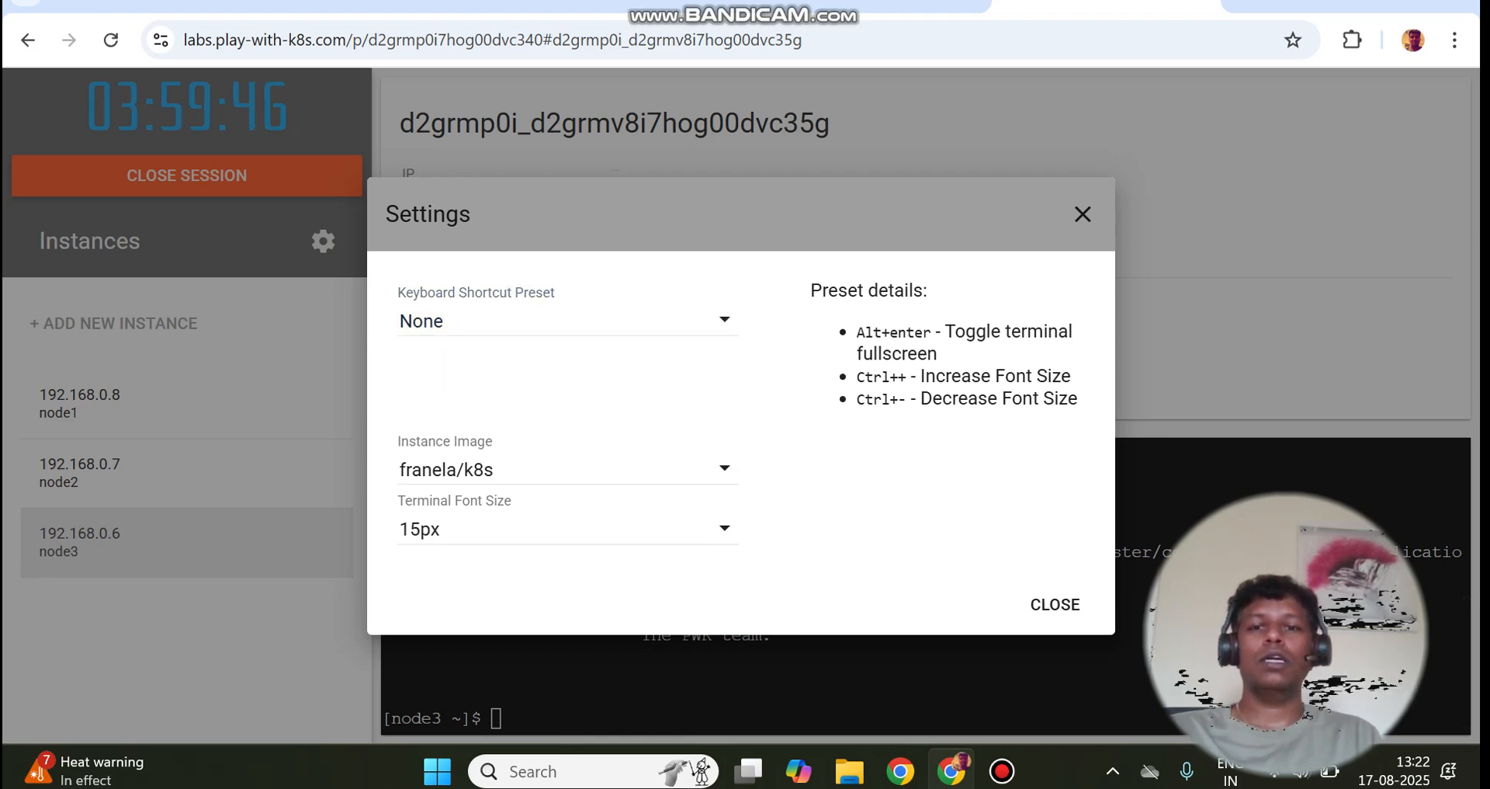
left_click(1054, 603)
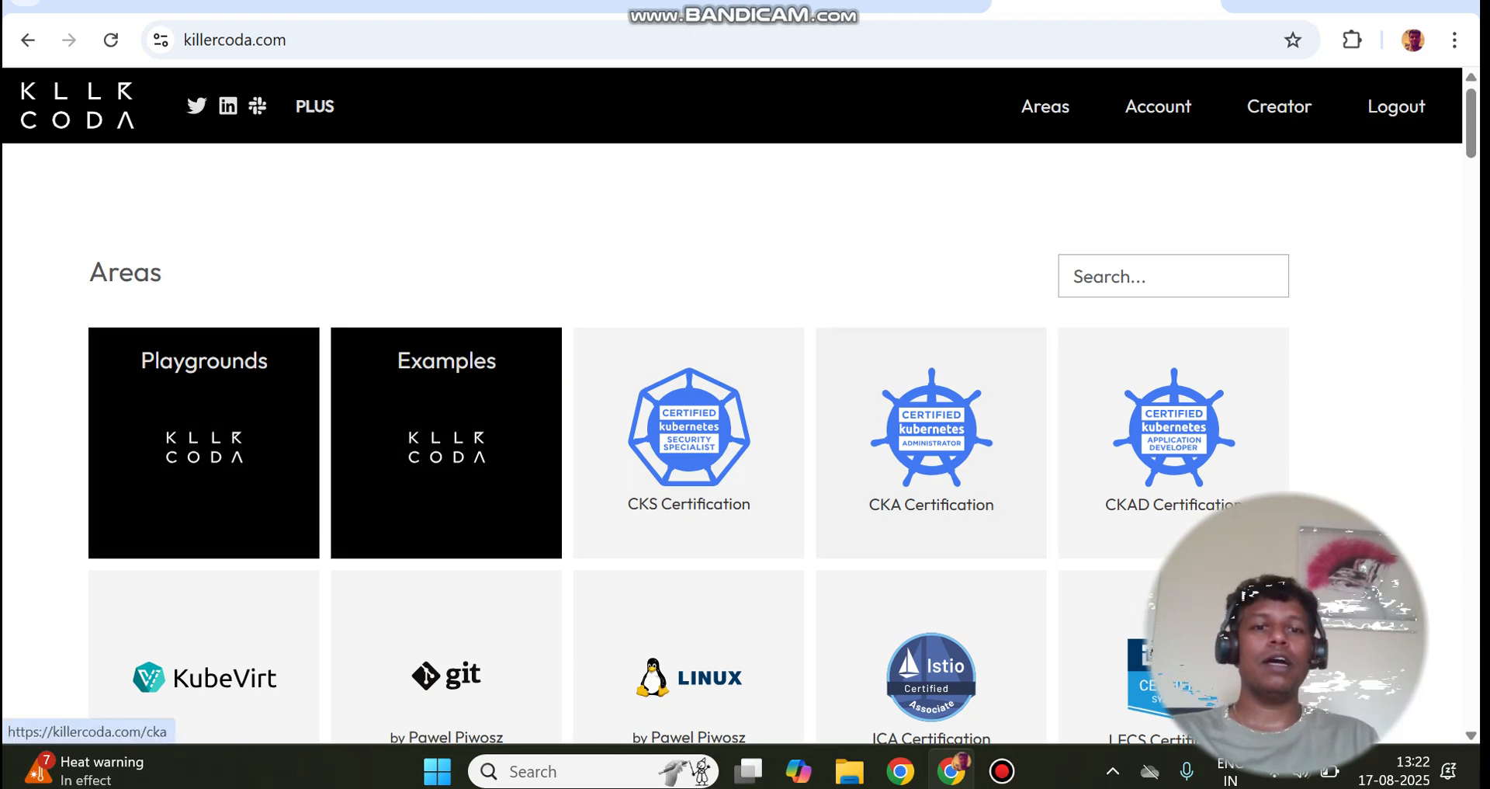
Open Killercoda's CKA Certification area and browse to the Killer Shell CKA scenarios
left_click(930, 441)
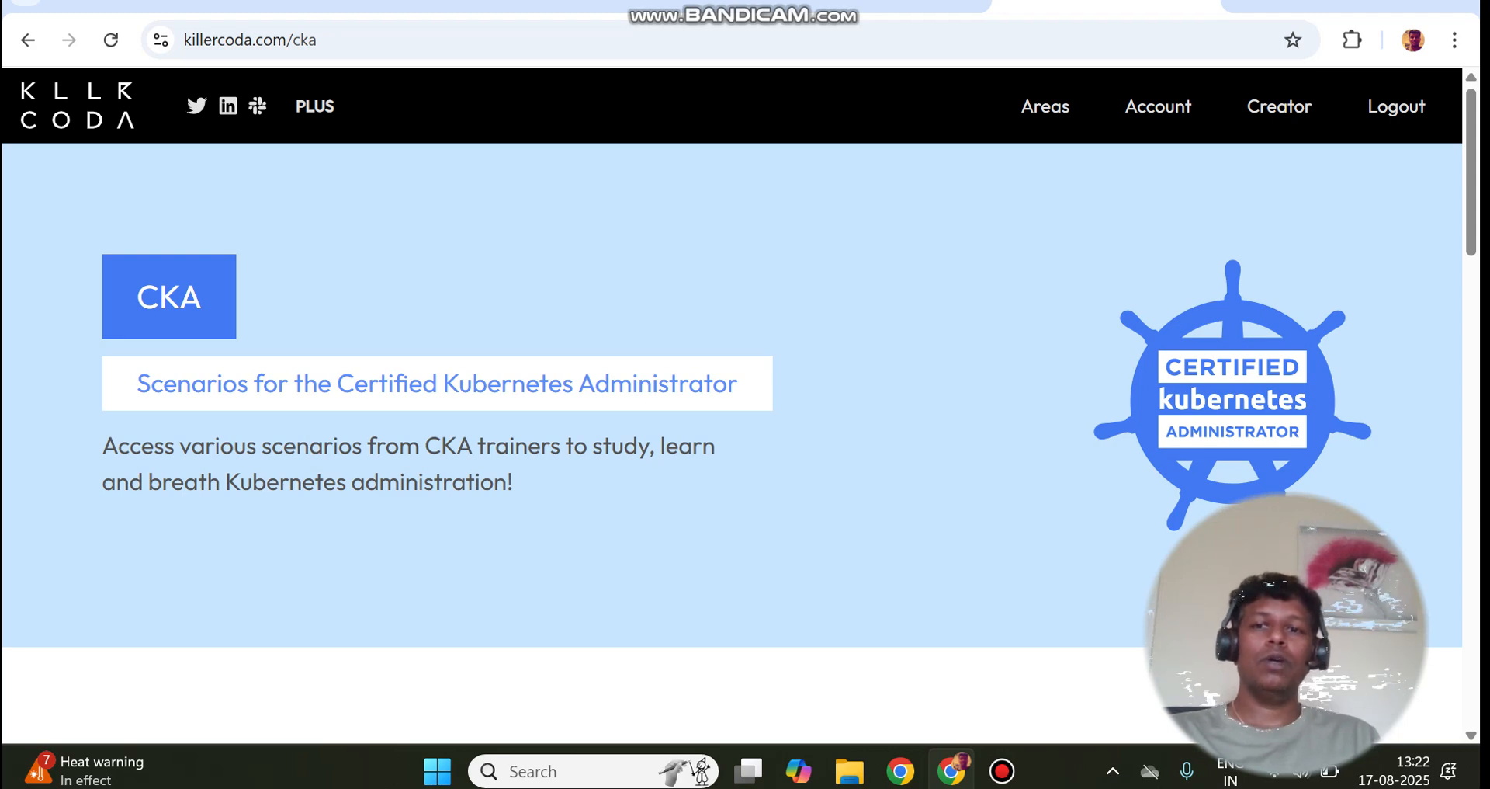
scroll("down", 3)
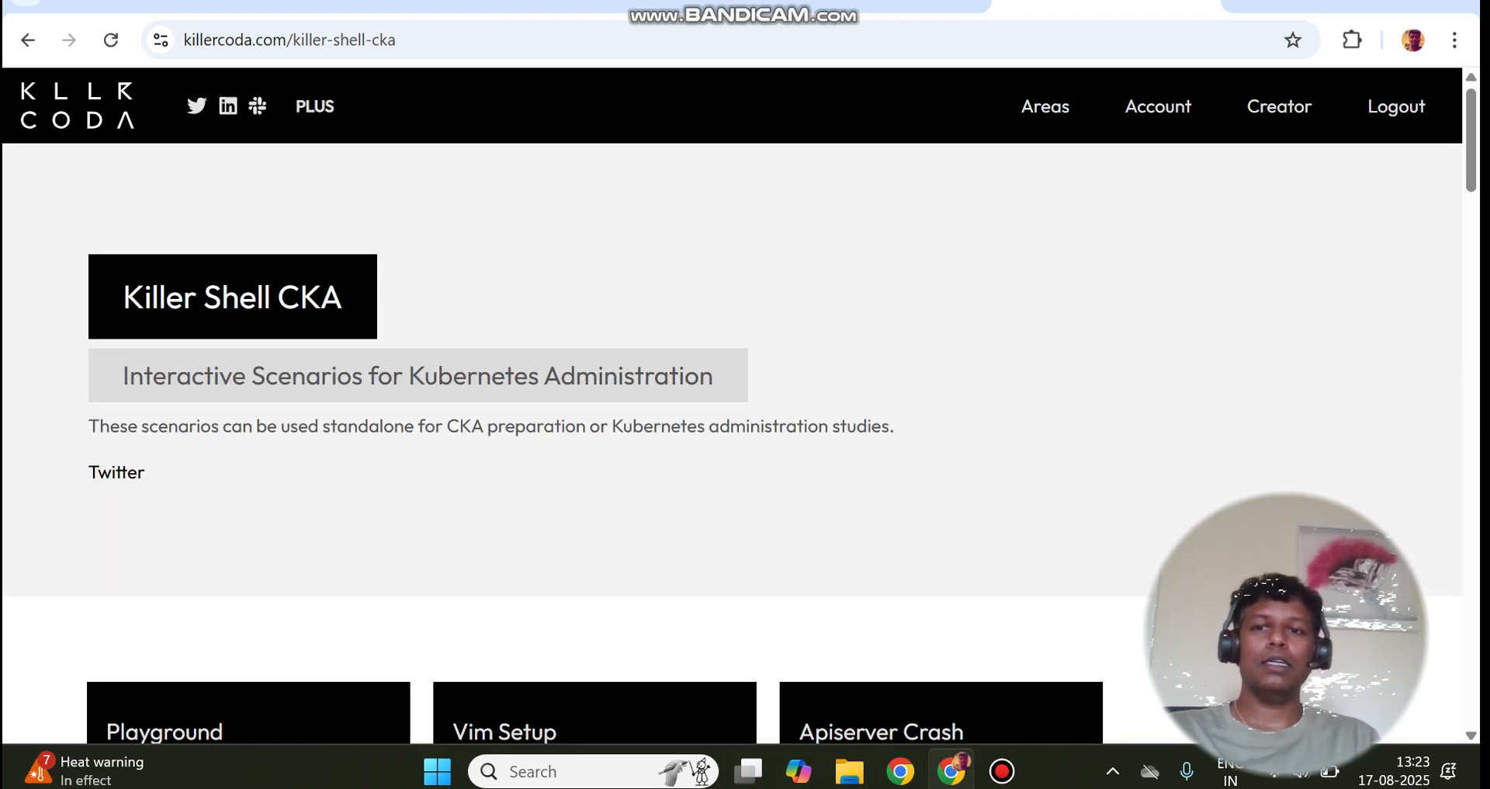
scroll("down", 3)
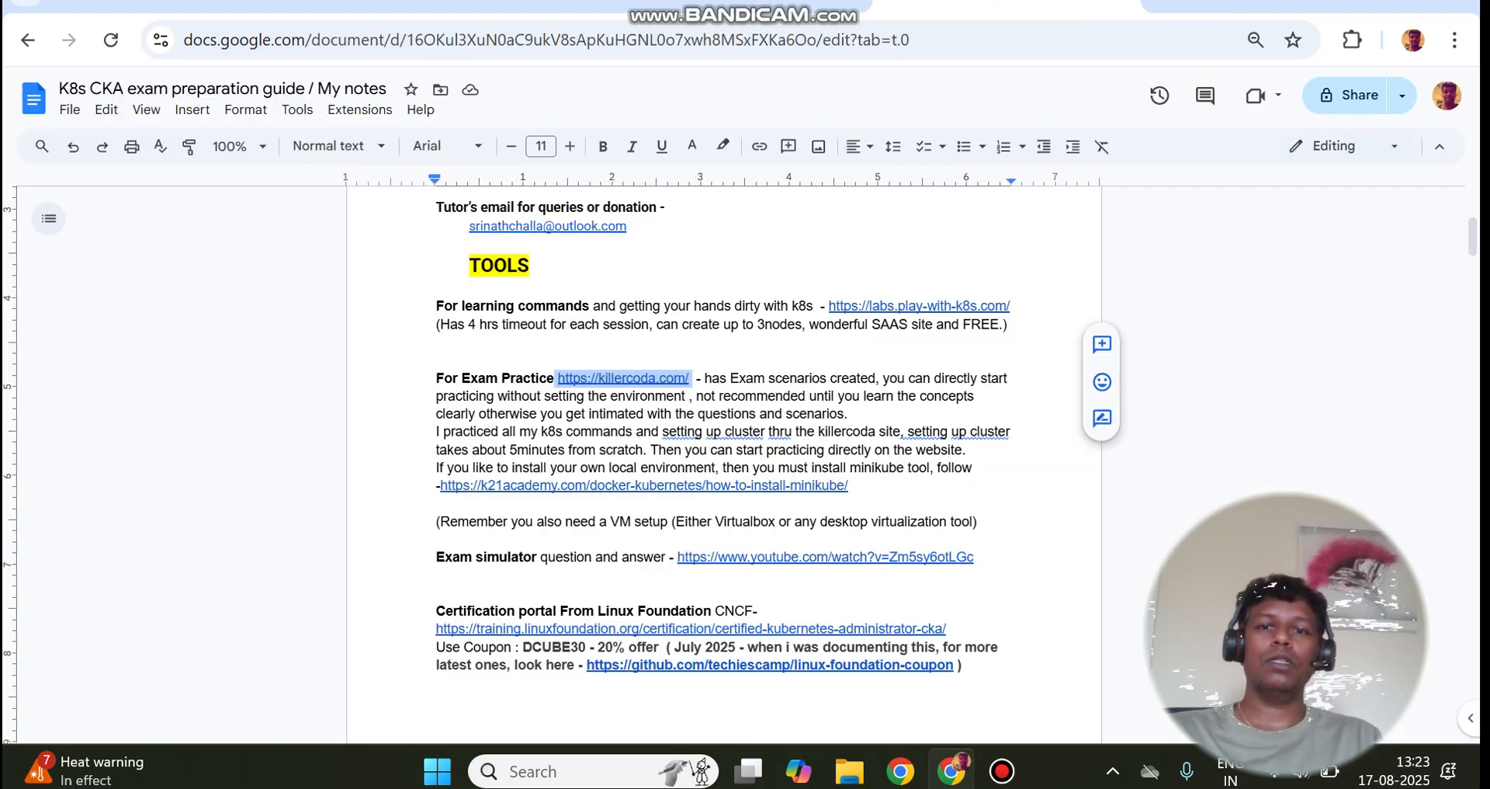
Scroll the notes to Exam simulator and open its CKA practice exam video
scroll("down", 3)
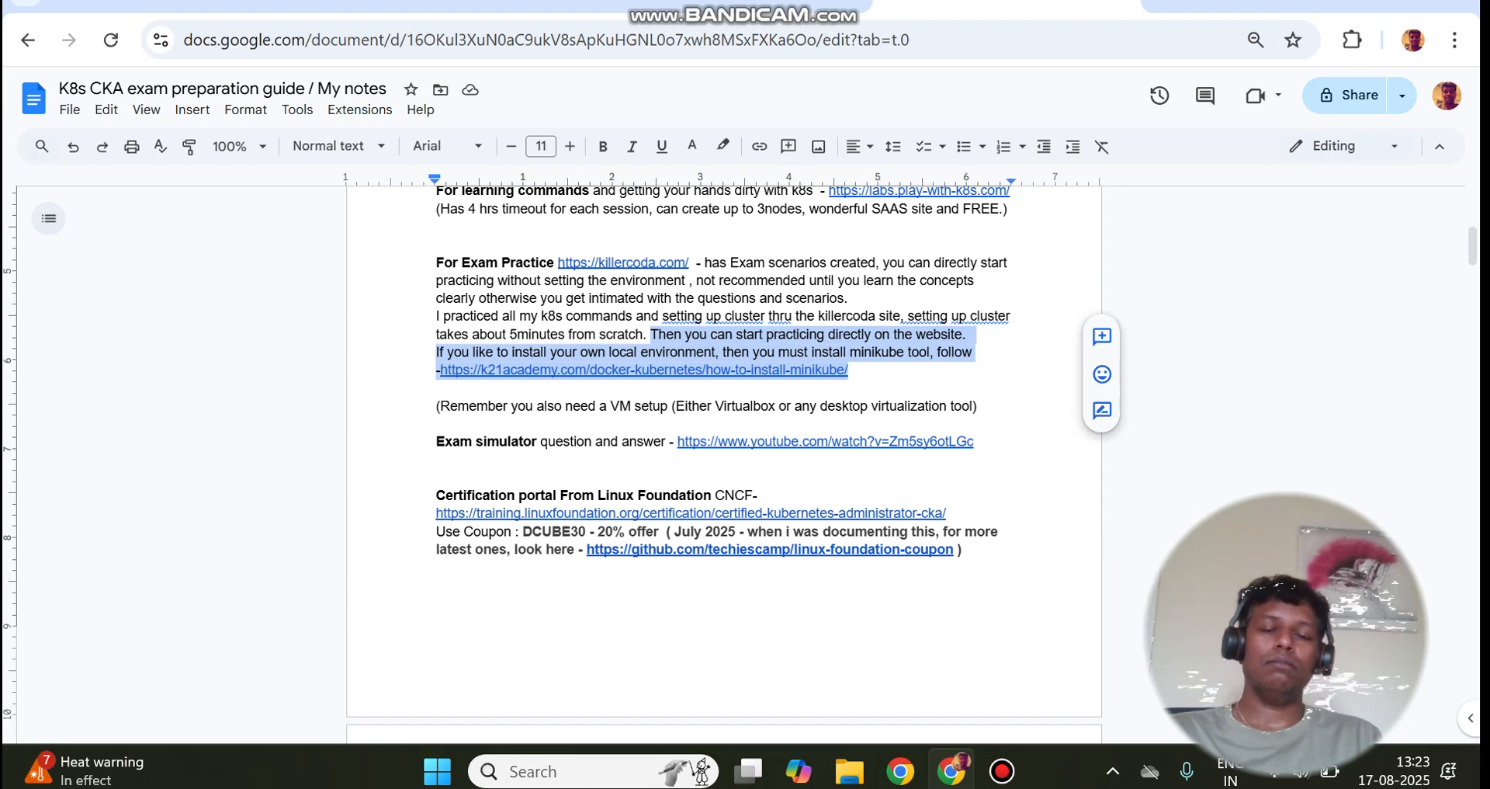
scroll("down", 3)
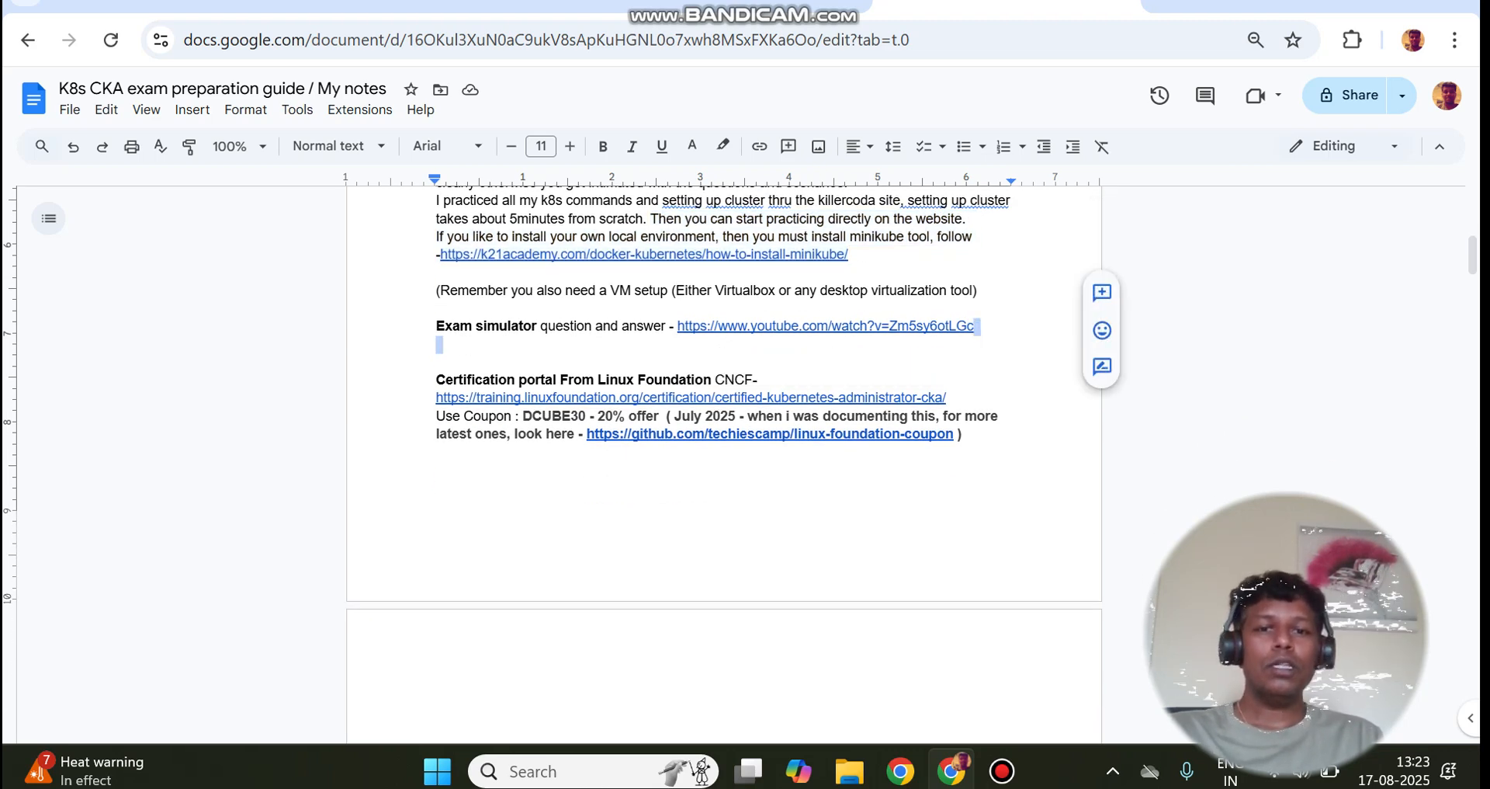
left_click(825, 325)
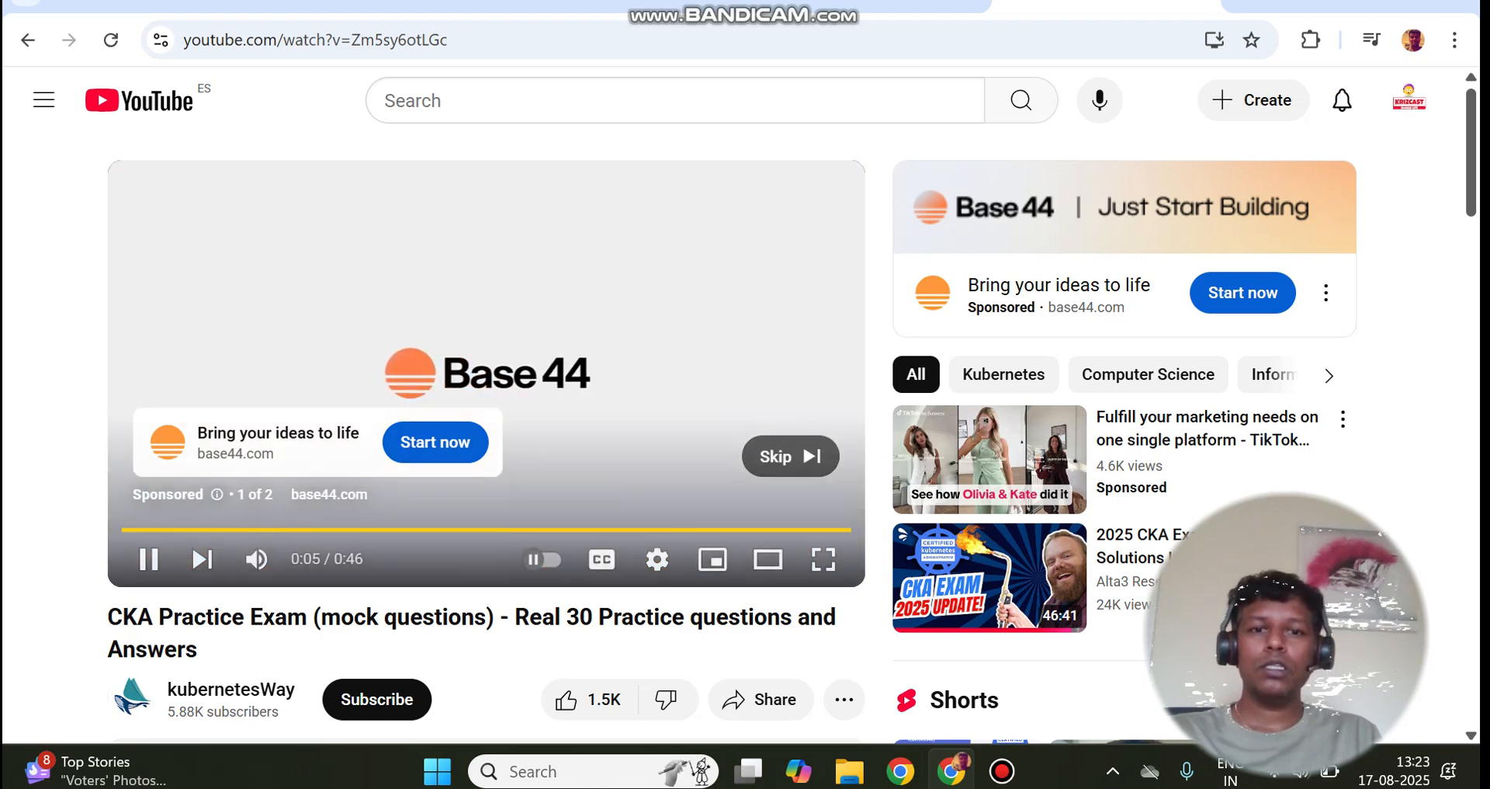
Skip the YouTube ad and scrub the CKA Practice Exam video ahead to about 3:16
left_click(788, 456)
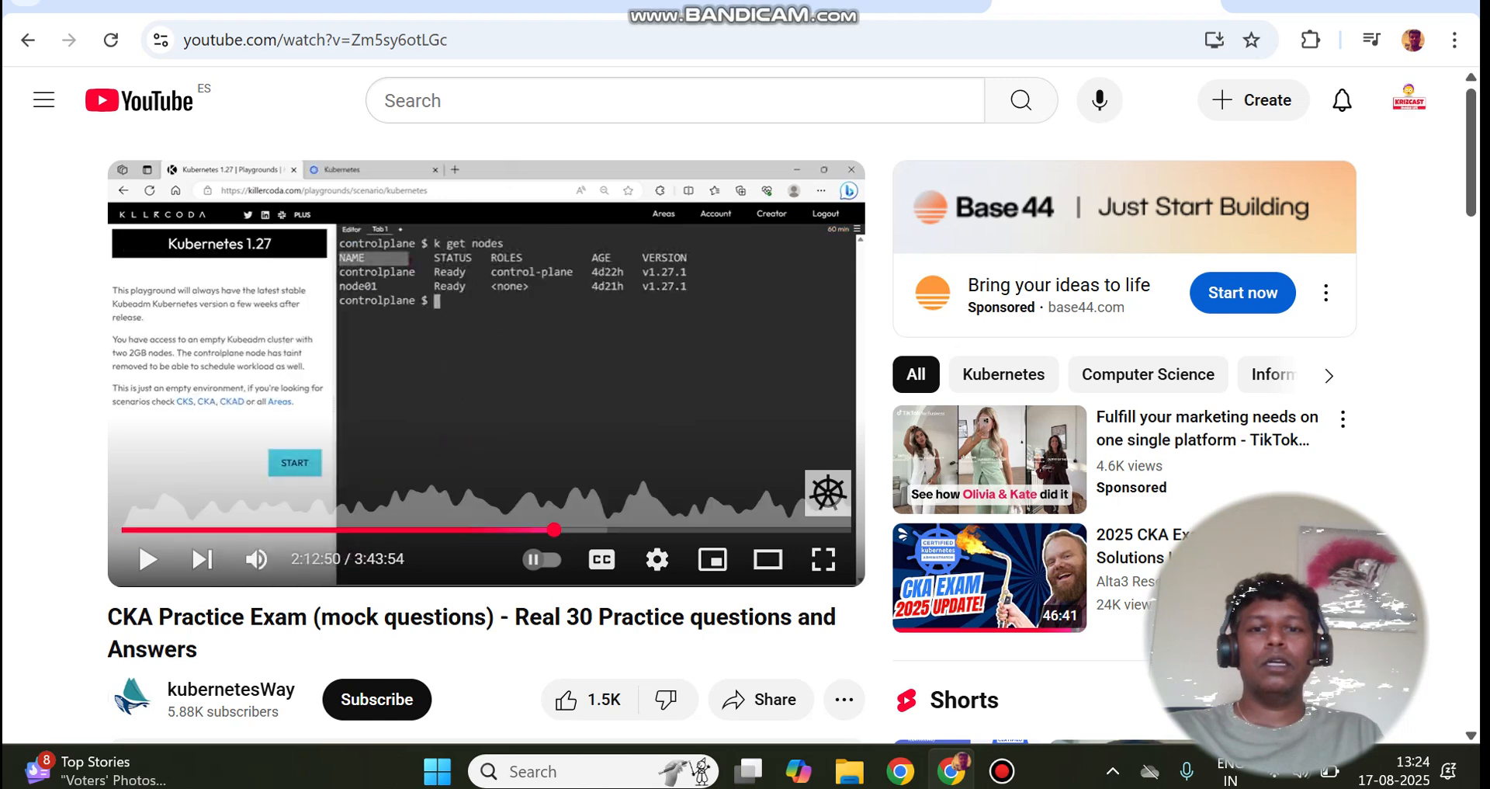
left_click_drag(554, 529, 761, 530)
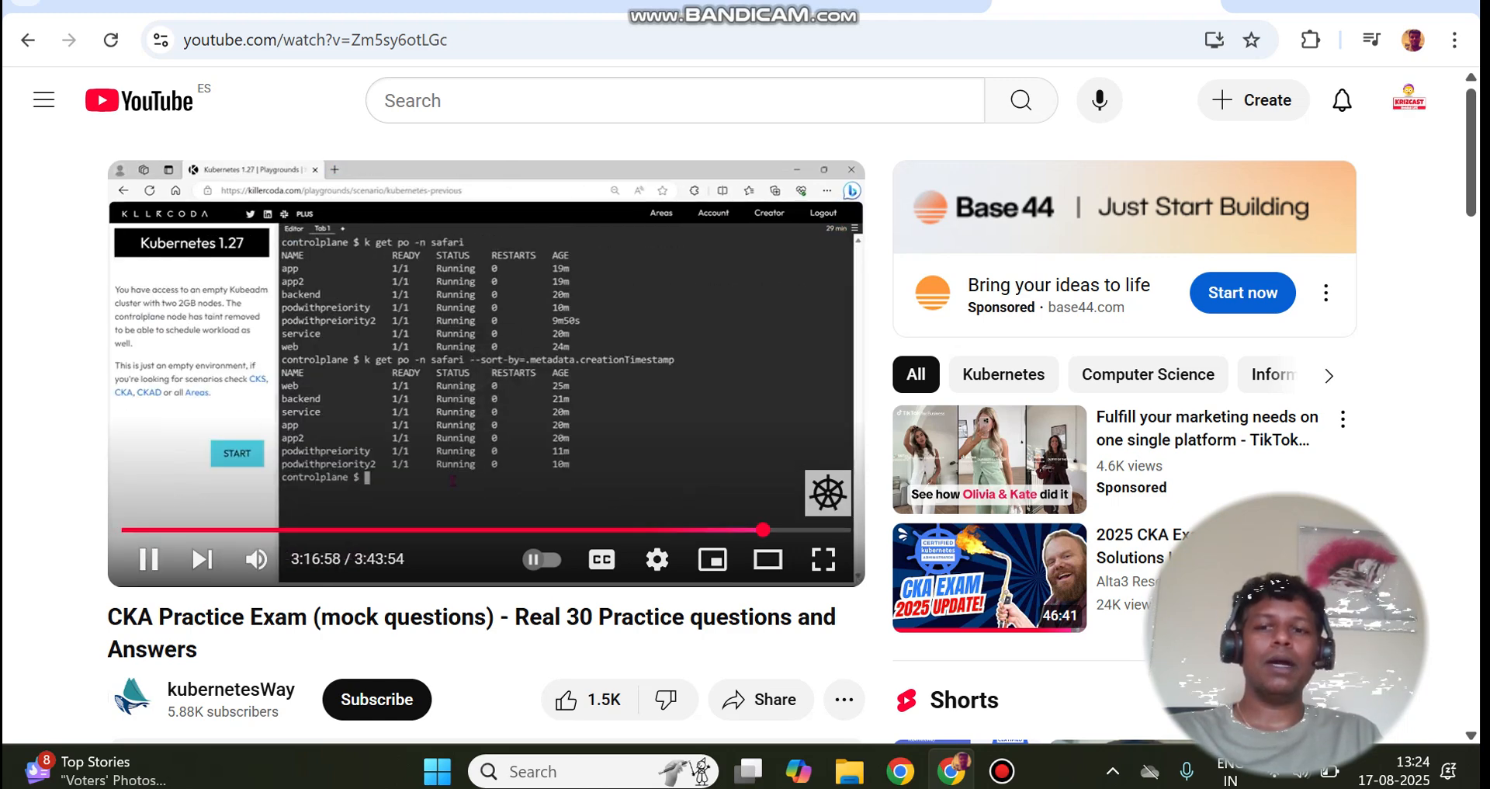
left_click(148, 559)
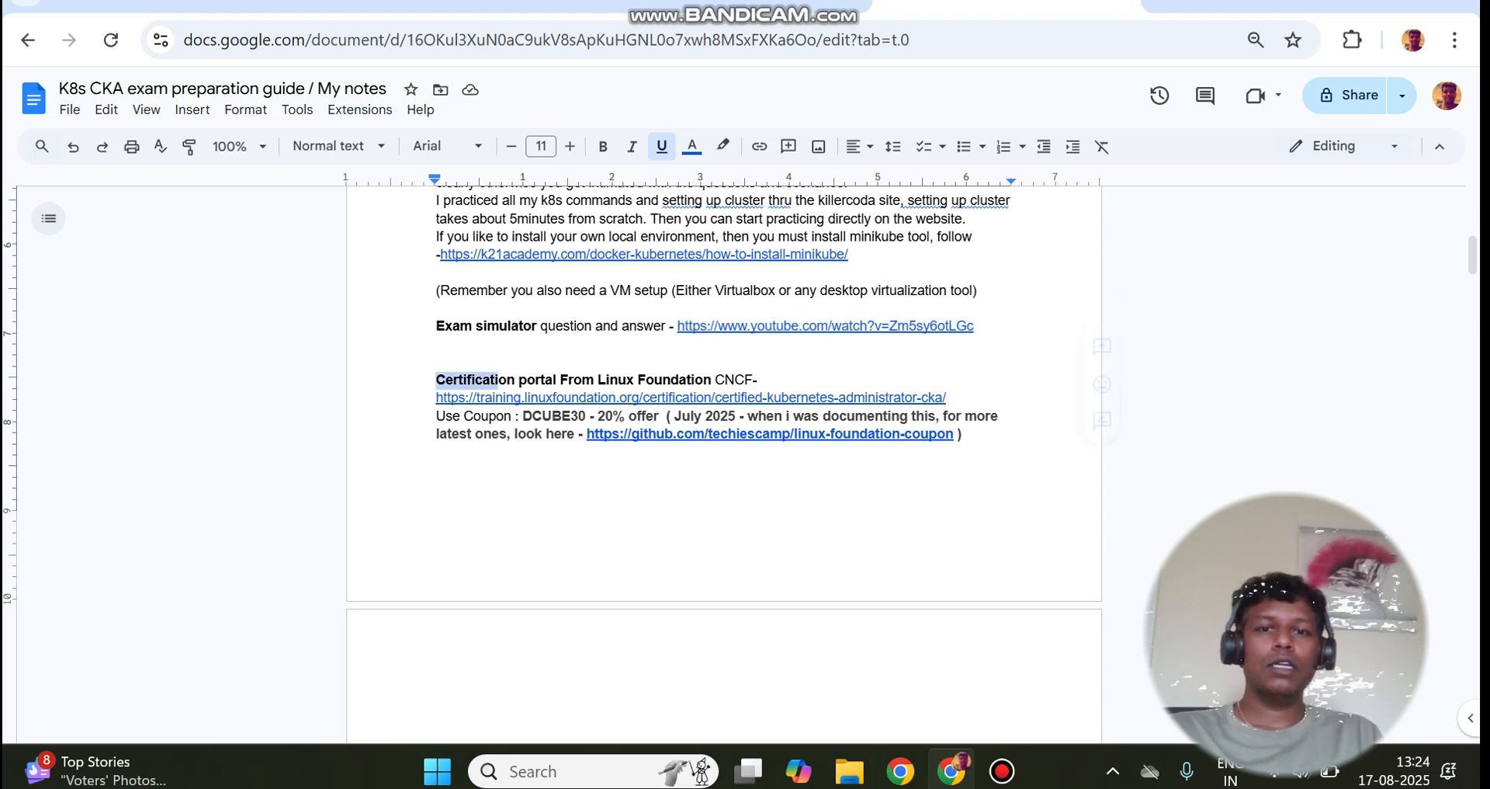
left_click(436, 451)
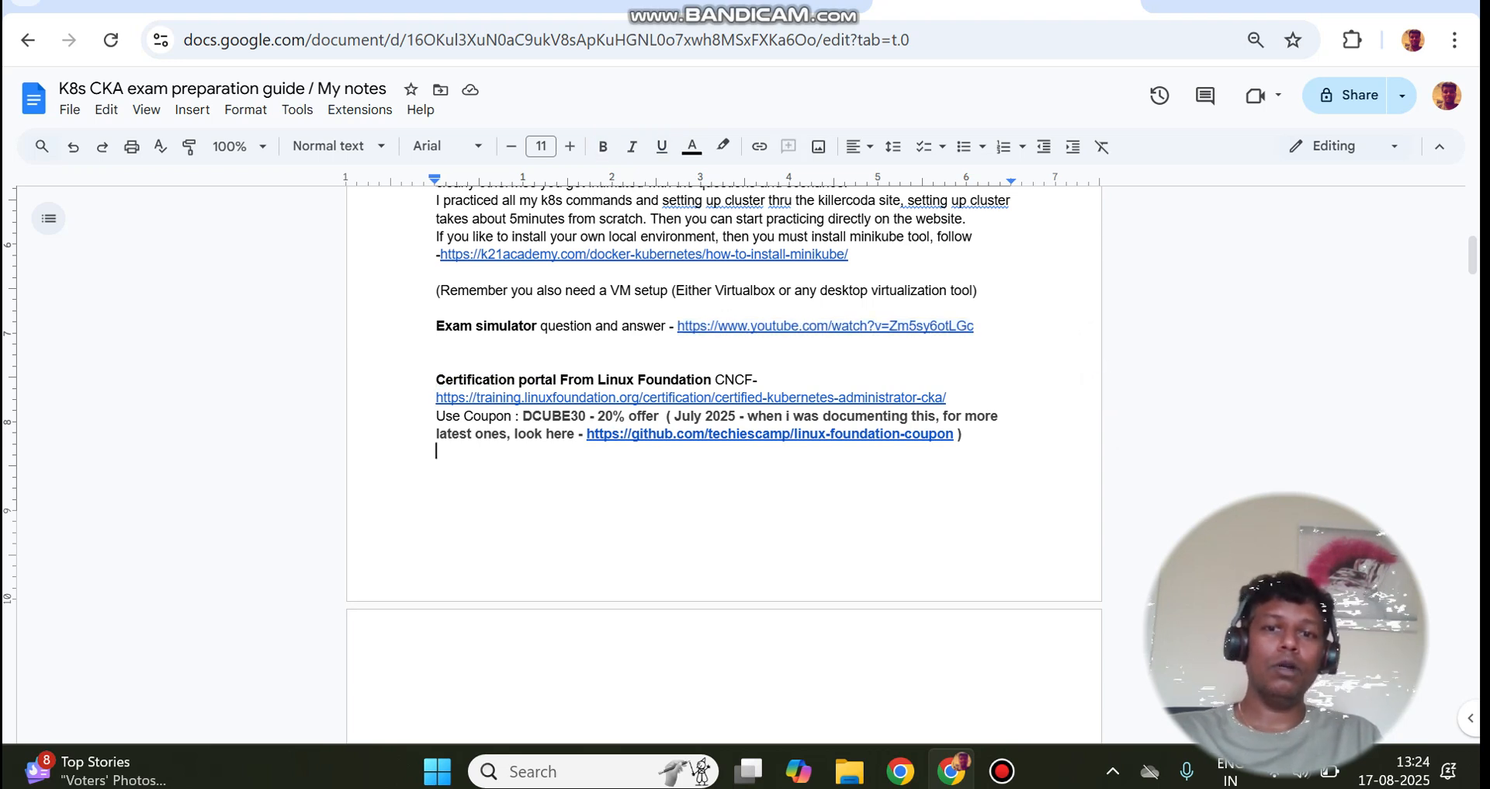
scroll("down", 3)
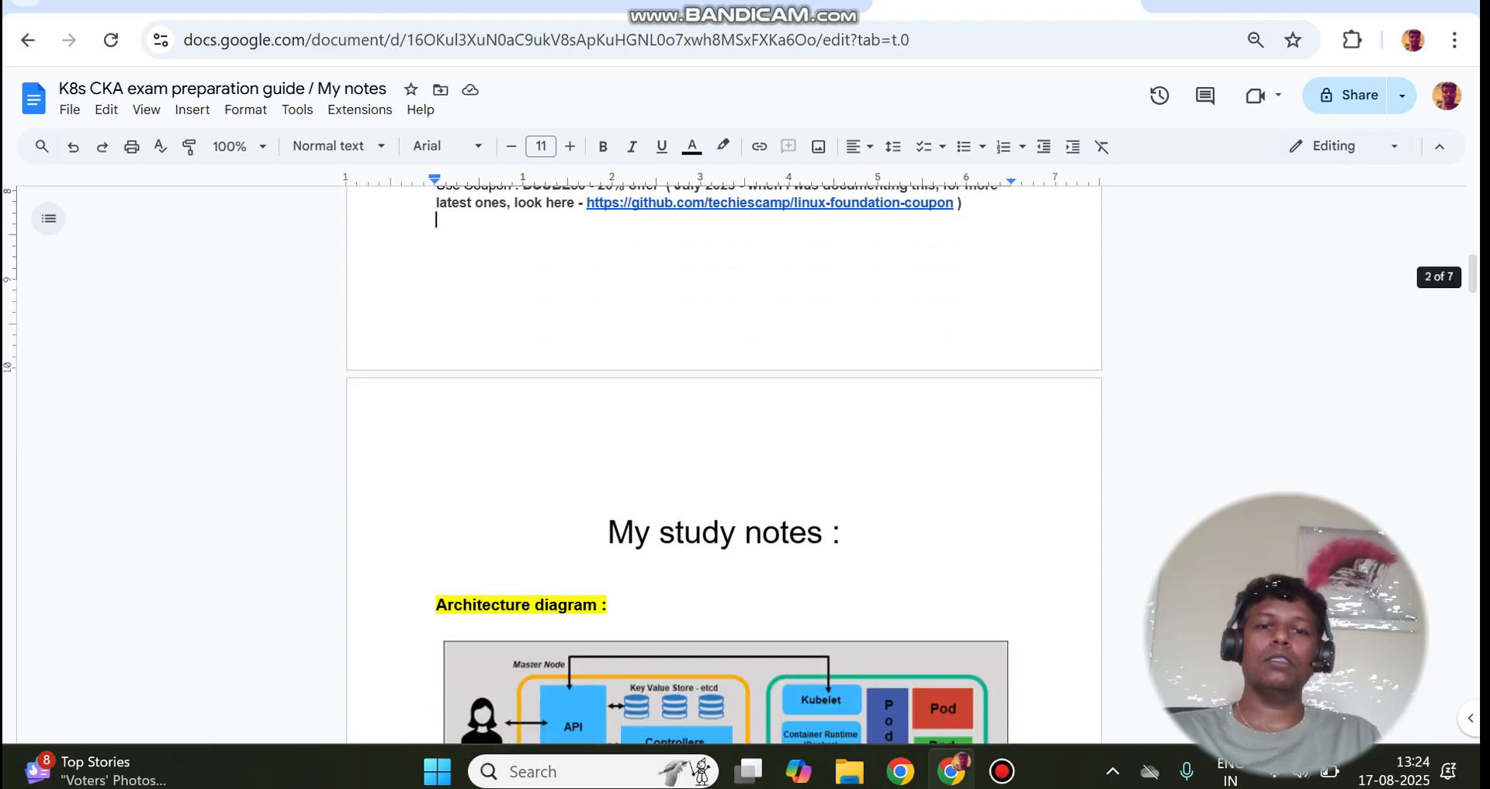
scroll("down", 3)
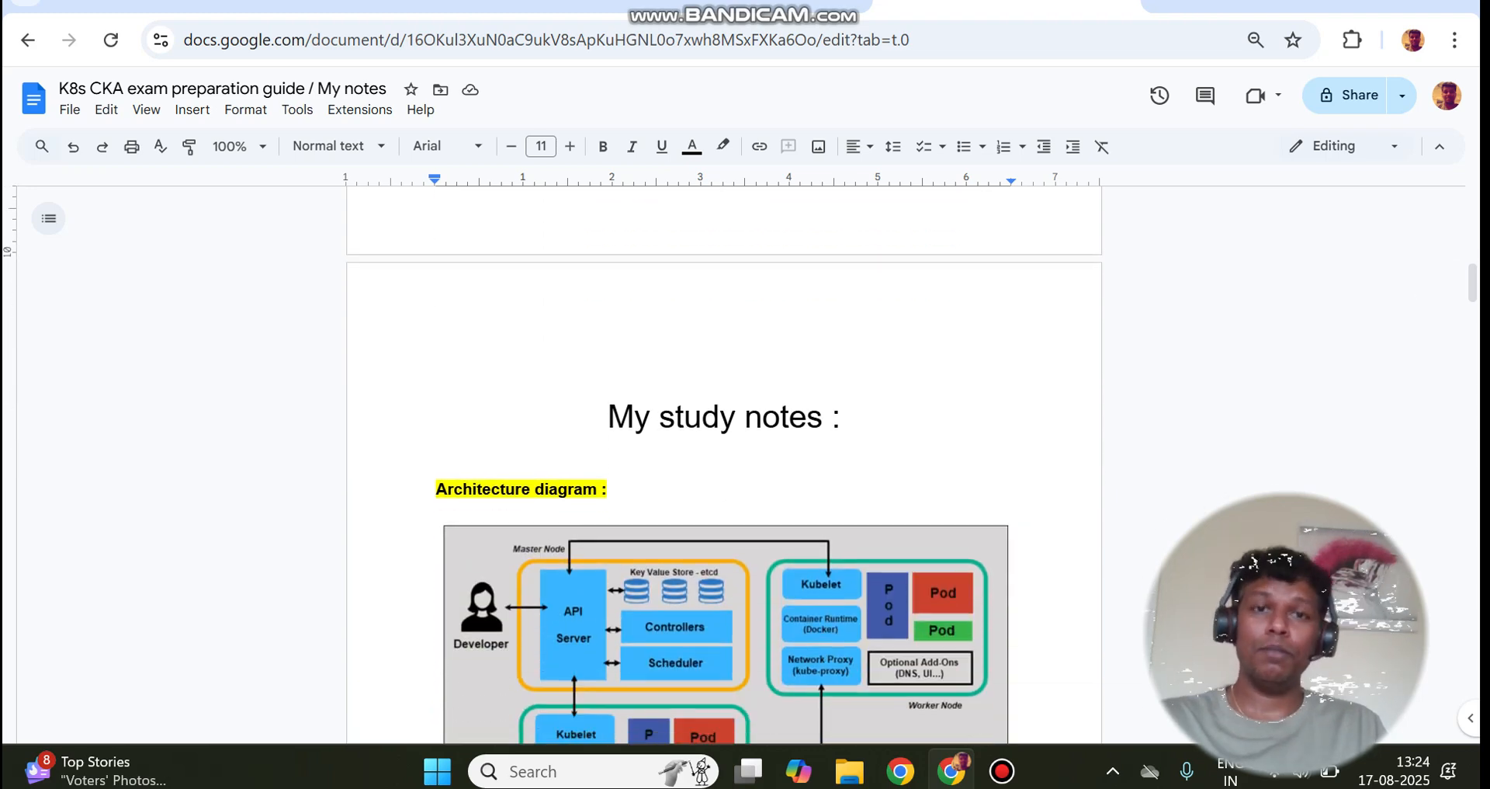
scroll("up", 3)
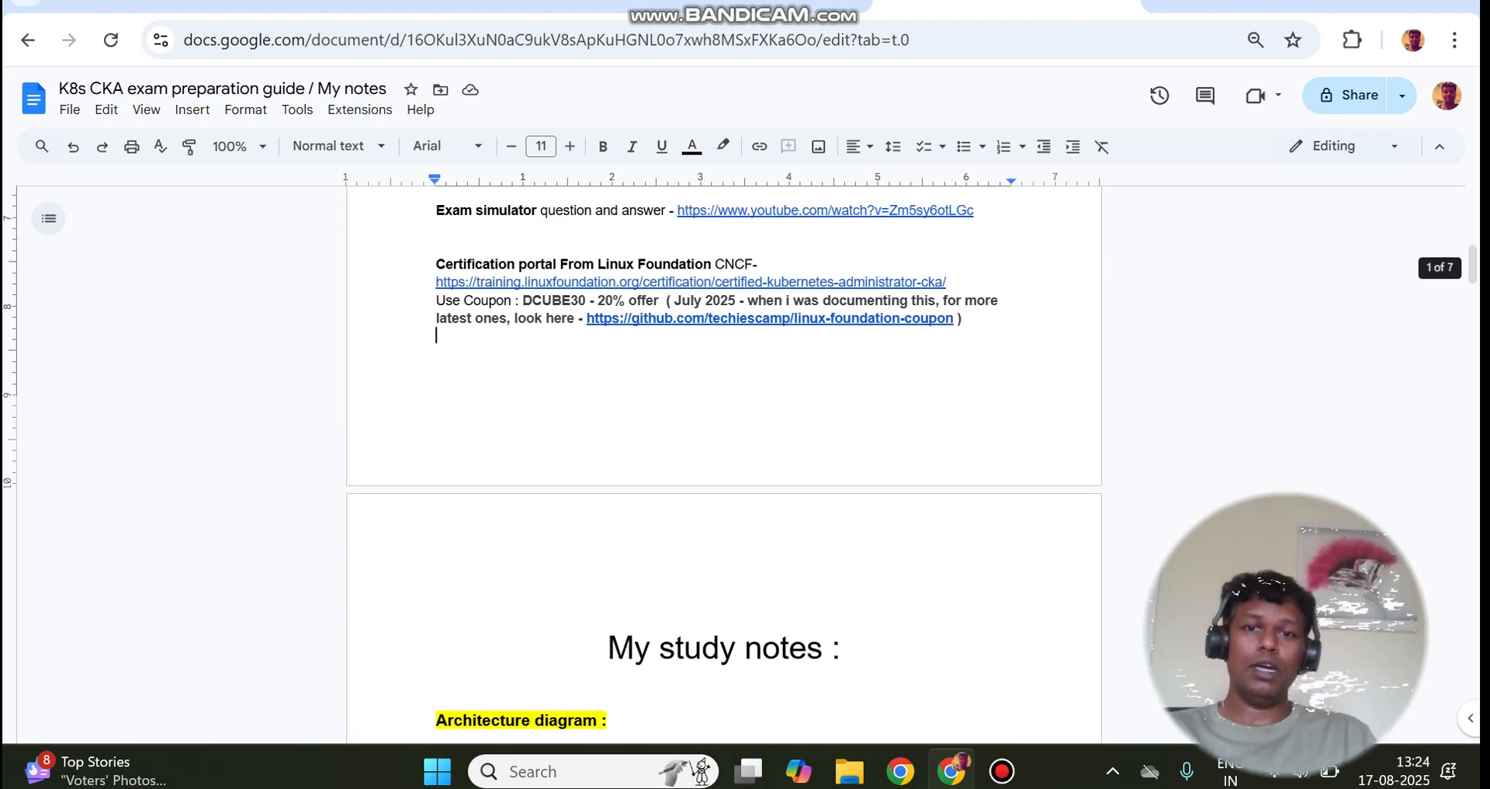
scroll("down", 3)
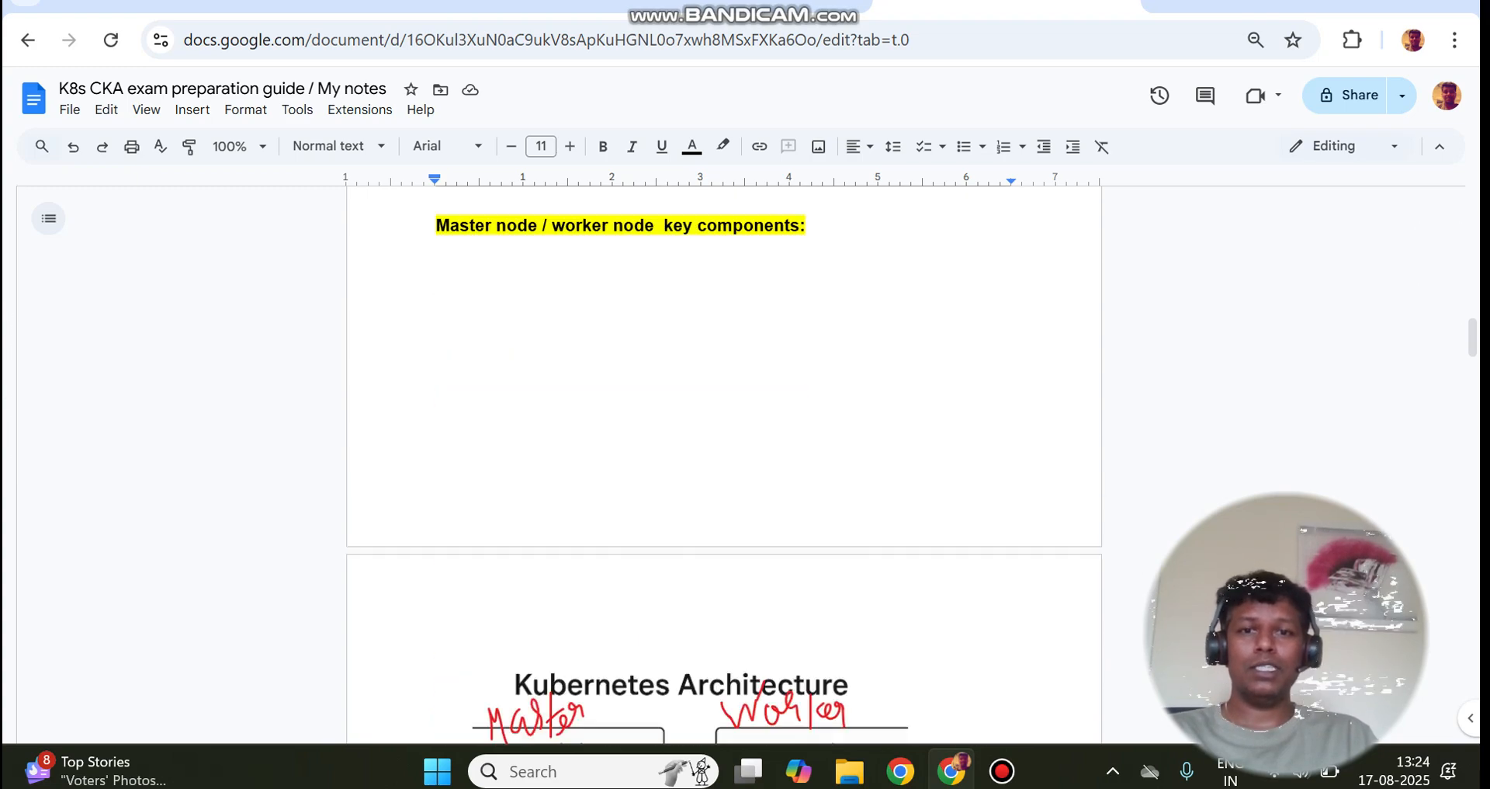
scroll("down", 3)
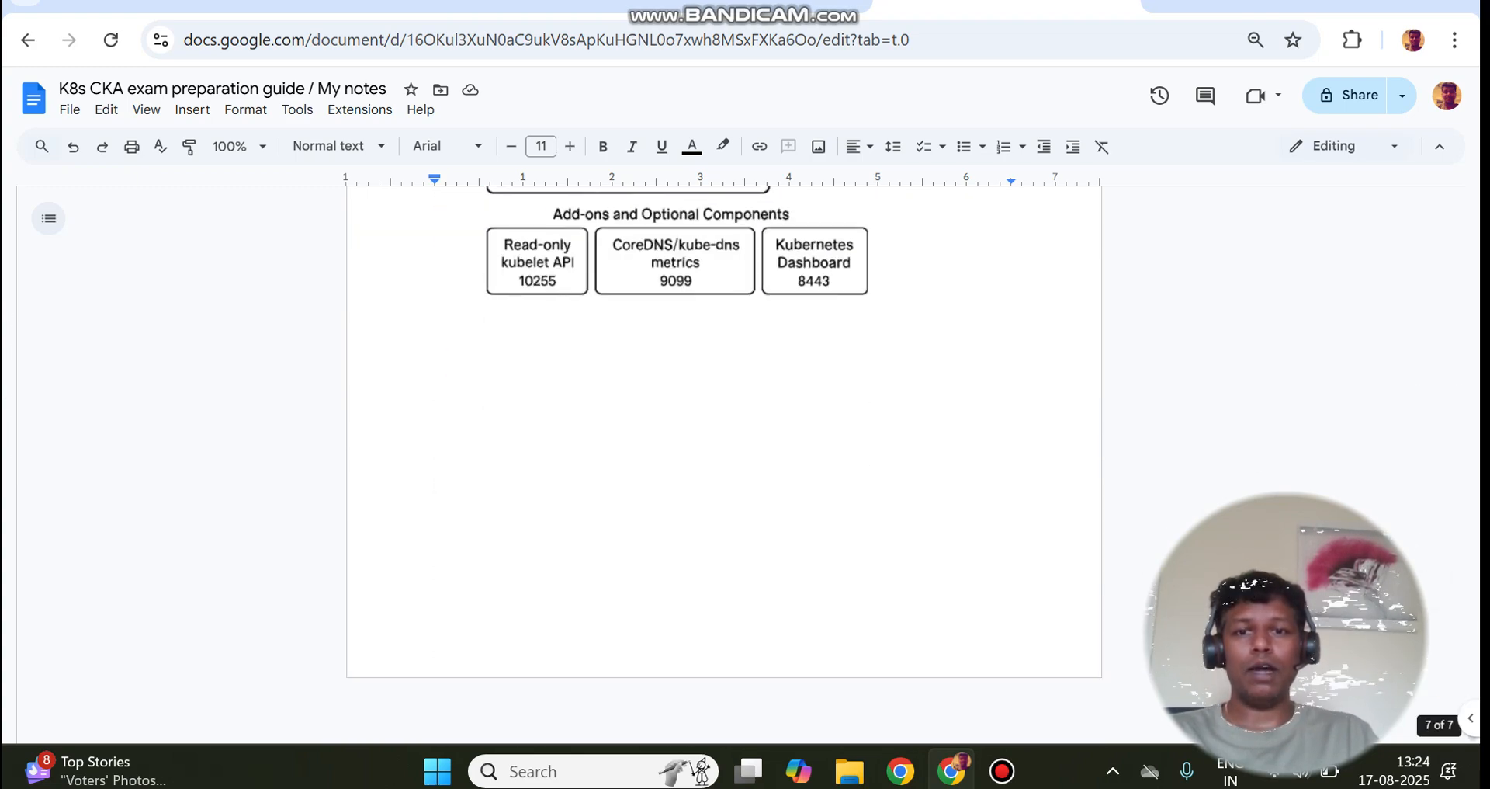
scroll("up", 3)
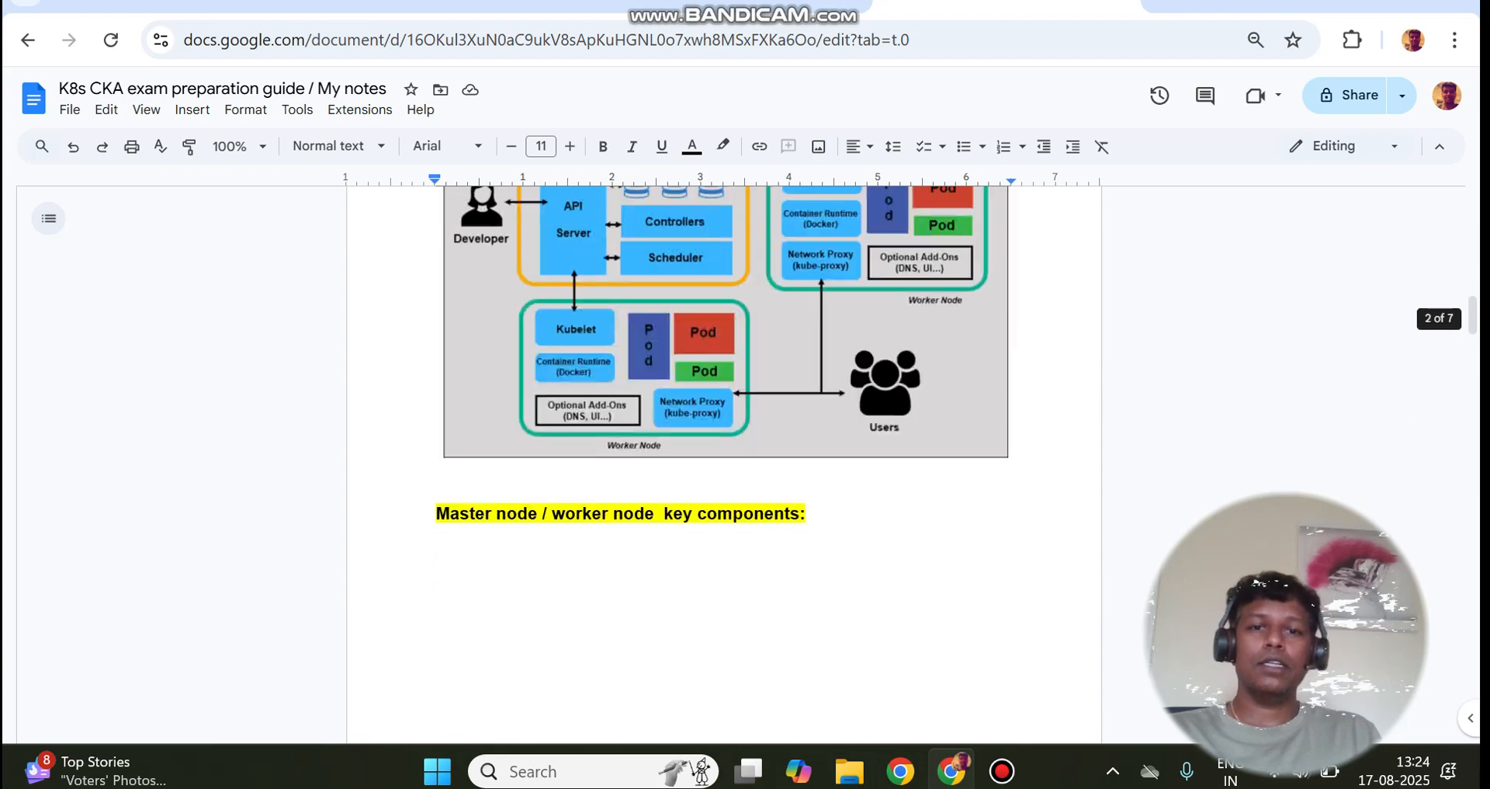